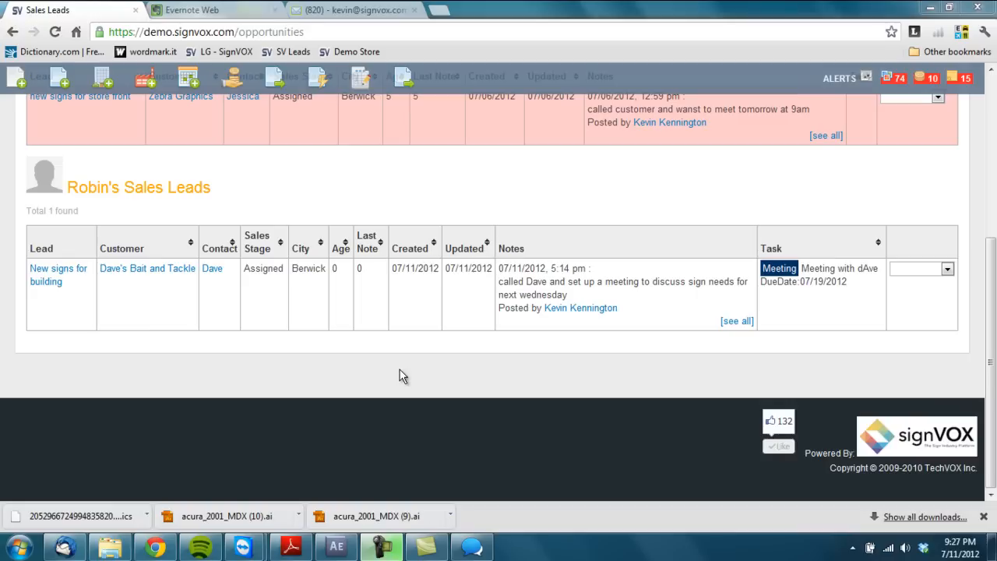
- Choose Add Quote from the action dropdown on Dave's Bait and Tackle sales lead
{"action": "left_click", "coordinate": [944, 268]}
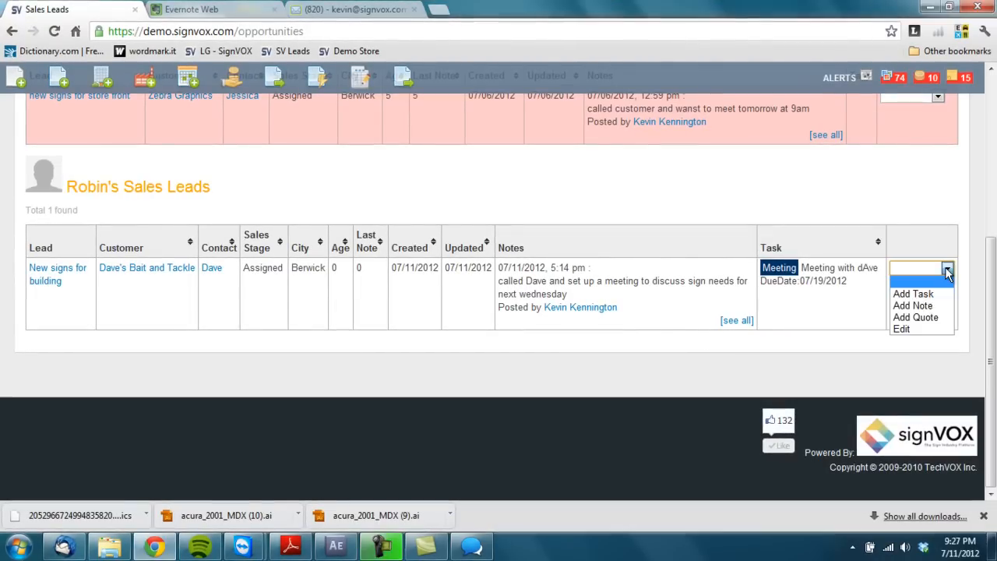
{"action": "left_click", "coordinate": [916, 318]}
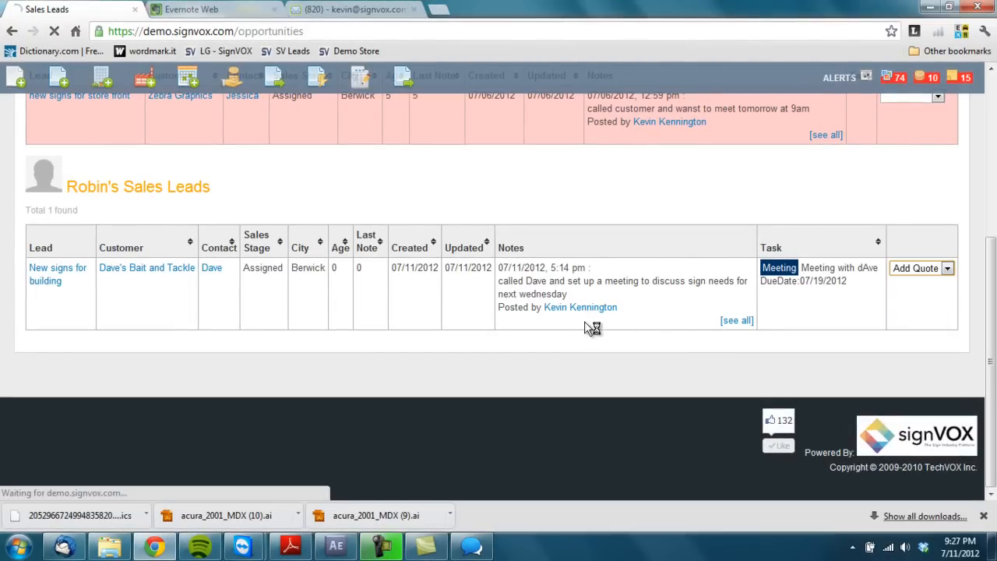
{"action": "left_click", "coordinate": [917, 268]}
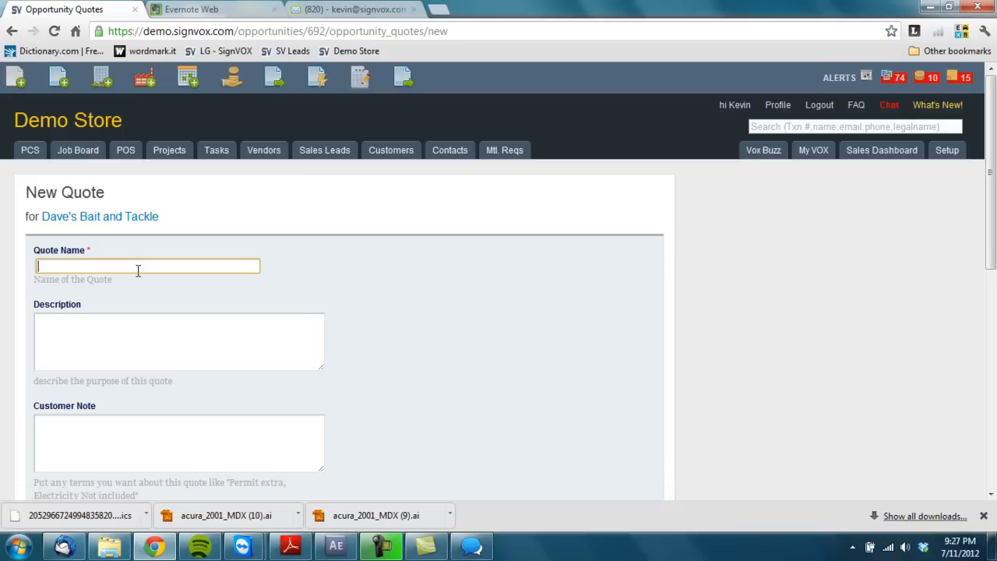
- Name the quote 'Building sign and vehicle partial' and describe the exterior building sign and Chevy Camaro graphics
{"action": "type", "text": "Building sign an"}
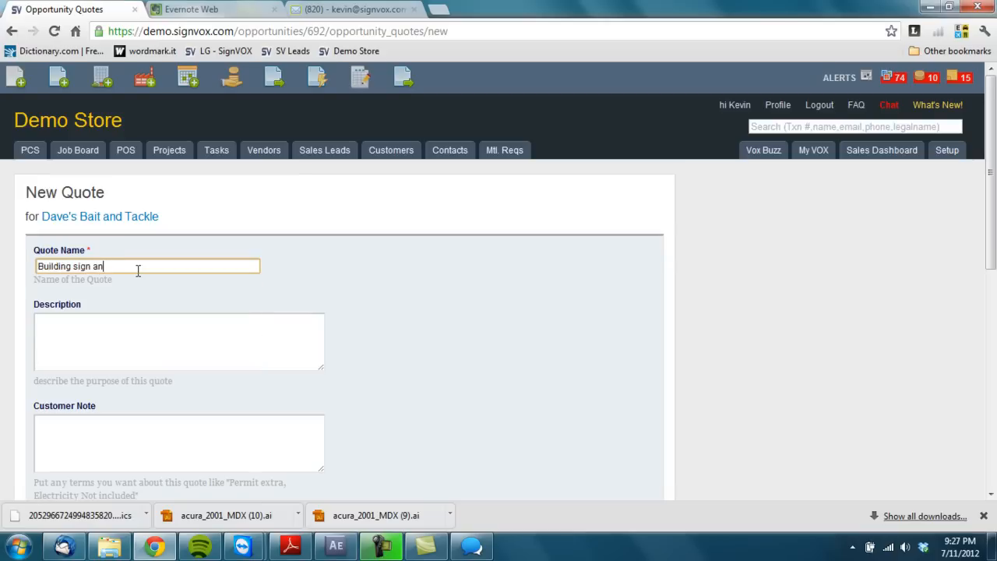
{"action": "type", "text": "d vehi"}
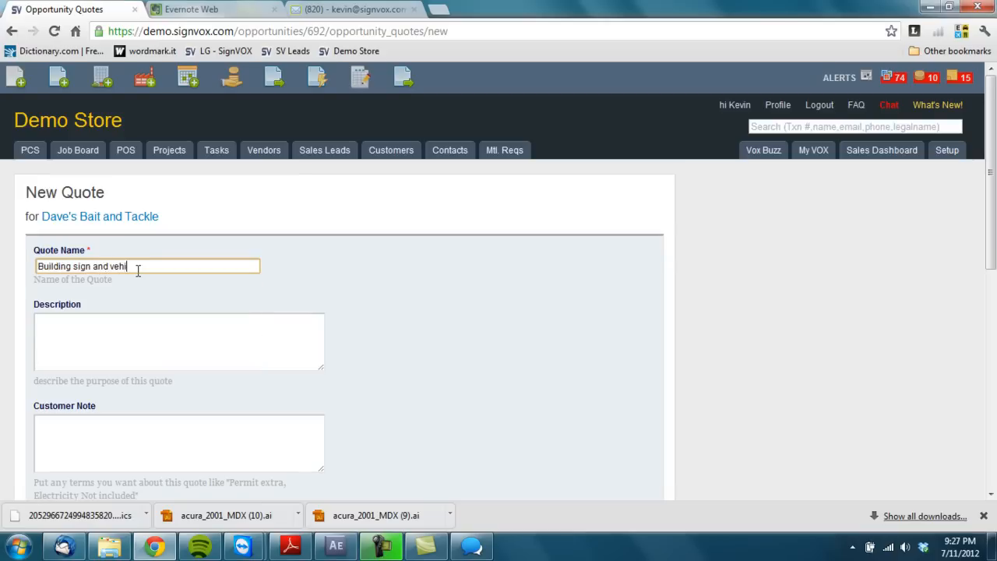
{"action": "type", "text": "cle"}
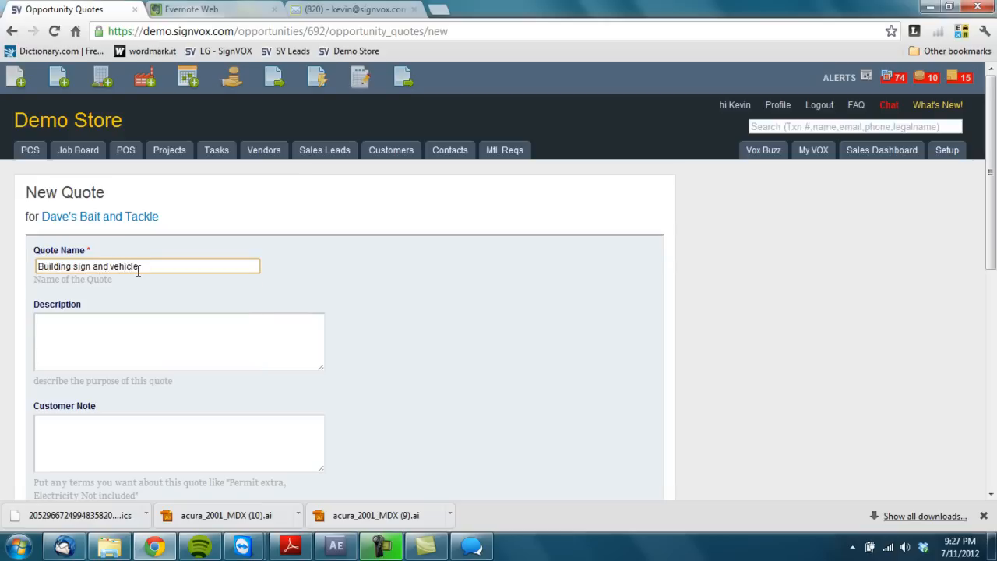
{"action": "type", "text": "partial"}
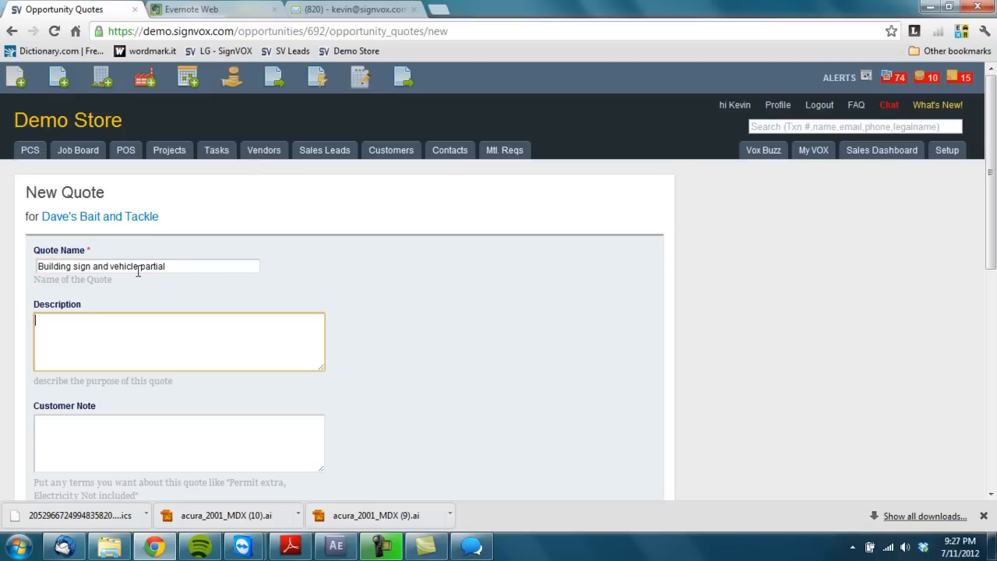
{"action": "type", "text": "Ext"}
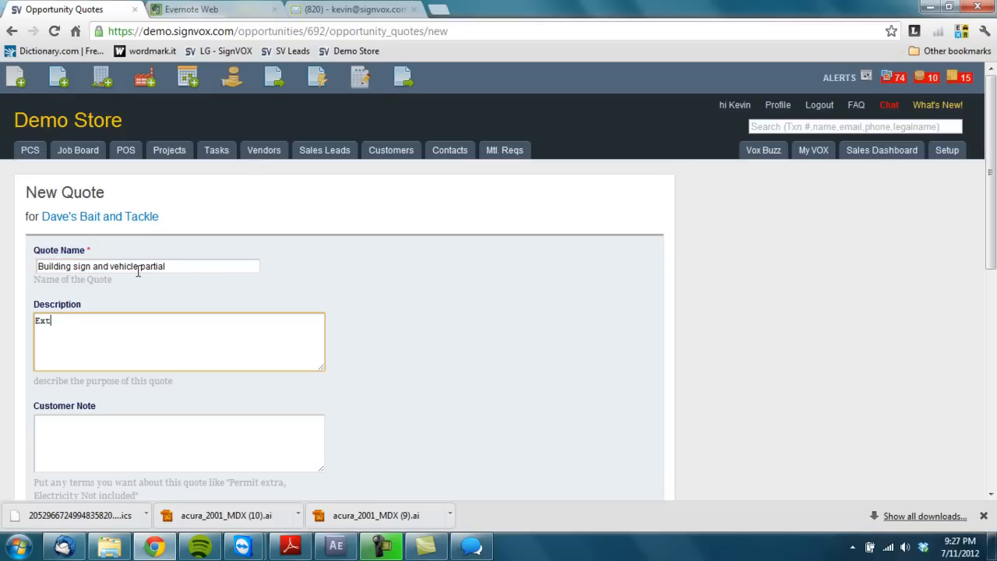
{"action": "type", "text": "erior"}
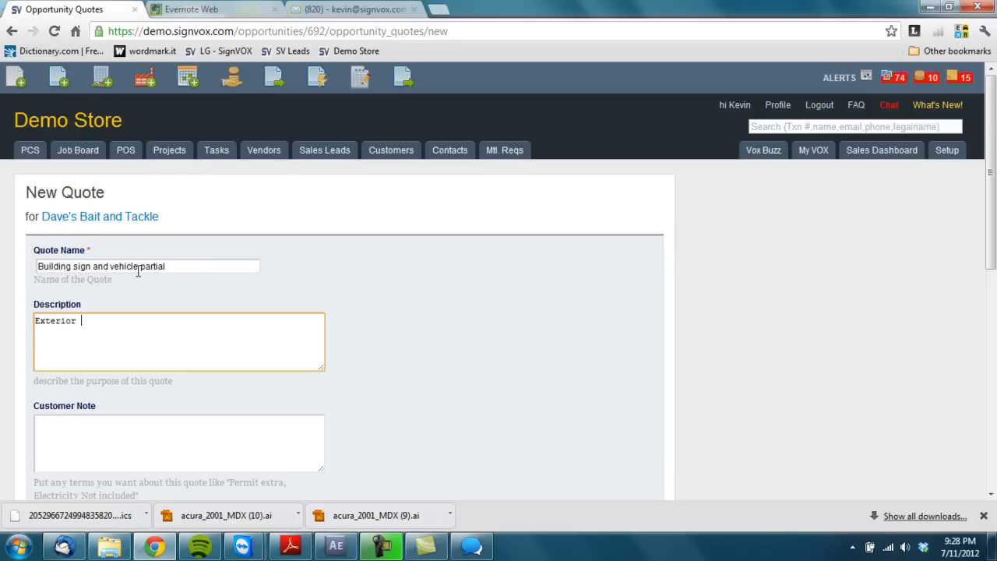
{"action": "type", "text": "sign for buld"}
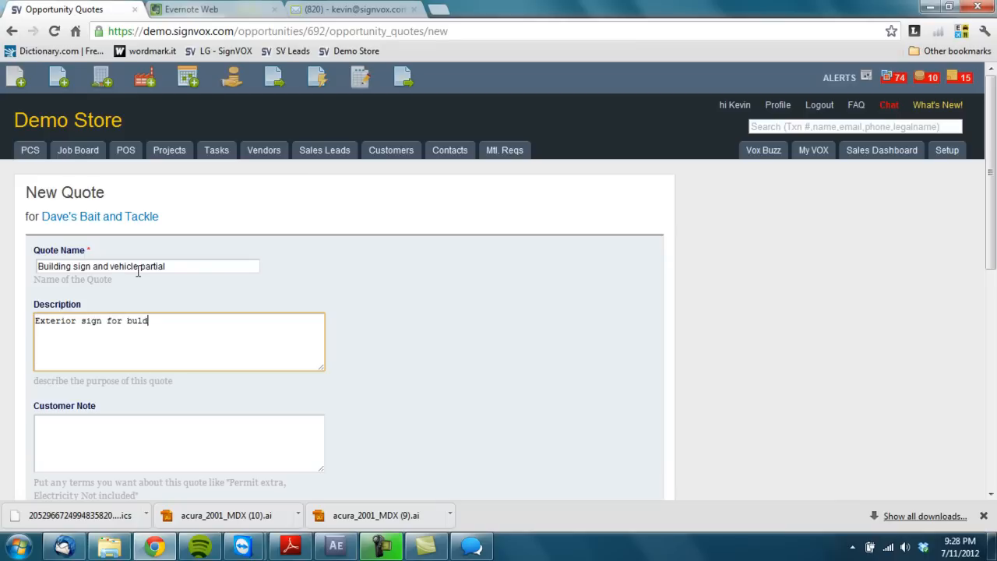
{"action": "type", "text": "d"}
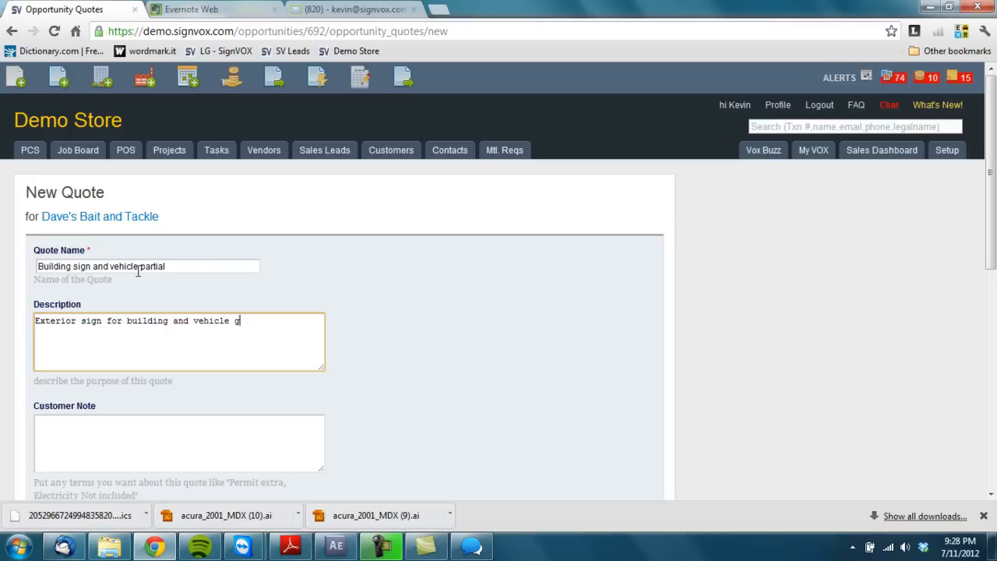
{"action": "type", "text": "raphics for chevy"}
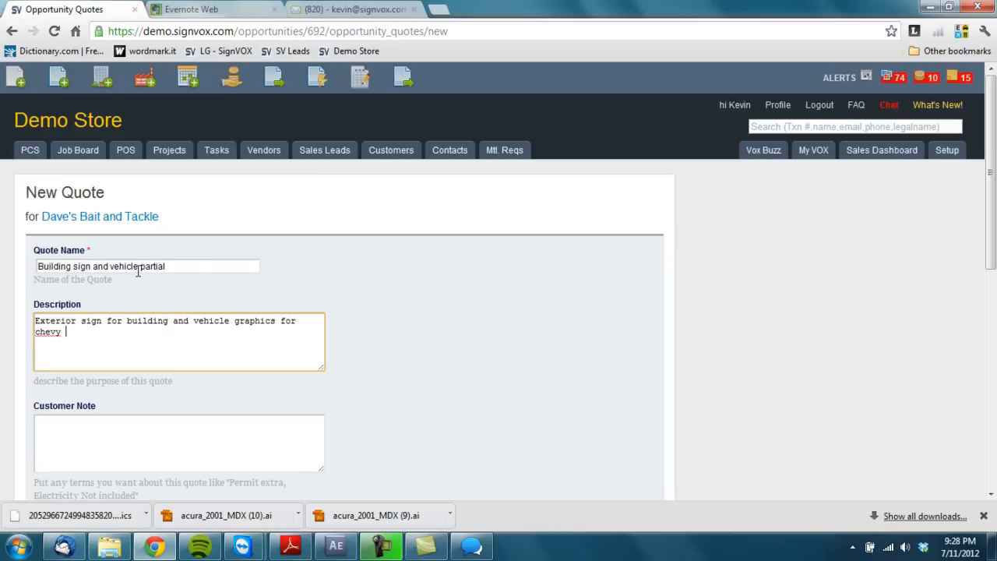
{"action": "type", "text": "camaro"}
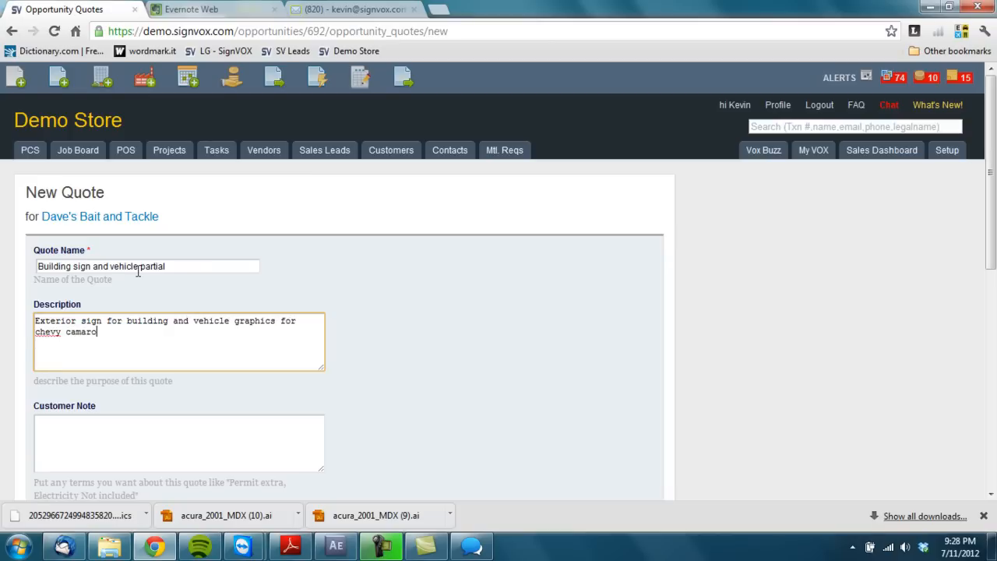
{"action": "scroll", "scroll_direction": "down", "scroll_amount": 3}
{"action": "type", "text": "Permit n"}
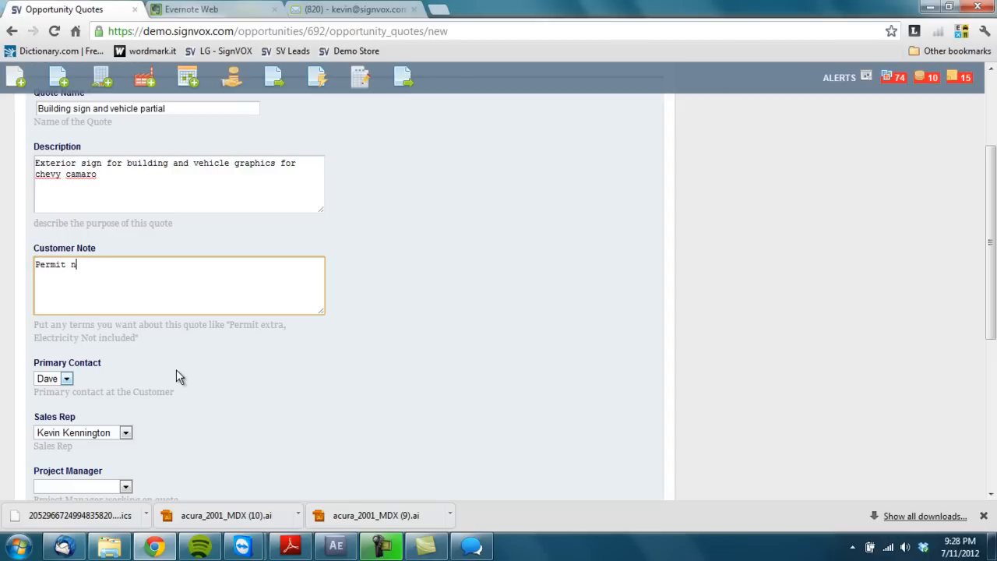
{"action": "type", "text": "ot included."}
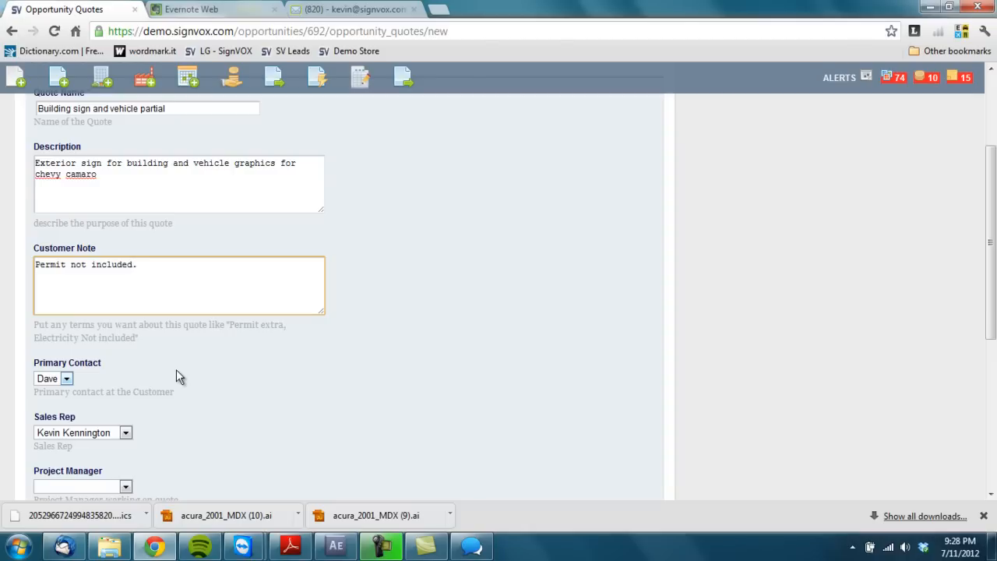
{"action": "scroll", "scroll_direction": "down", "scroll_amount": 3}
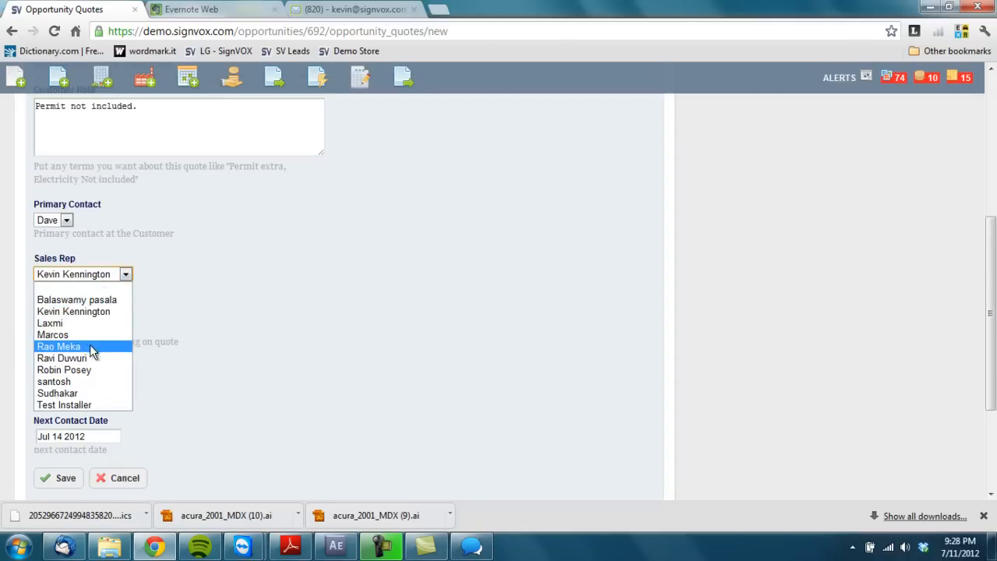
{"action": "left_click", "coordinate": [64, 369]}
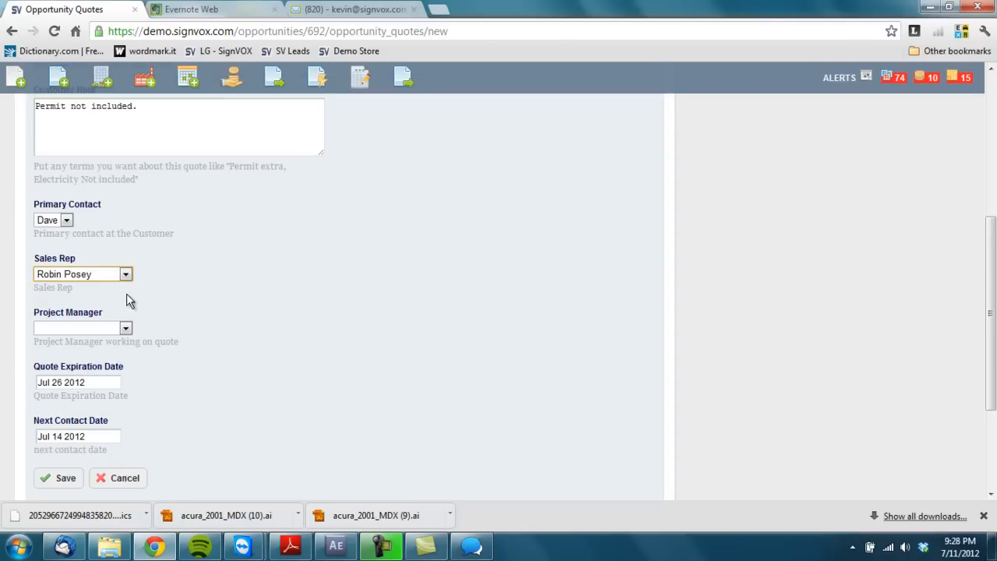
{"action": "scroll", "scroll_direction": "down", "scroll_amount": 3}
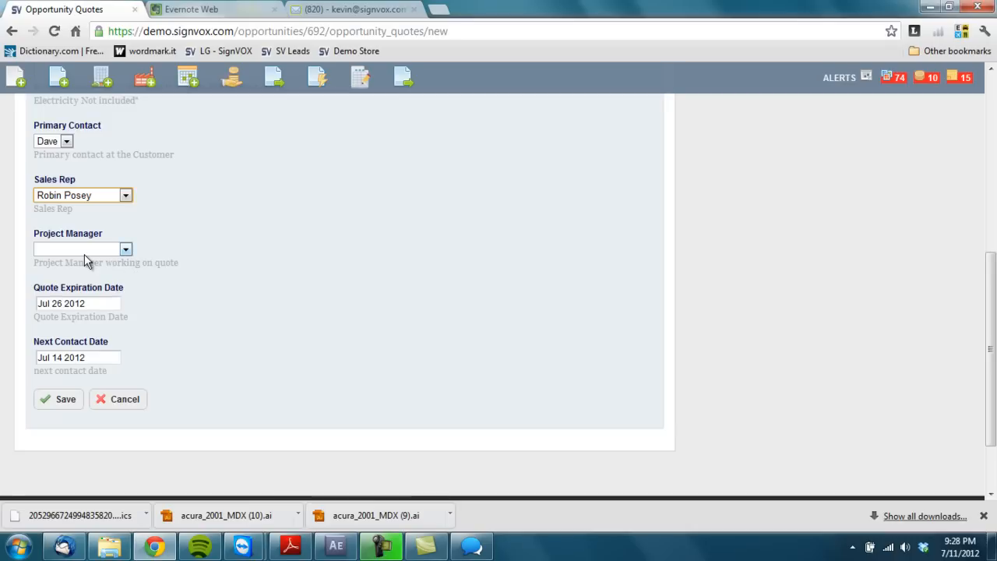
{"action": "mouse_move", "coordinate": [115, 346]}
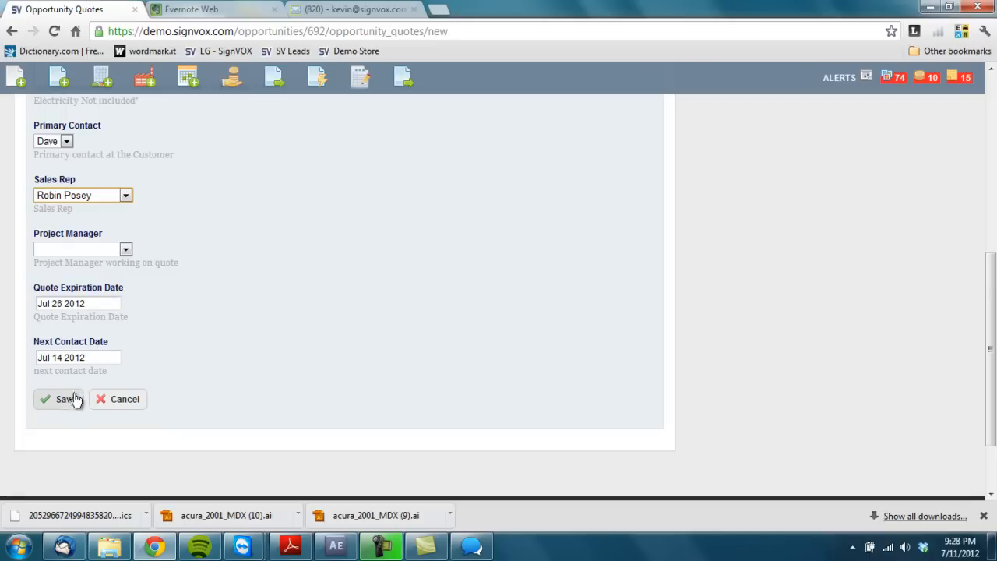
{"action": "left_click", "coordinate": [64, 399]}
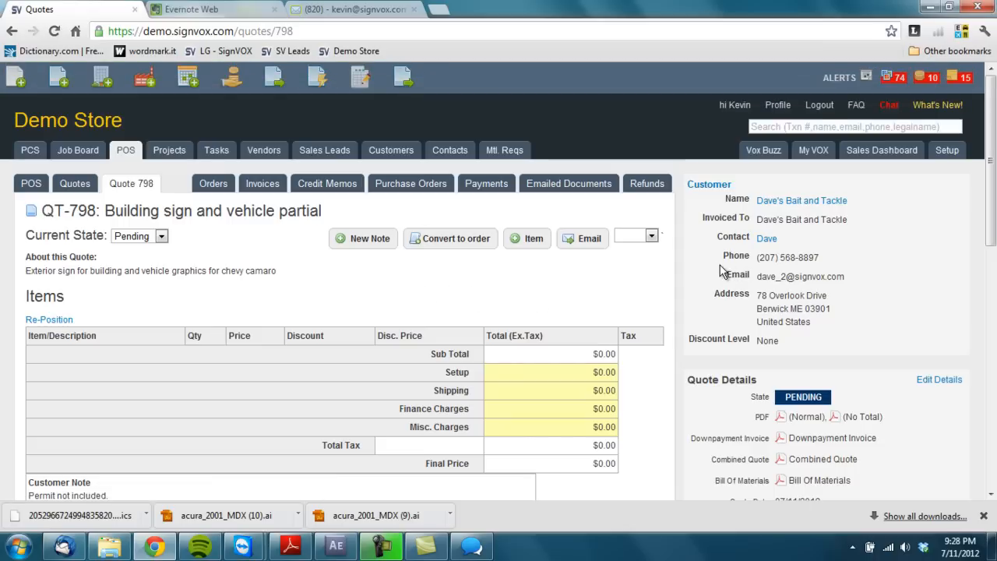
{"action": "mouse_move", "coordinate": [533, 239]}
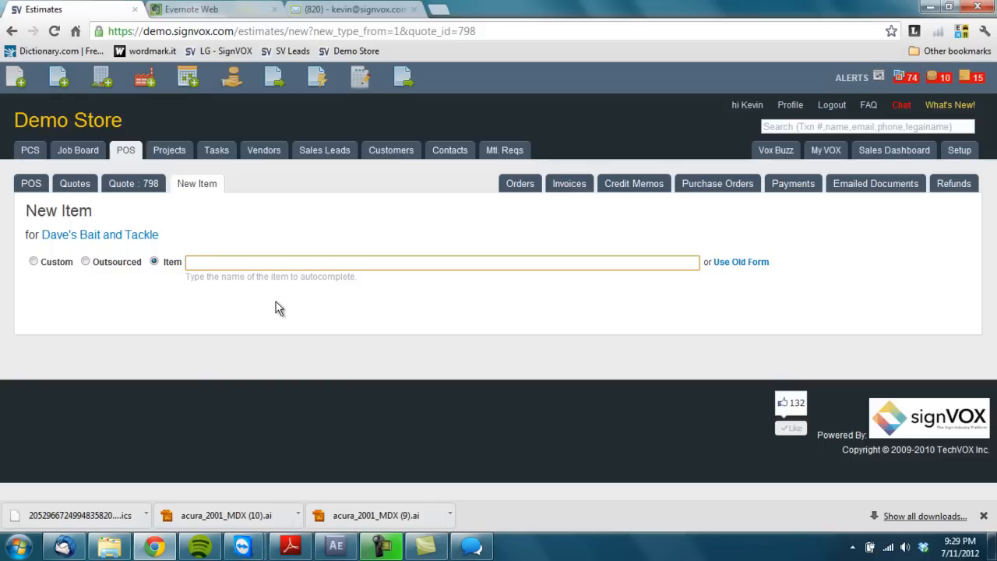
- Add a line item and search the item list for 'fla' to find Flat Panel Signs
{"action": "left_click", "coordinate": [443, 261]}
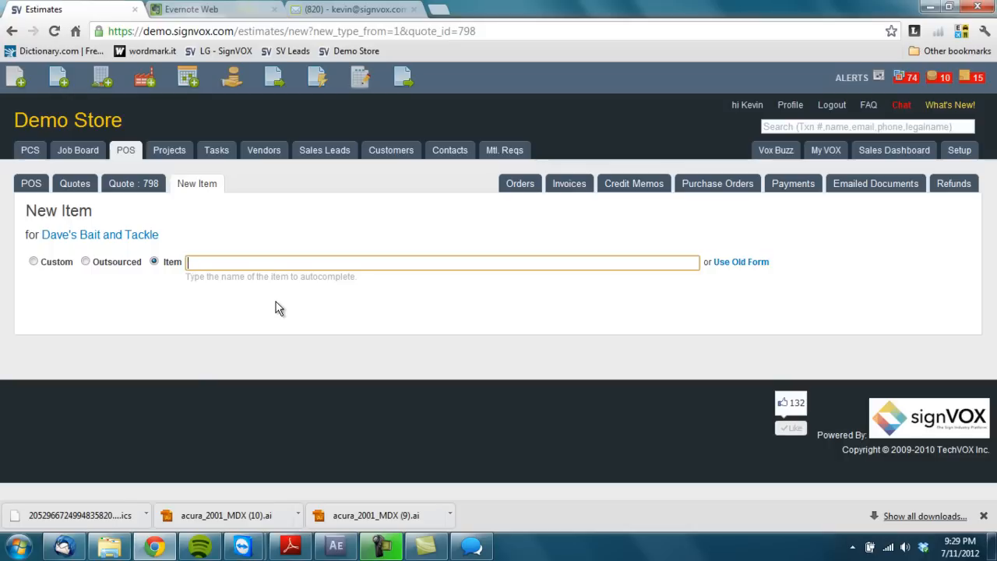
{"action": "type", "text": "fla"}
{"action": "type", "text": "Building"}
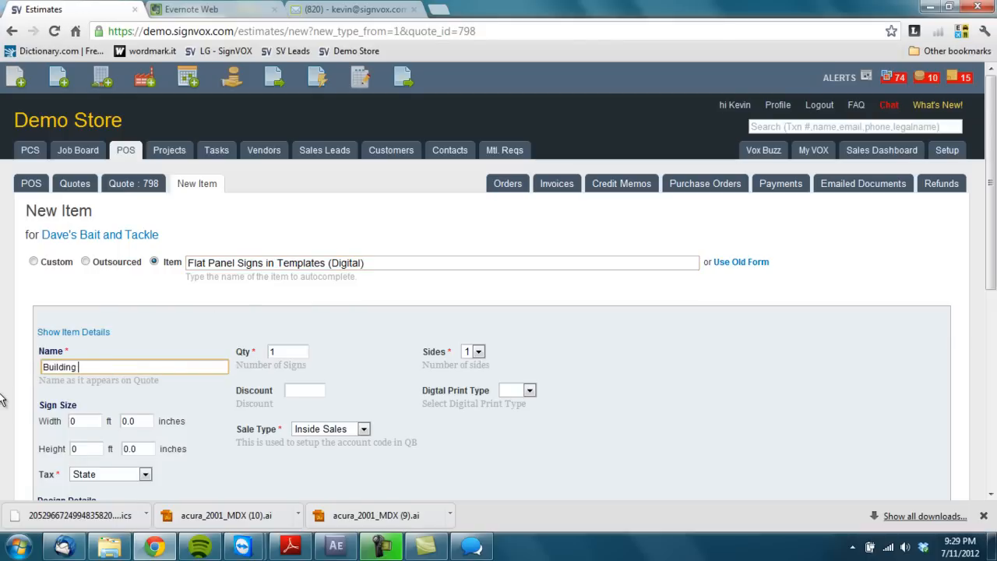
- Name the item 'Building sign' and size it 12 ft wide by 3 ft high
{"action": "type", "text": "sign"}
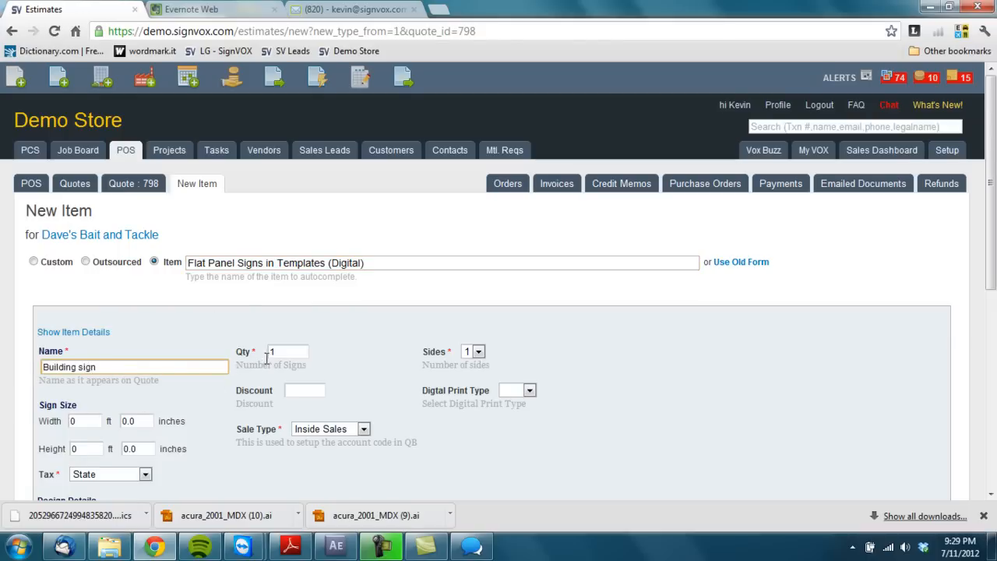
{"action": "scroll", "scroll_direction": "down", "scroll_amount": 3}
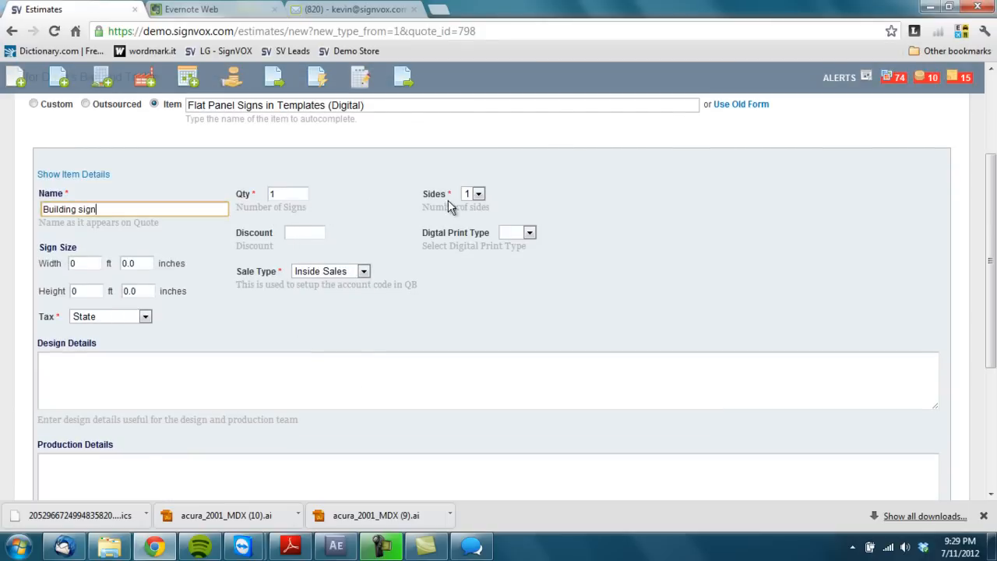
{"action": "left_click", "coordinate": [84, 261]}
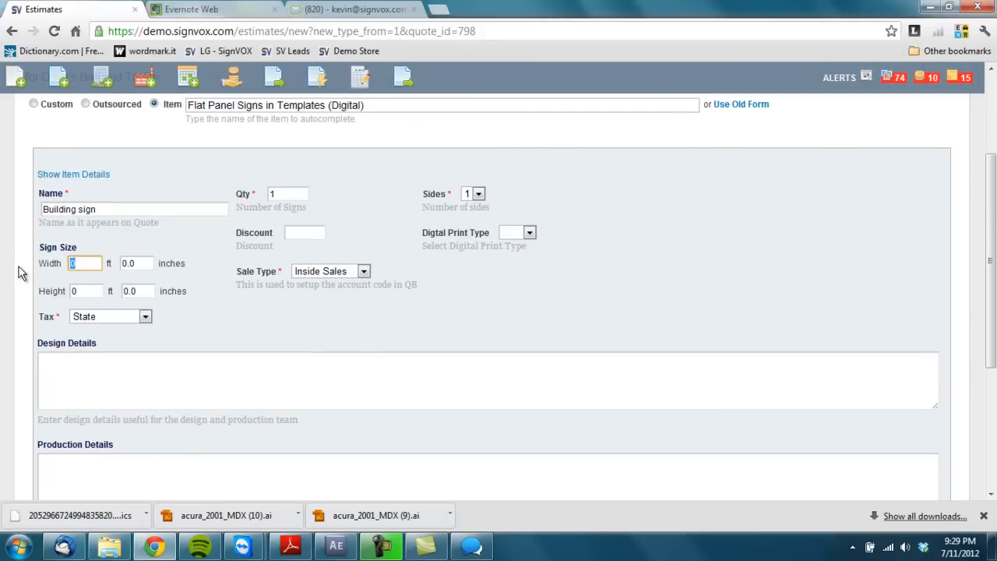
{"action": "type", "text": "3"}
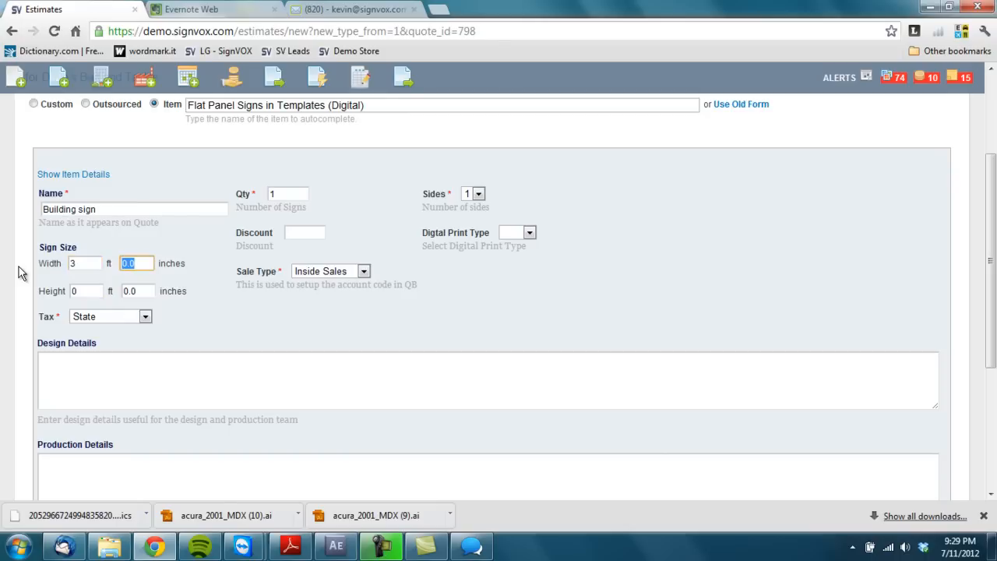
{"action": "type", "text": "12"}
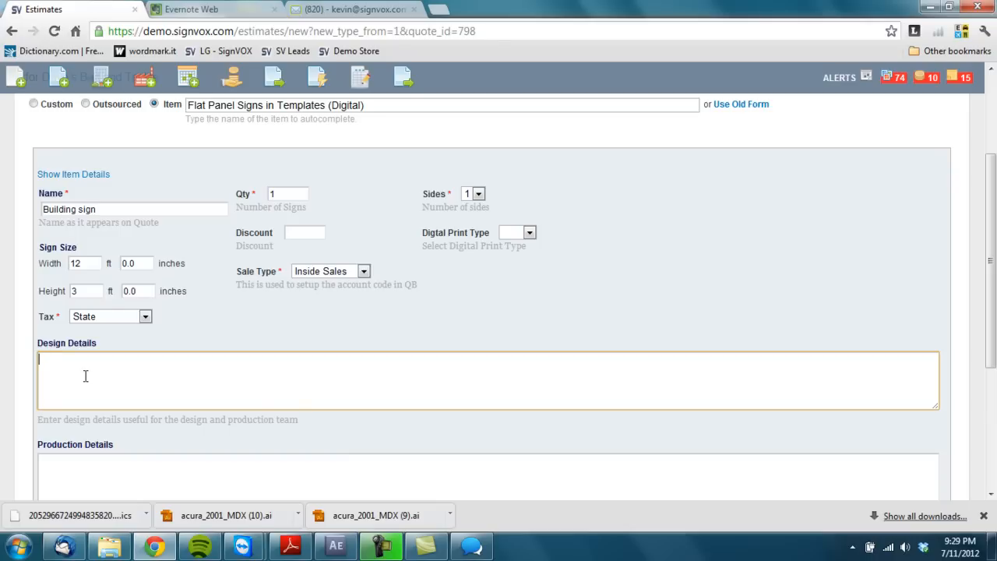
- Note 'Name of business, use colors on business card that were provided.' and save the item
{"action": "type", "text": "Name of business on sign.."}
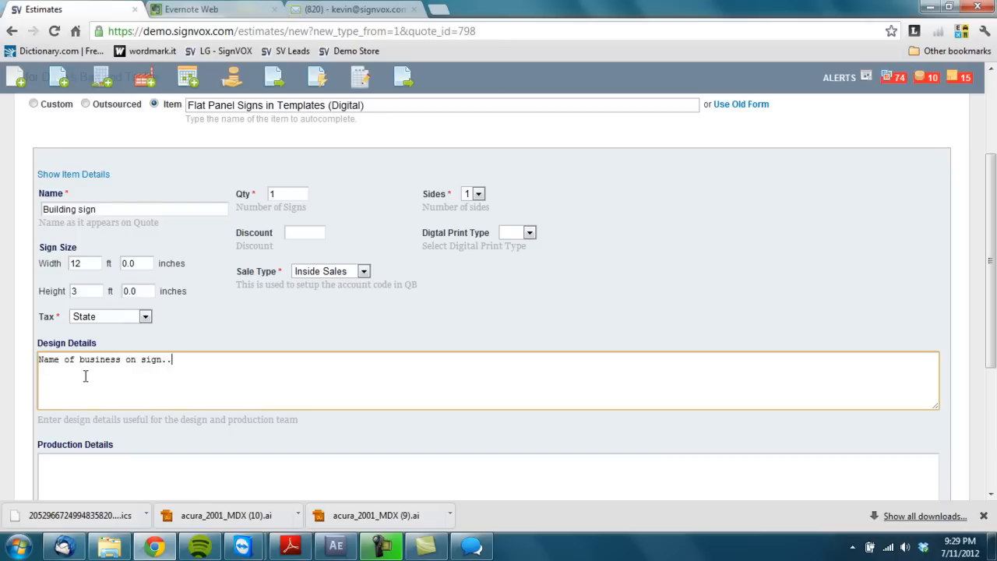
{"action": "type", "text": "use col"}
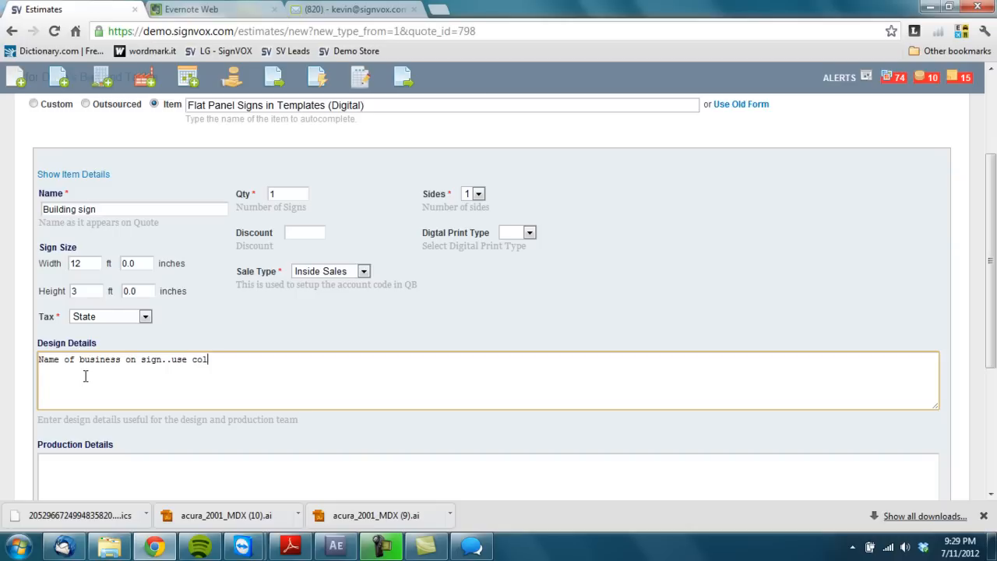
{"action": "type", "text": "ors on business"}
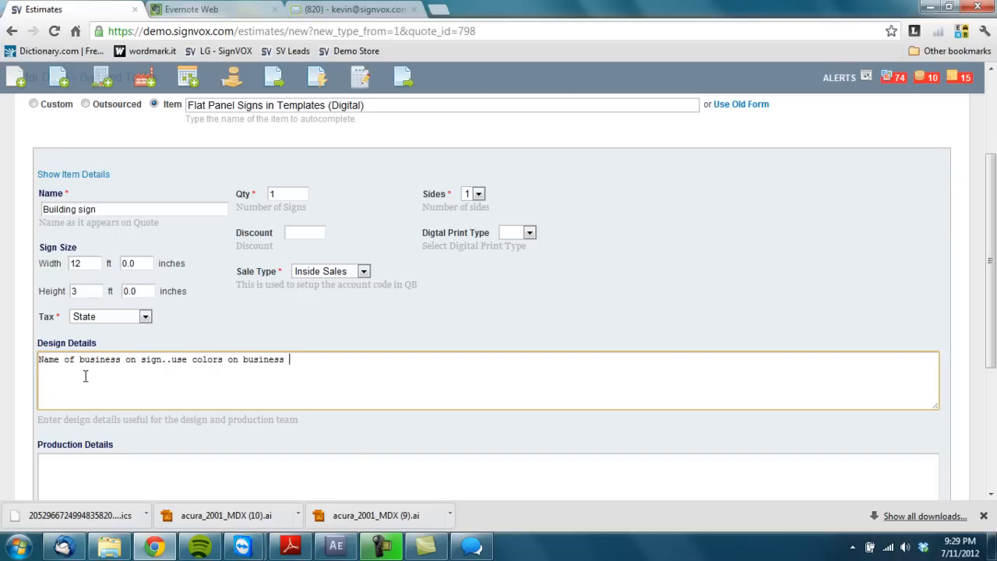
{"action": "type", "text": "card that were"}
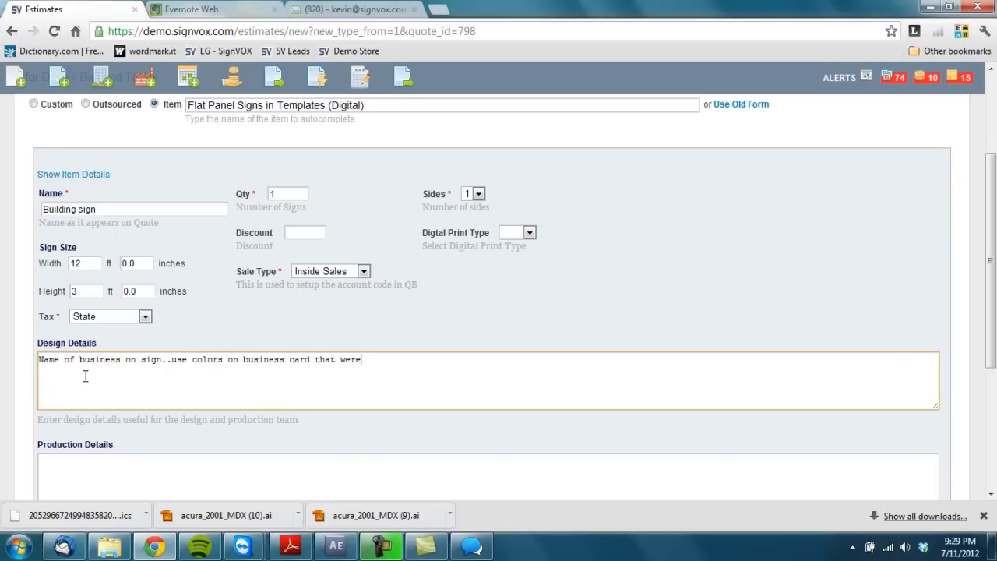
{"action": "type", "text": "provided."}
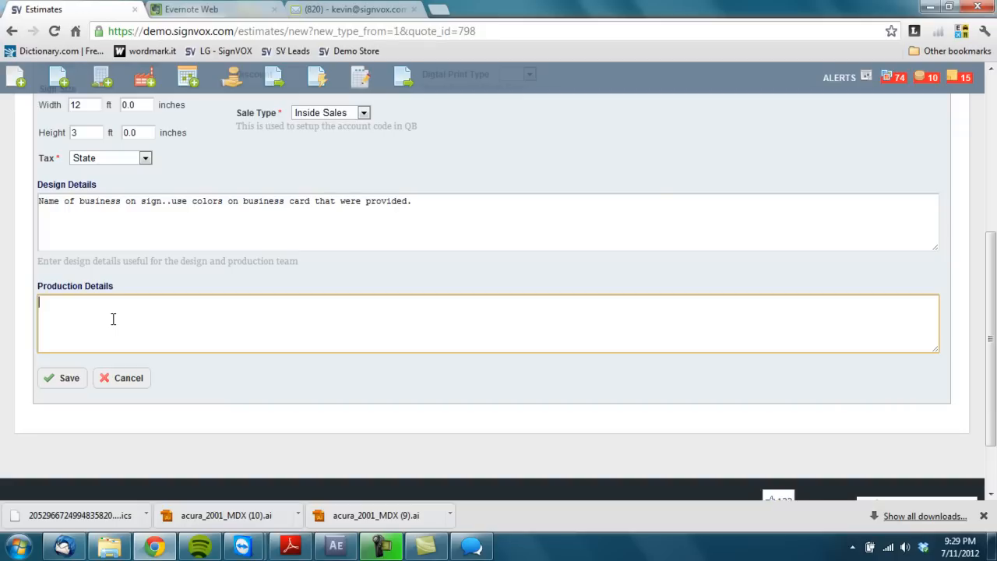
{"action": "left_click", "coordinate": [62, 378]}
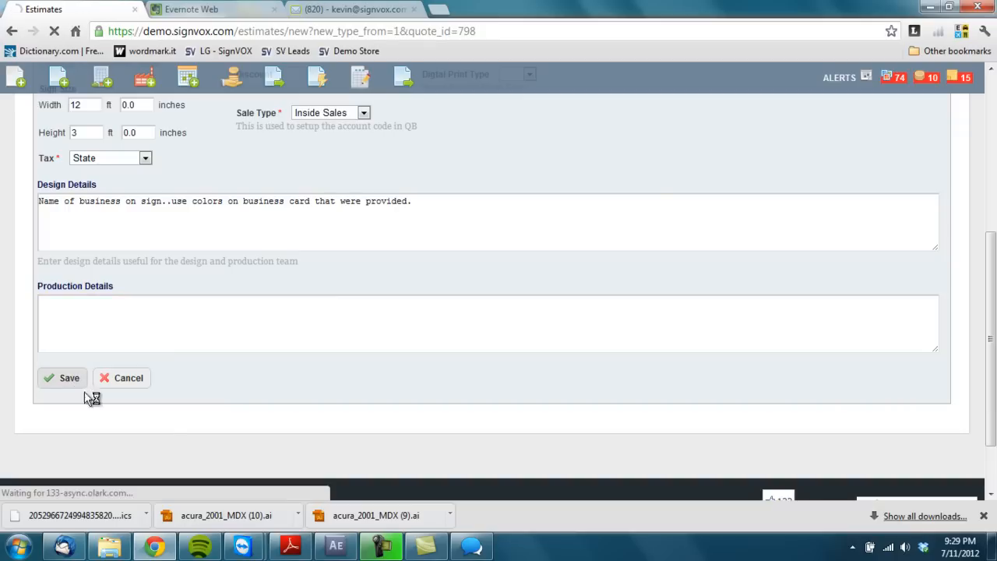
{"action": "left_click", "coordinate": [62, 378]}
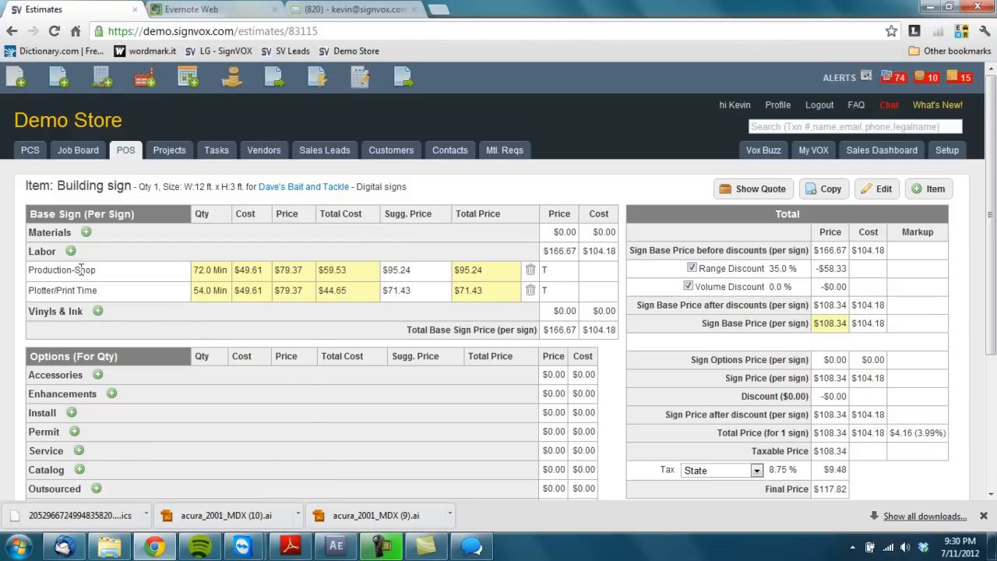
{"action": "mouse_move", "coordinate": [131, 282]}
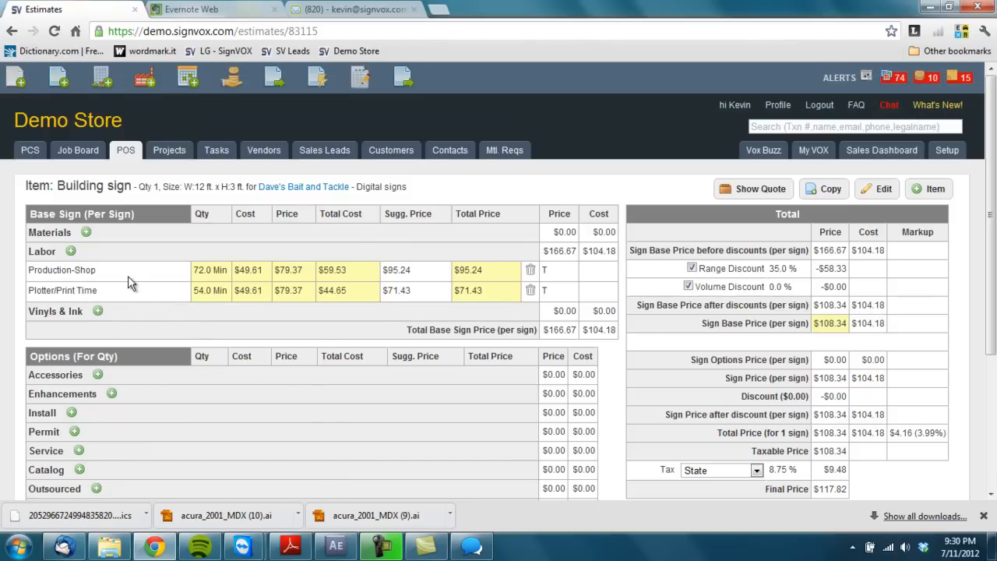
{"action": "mouse_move", "coordinate": [109, 252]}
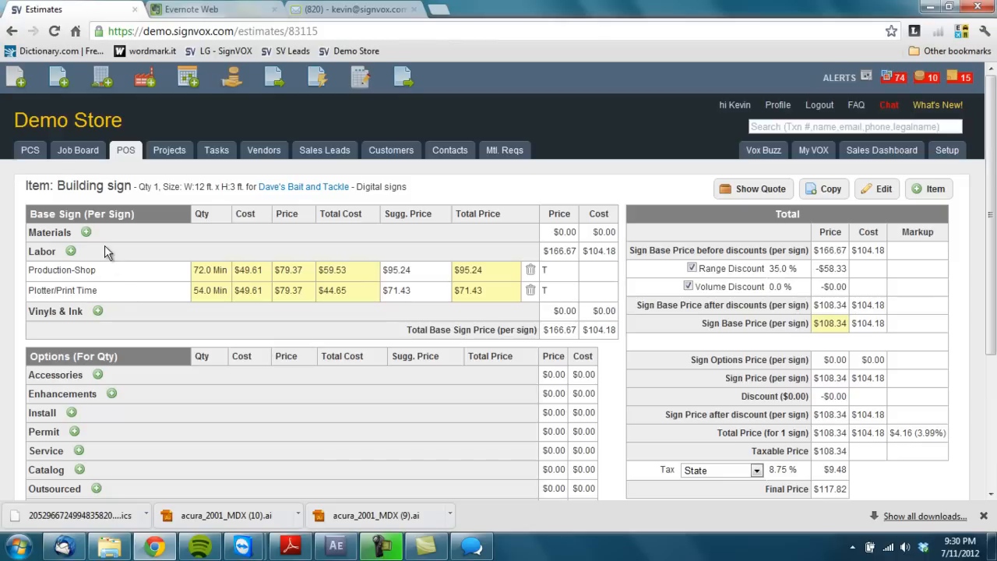
{"action": "mouse_move", "coordinate": [131, 262]}
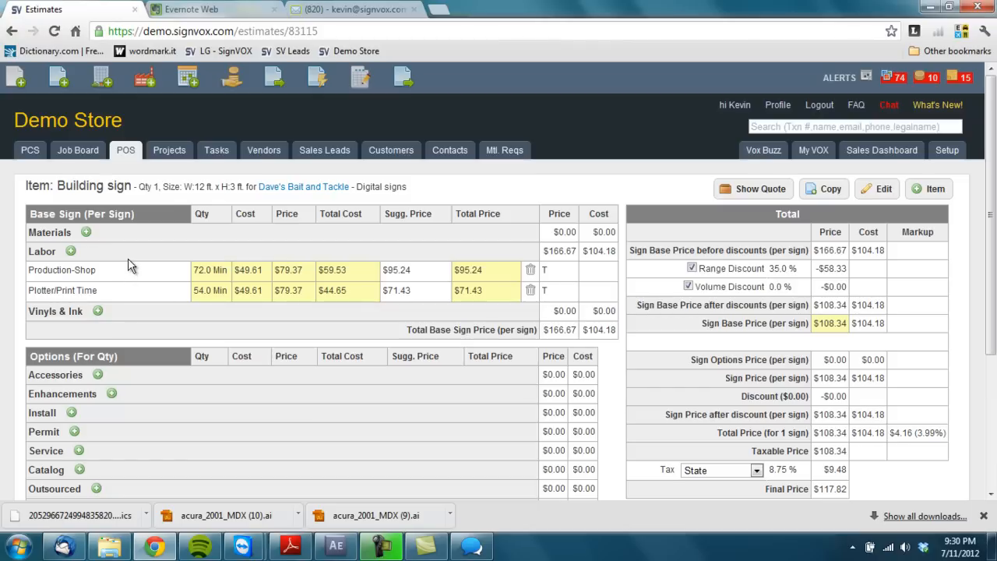
{"action": "mouse_move", "coordinate": [100, 249]}
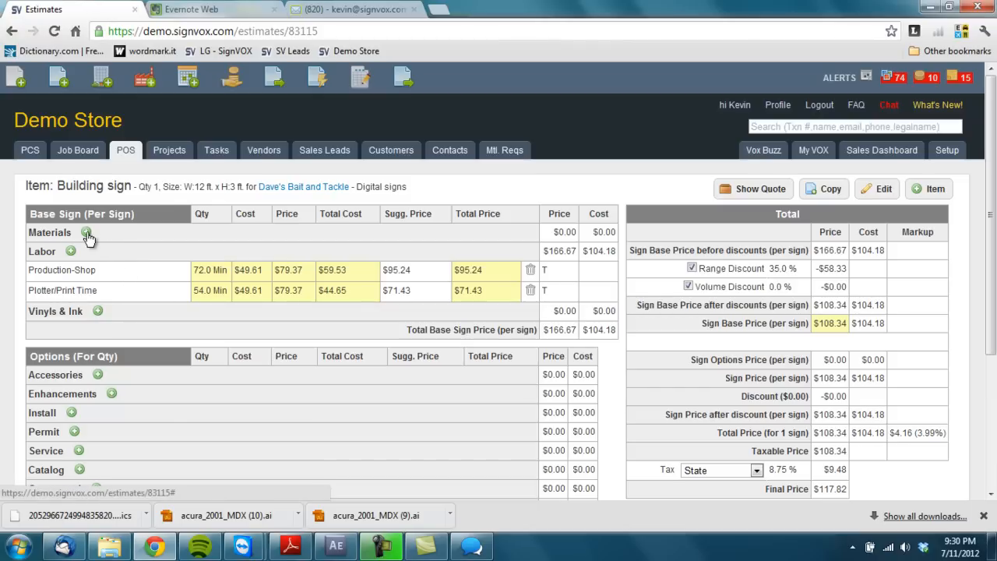
- Add Alumalite DF 4' x 8' x 3/8" board at 36 sq ft to the sign's materials
{"action": "left_click", "coordinate": [87, 232]}
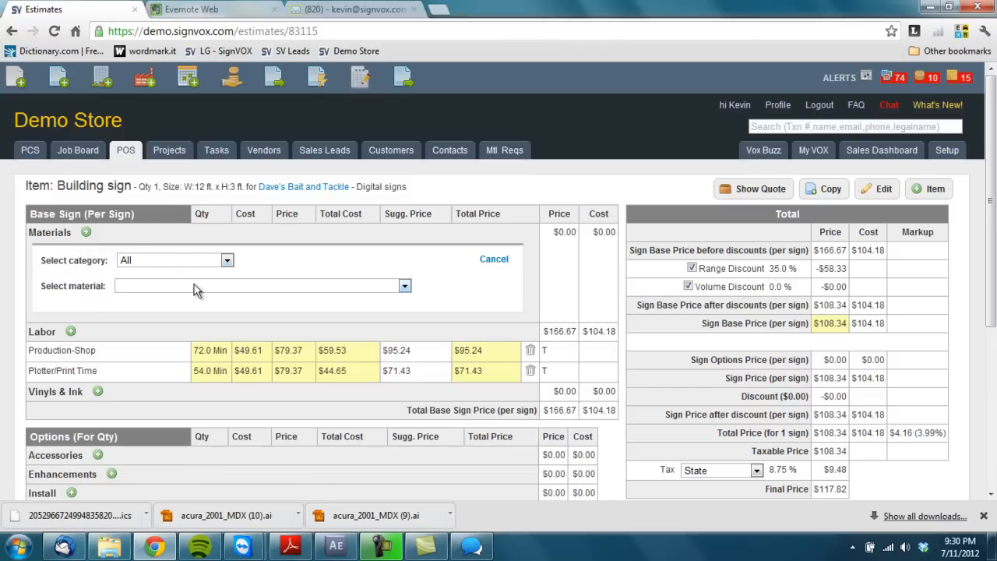
{"action": "left_click", "coordinate": [405, 285]}
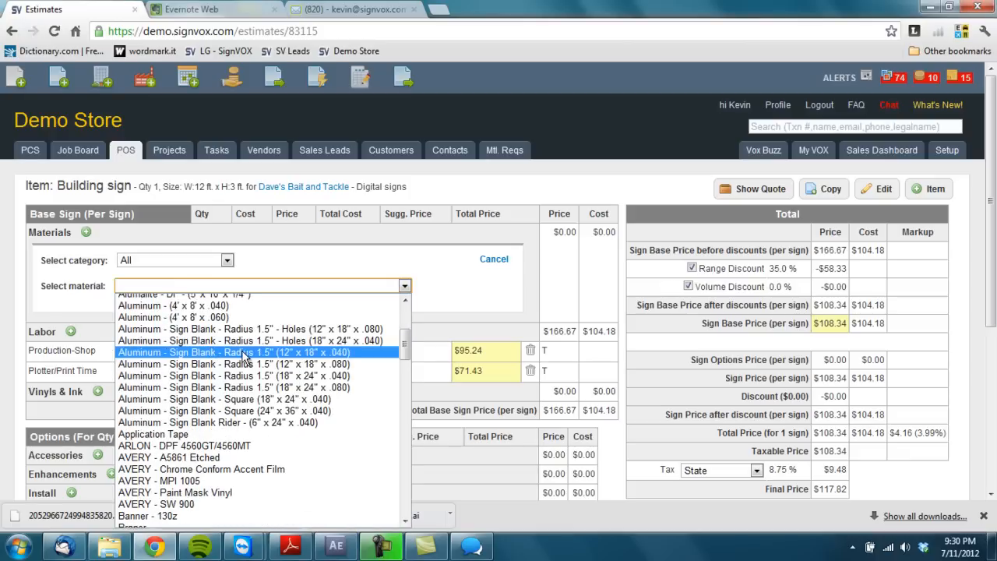
{"action": "scroll", "scroll_direction": "up", "scroll_amount": 3}
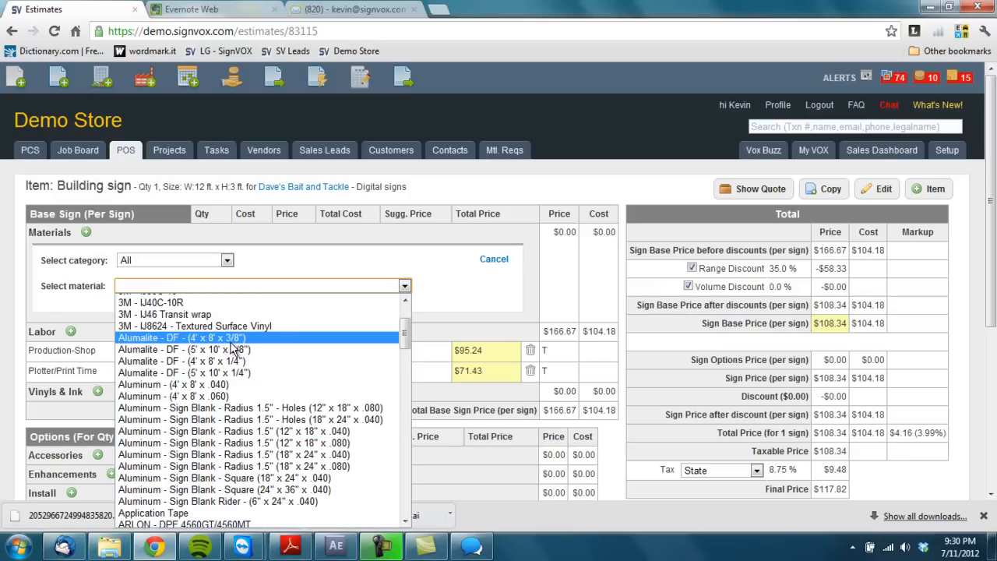
{"action": "left_click", "coordinate": [181, 337]}
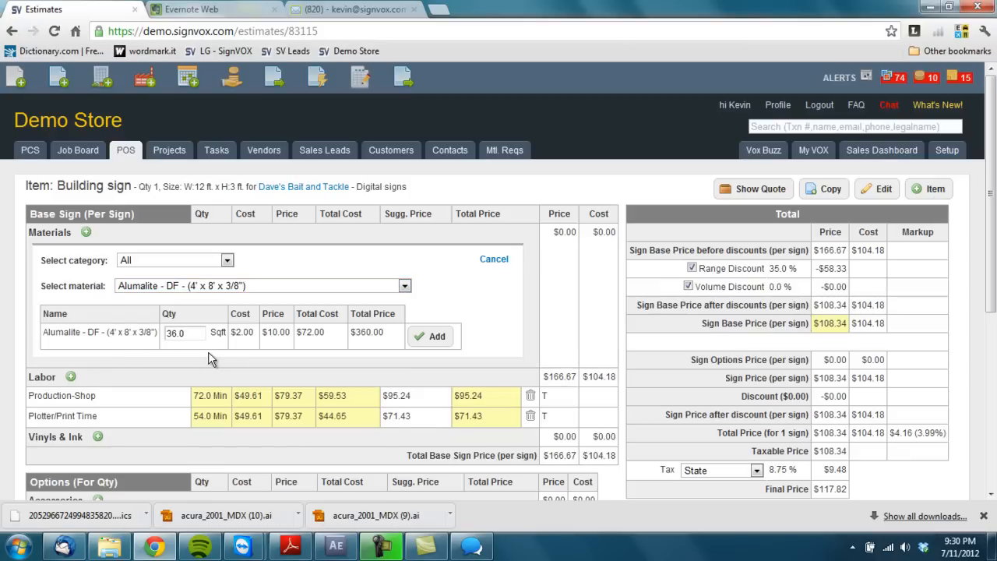
{"action": "left_click", "coordinate": [430, 337]}
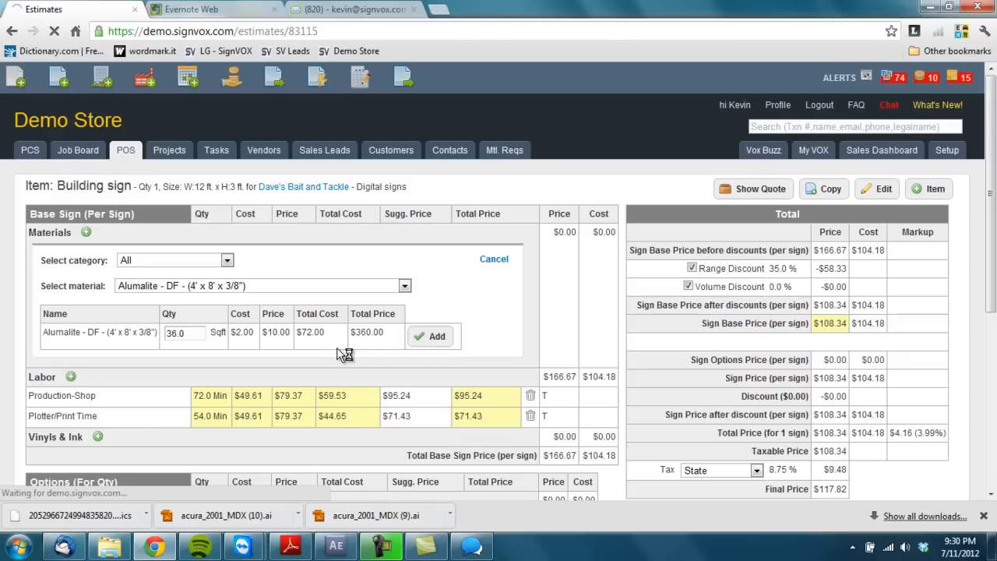
{"action": "left_click", "coordinate": [430, 336]}
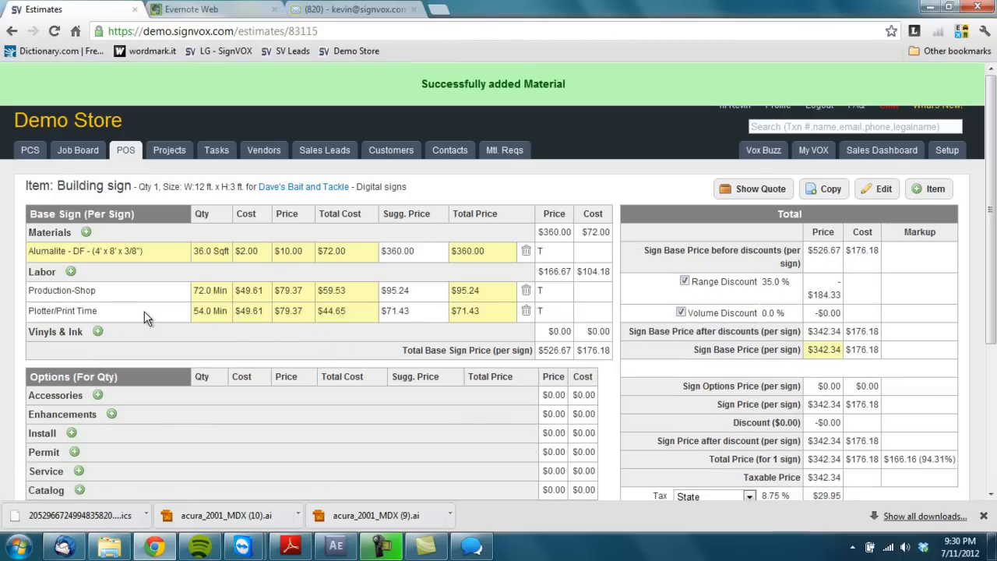
- Add ORAJET 3651RA vinyl at 36 sq ft to the sign's vinyls and ink
{"action": "left_click", "coordinate": [98, 330]}
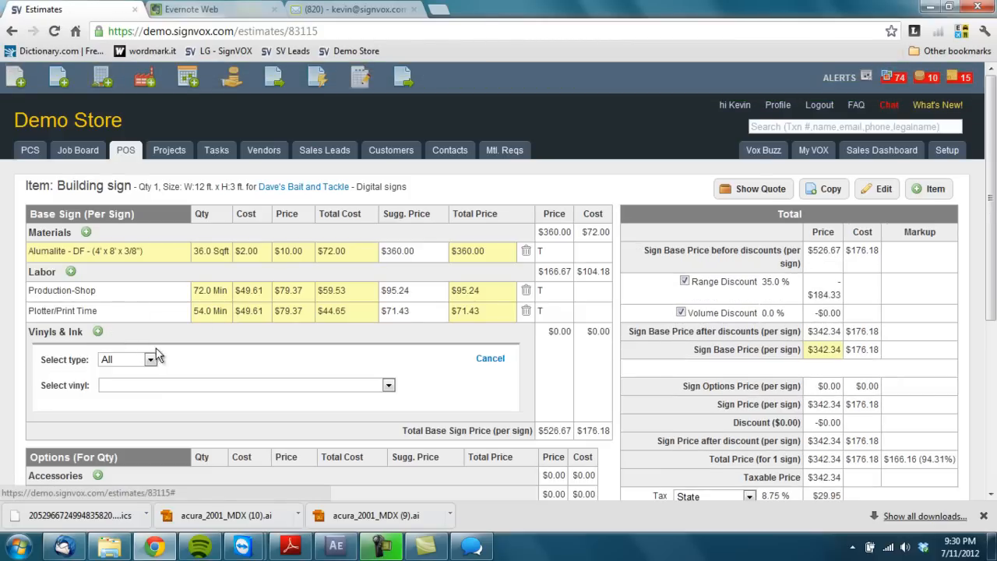
{"action": "left_click", "coordinate": [388, 385]}
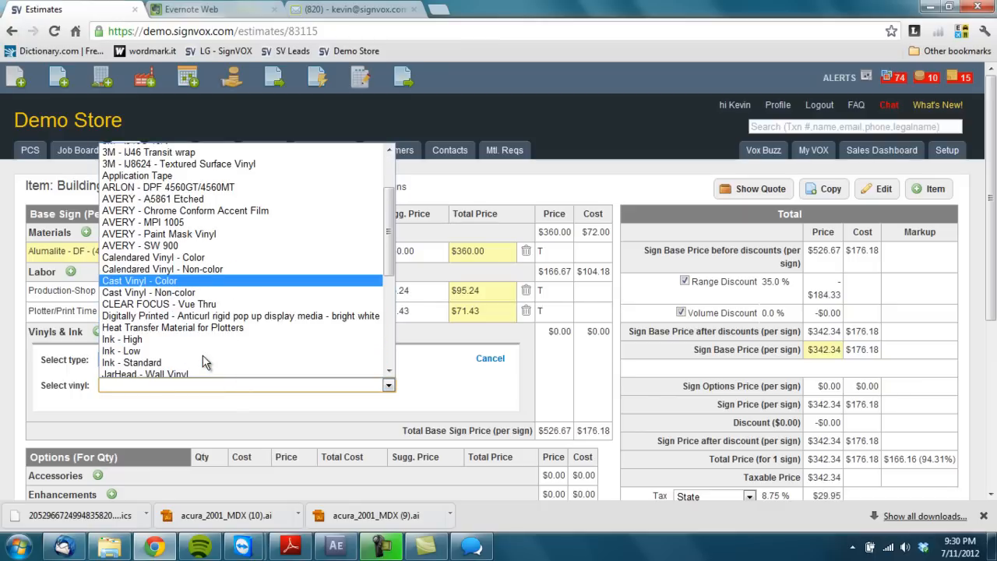
{"action": "scroll", "scroll_direction": "down", "scroll_amount": 3}
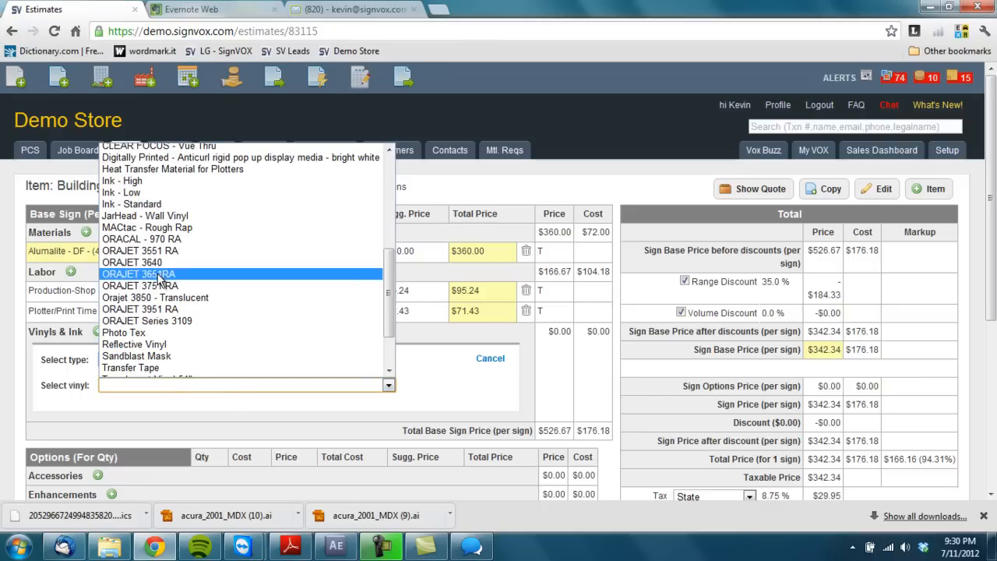
{"action": "left_click", "coordinate": [139, 275]}
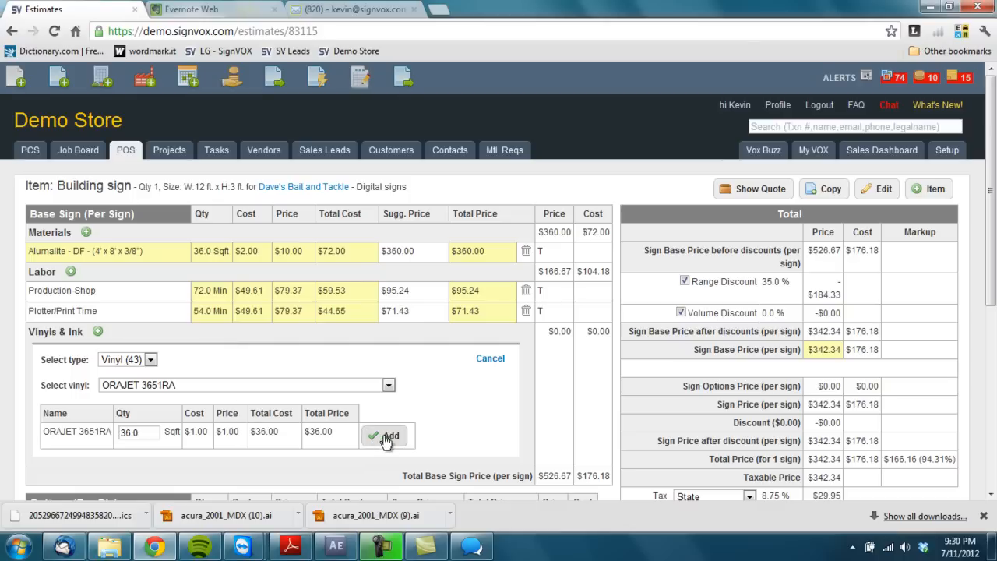
{"action": "left_click", "coordinate": [386, 436]}
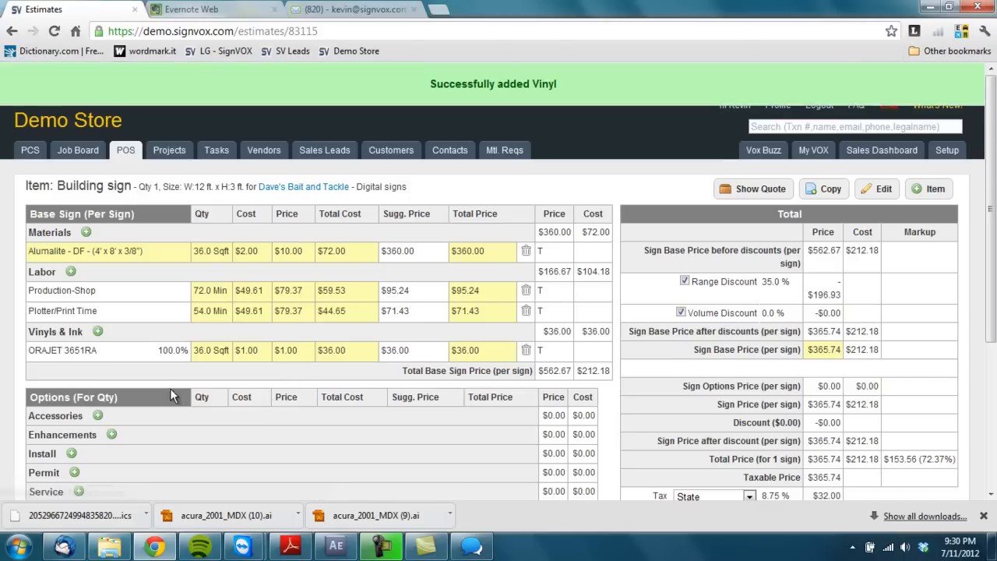
- Add Ink - High at 36 sq ft to the sign's vinyls and ink
{"action": "left_click", "coordinate": [97, 330]}
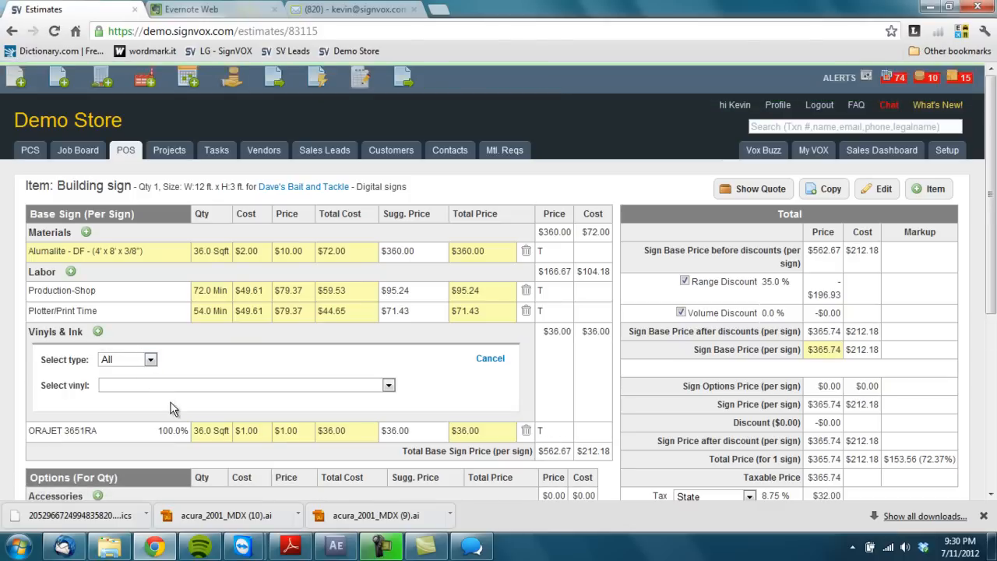
{"action": "left_click", "coordinate": [388, 385]}
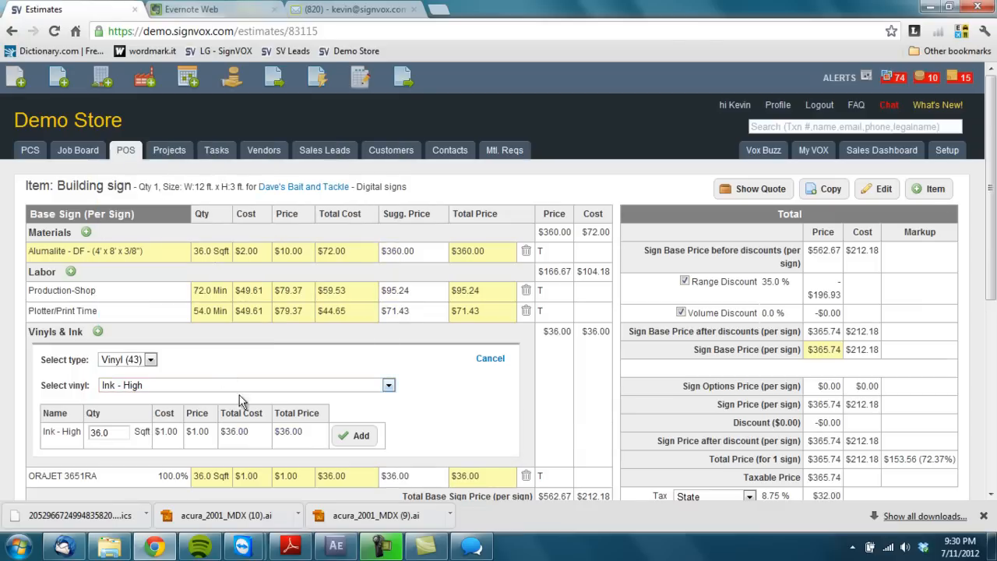
{"action": "left_click", "coordinate": [355, 436]}
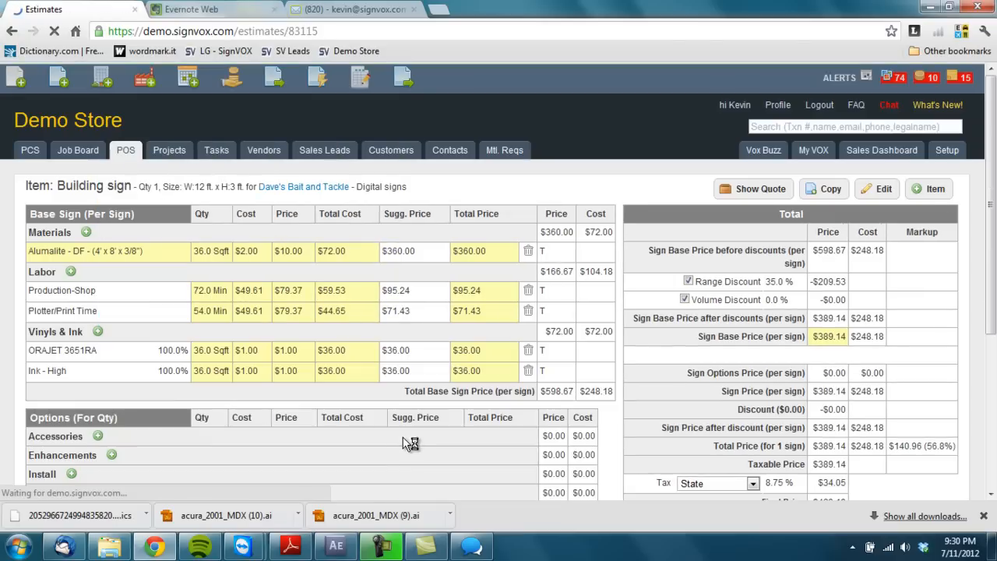
- Add 3M - 8519 Laminate from the Laminates category at 36 sq ft to the materials
{"action": "left_click", "coordinate": [85, 233]}
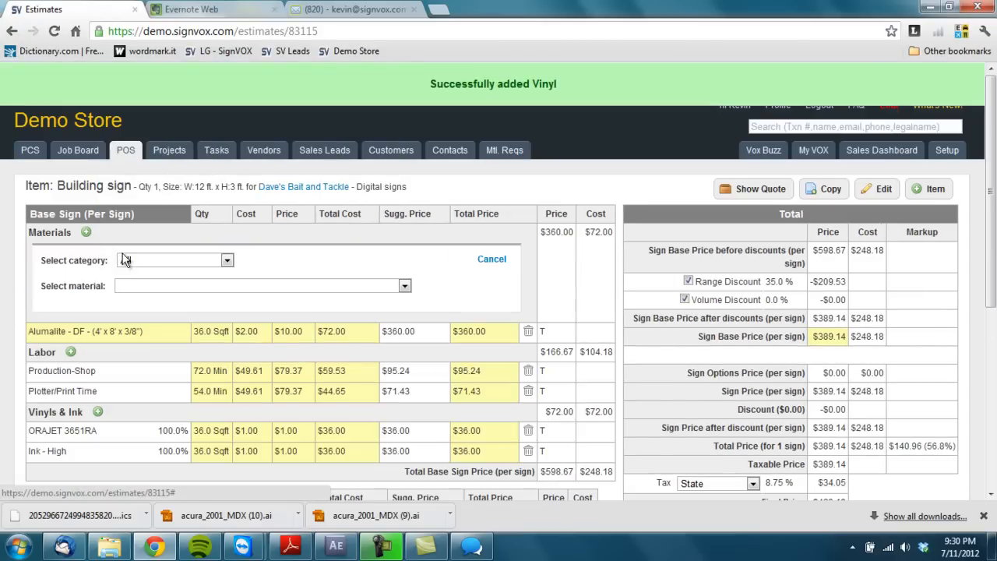
{"action": "left_click", "coordinate": [226, 259]}
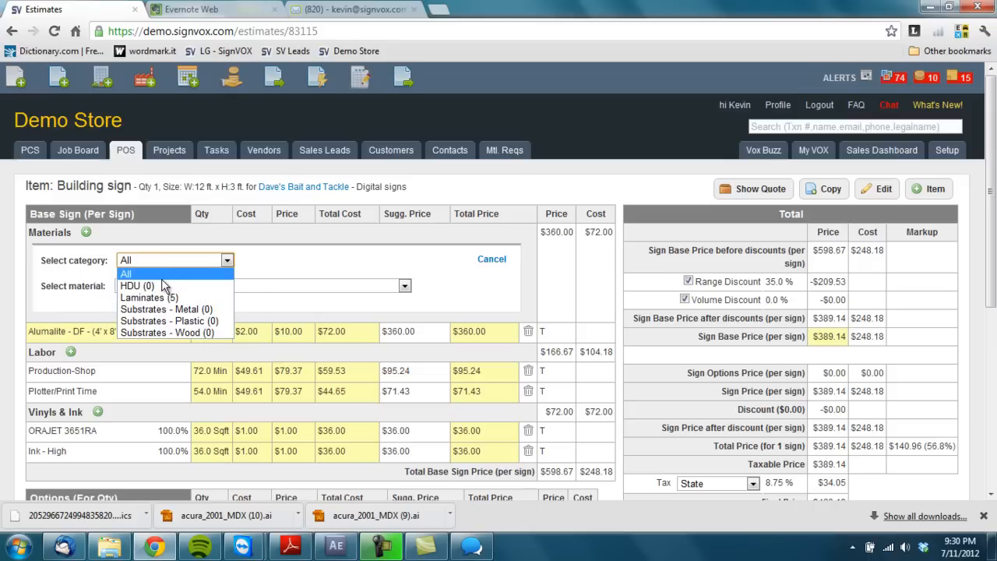
{"action": "left_click", "coordinate": [149, 298]}
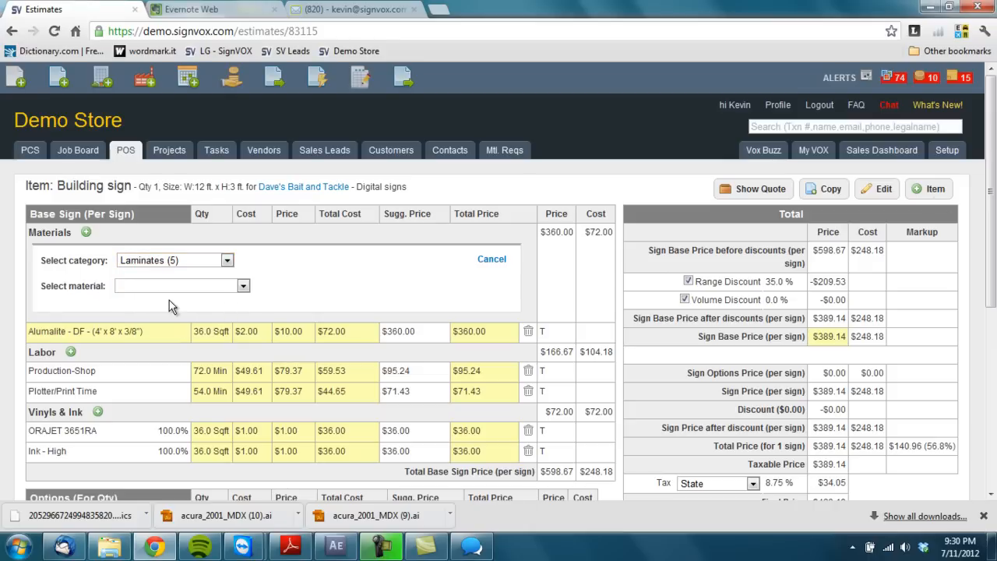
{"action": "left_click", "coordinate": [243, 287]}
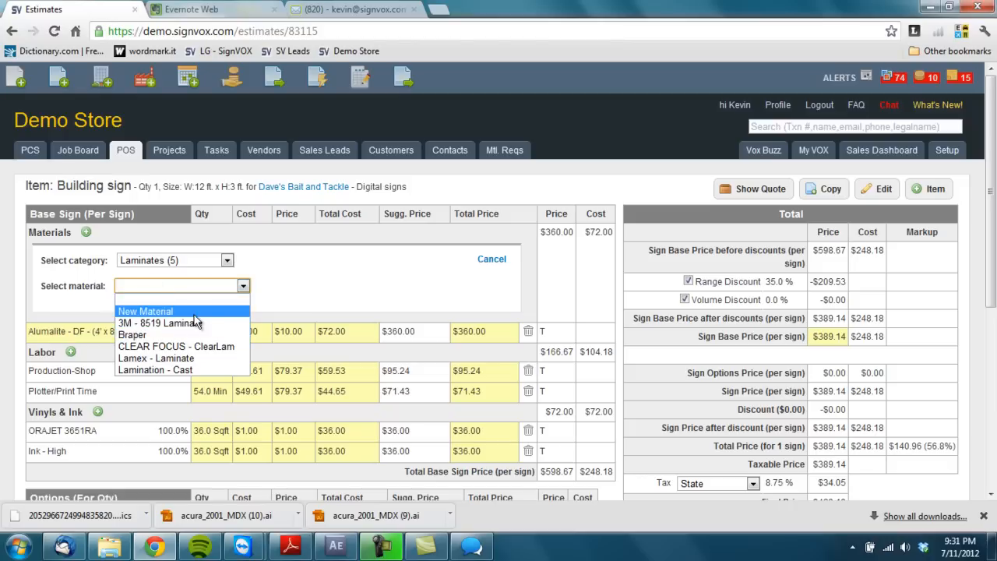
{"action": "mouse_move", "coordinate": [180, 327]}
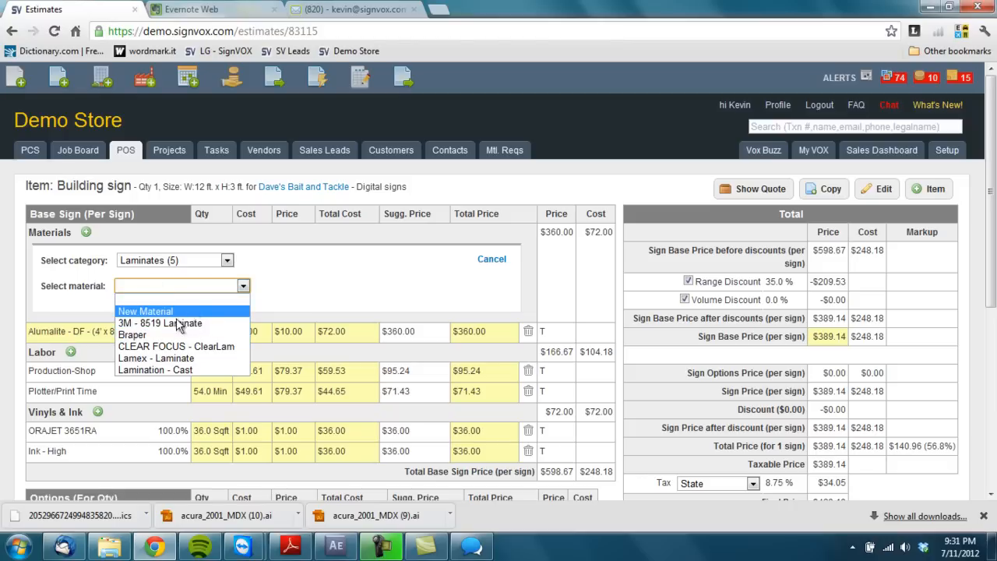
{"action": "left_click", "coordinate": [159, 323]}
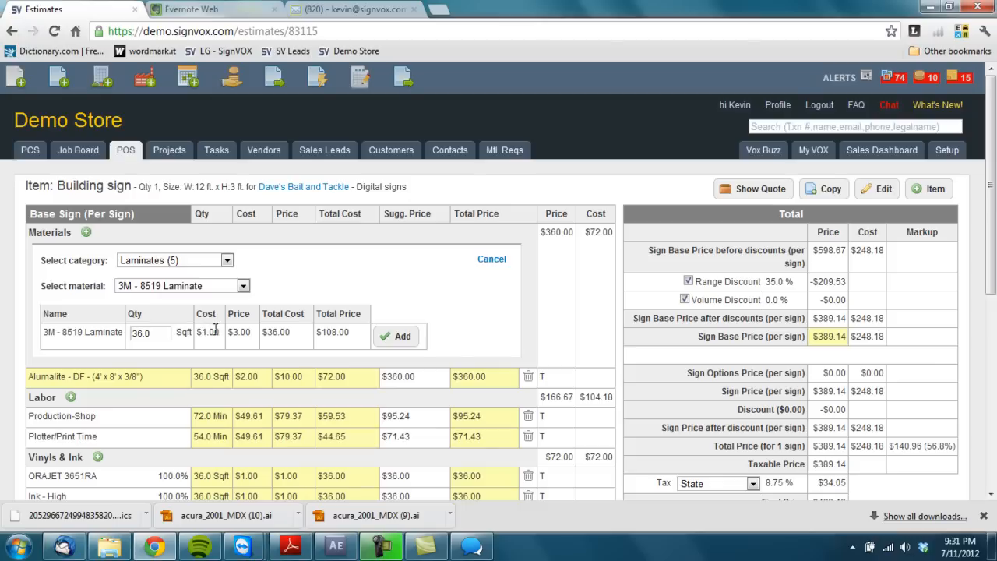
{"action": "left_click", "coordinate": [397, 336]}
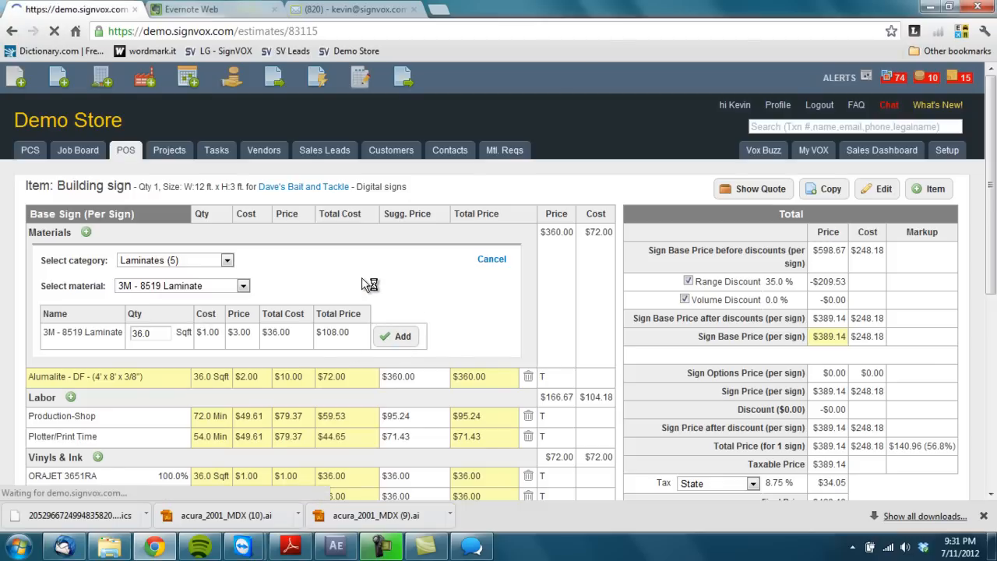
{"action": "left_click", "coordinate": [395, 337]}
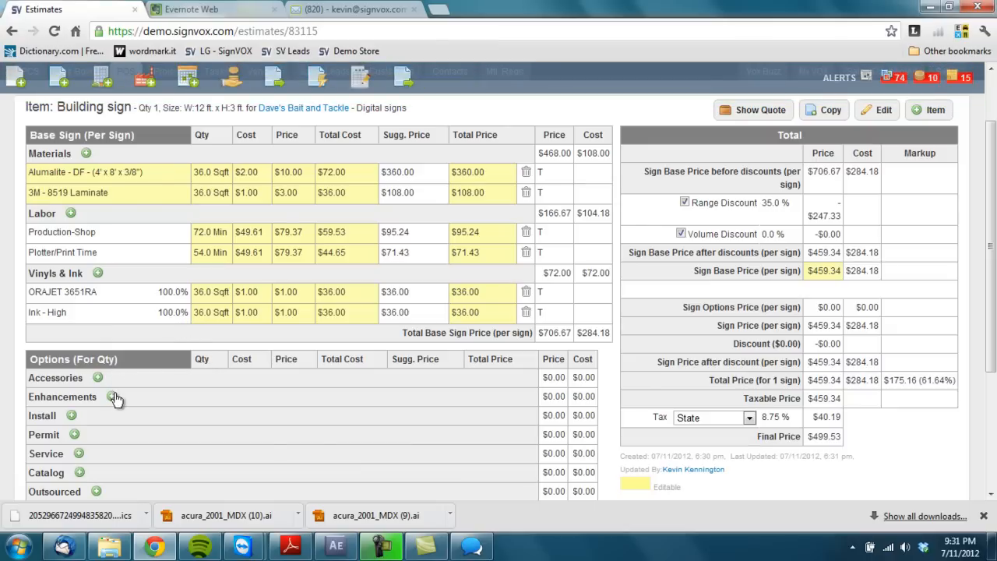
- Add 30 linear ft of PVC Edge Cap (3/8" x 98") as an enhancement
{"action": "left_click", "coordinate": [98, 397]}
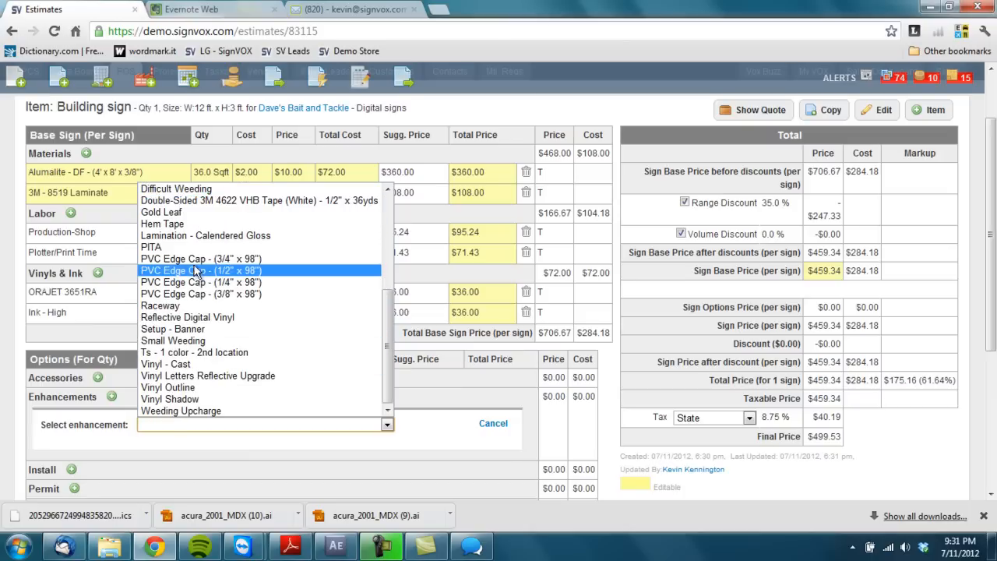
{"action": "left_click", "coordinate": [199, 293]}
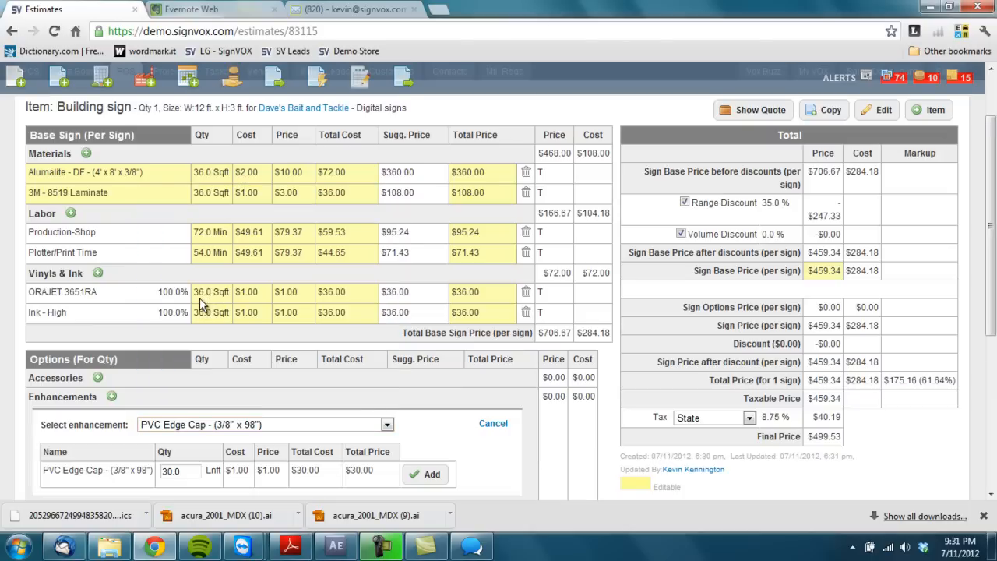
{"action": "left_click", "coordinate": [427, 474]}
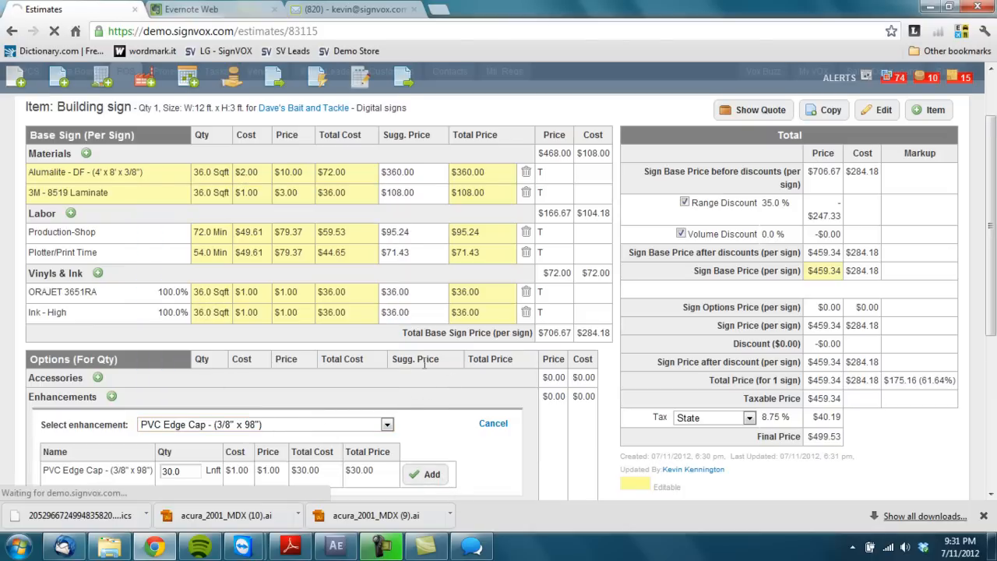
{"action": "left_click", "coordinate": [426, 473]}
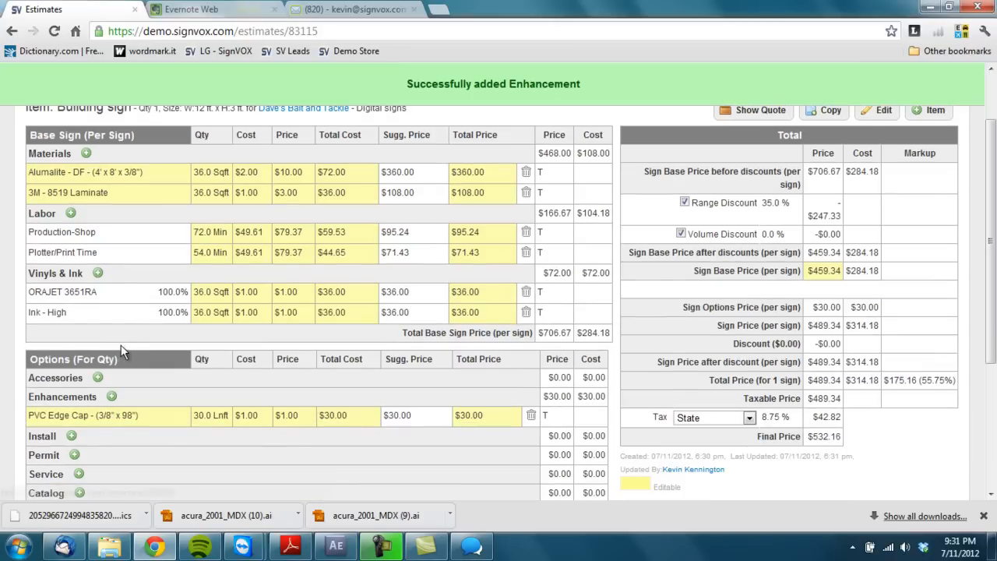
- Add 90 minutes of Installation - non electric to the sign's install options
{"action": "left_click", "coordinate": [73, 357]}
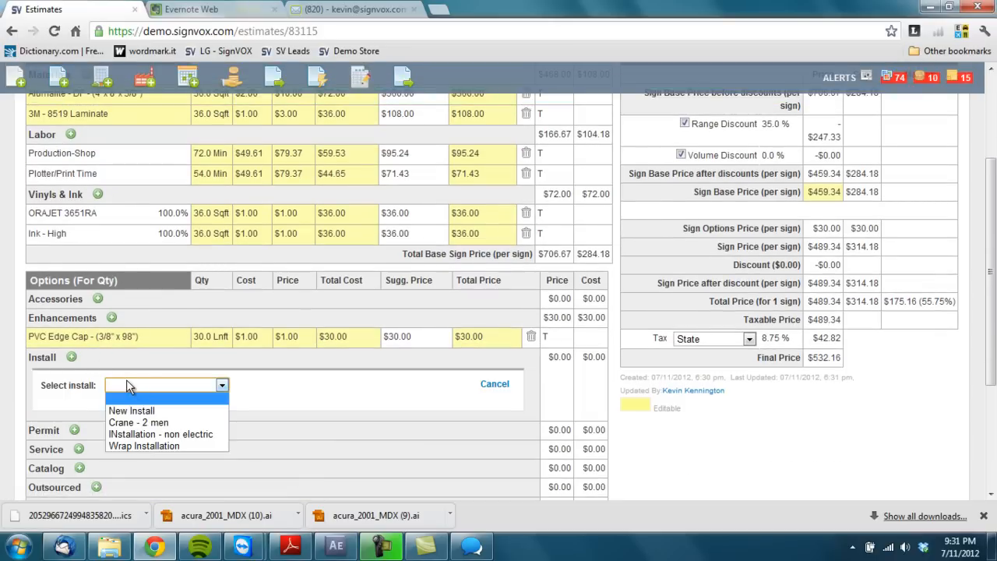
{"action": "left_click", "coordinate": [159, 433]}
{"action": "type", "text": "90"}
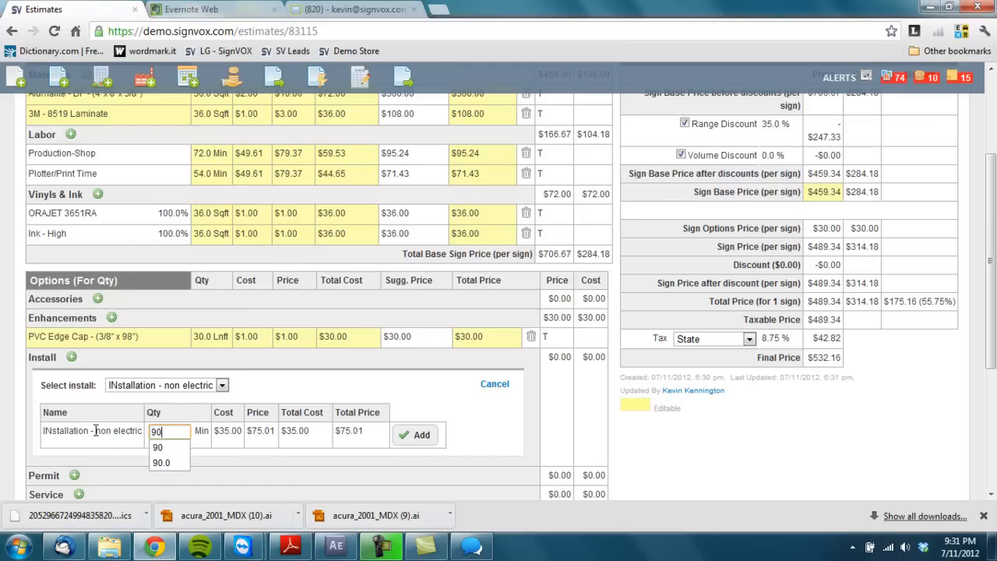
{"action": "left_click", "coordinate": [416, 435]}
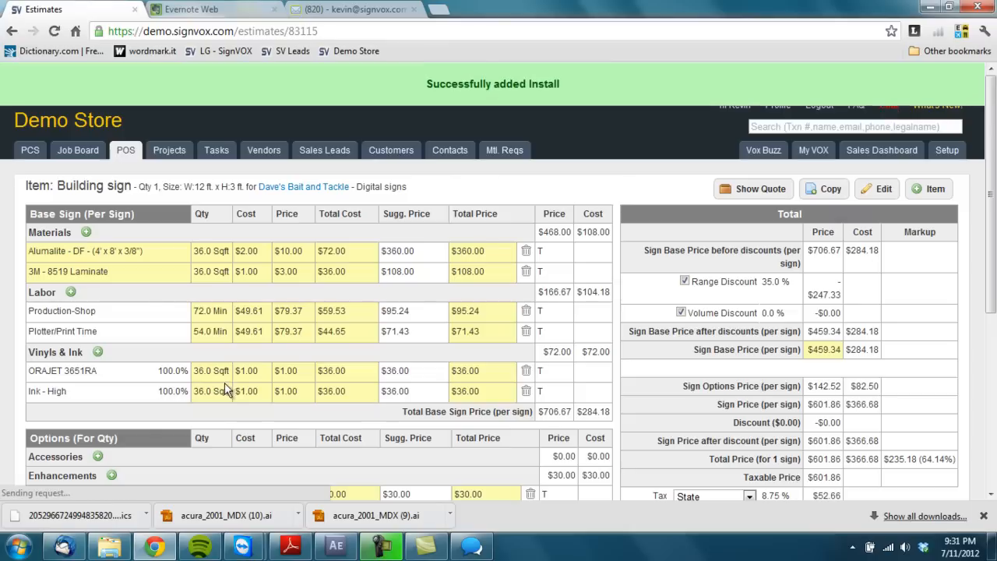
{"action": "scroll", "scroll_direction": "down", "scroll_amount": 3}
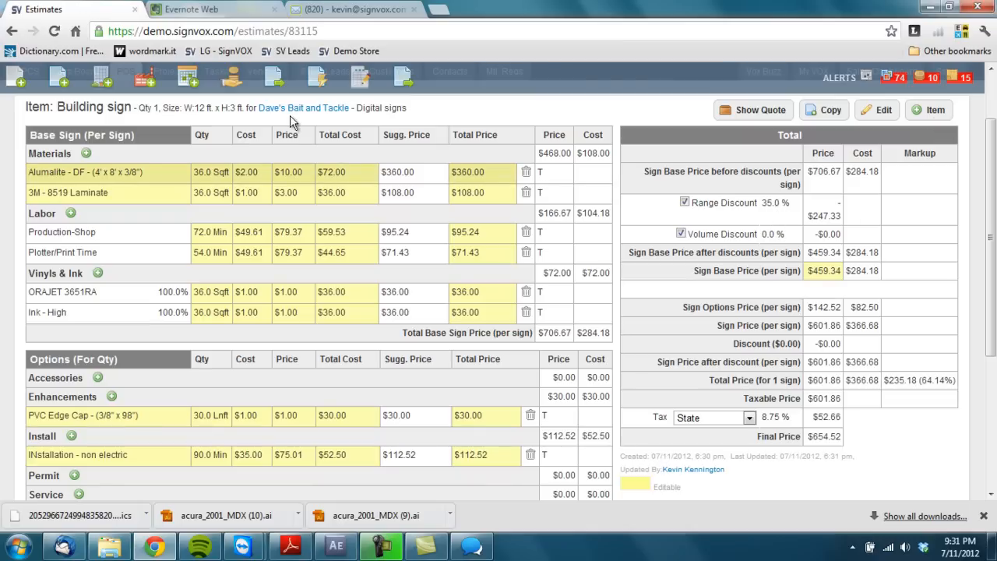
{"action": "mouse_move", "coordinate": [783, 225]}
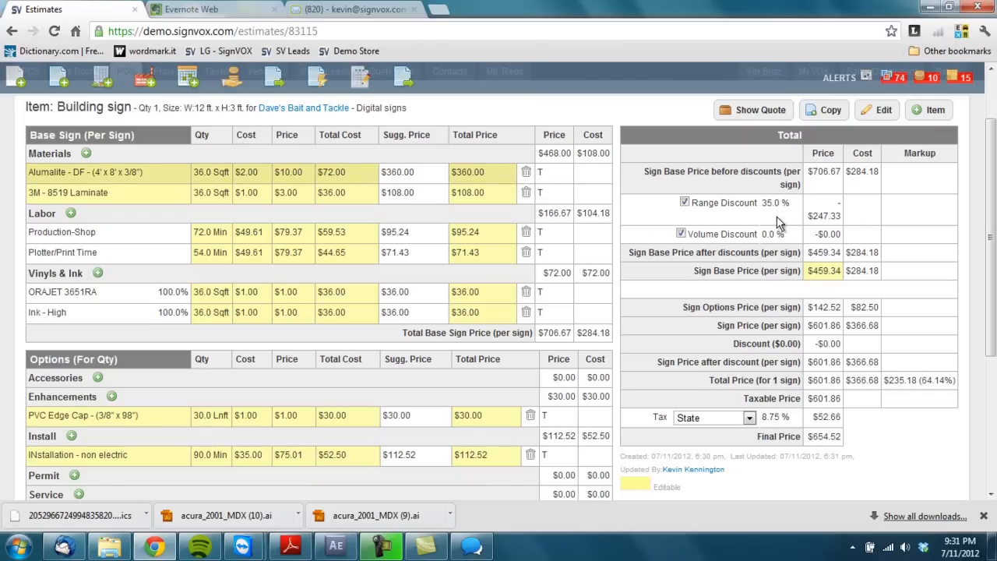
{"action": "mouse_move", "coordinate": [776, 217]}
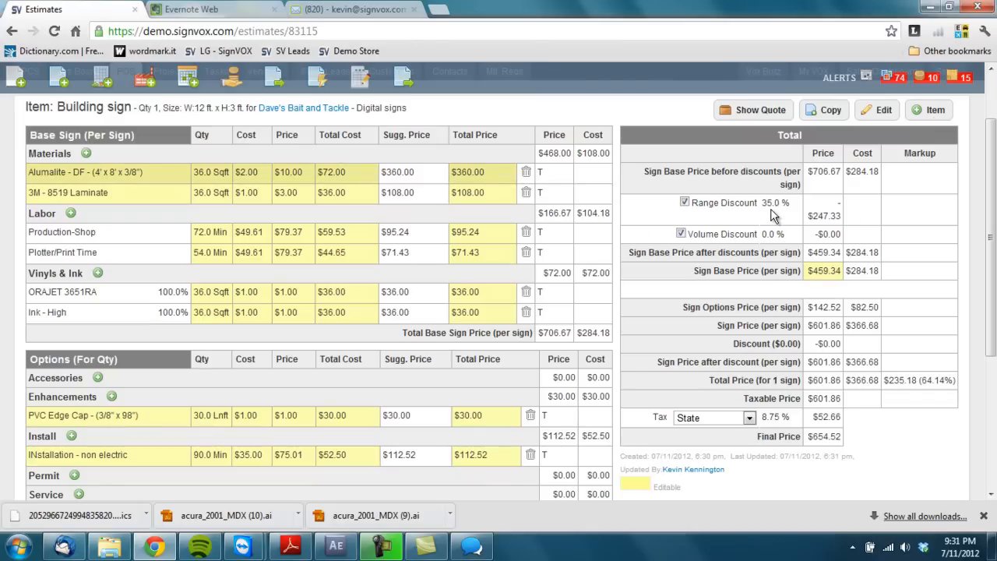
{"action": "mouse_move", "coordinate": [823, 172]}
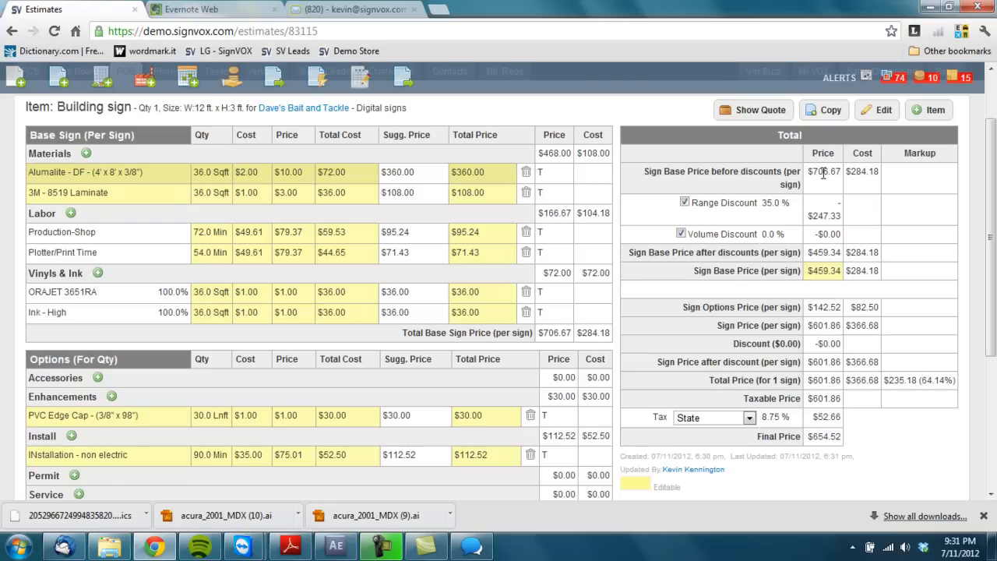
{"action": "mouse_move", "coordinate": [844, 318]}
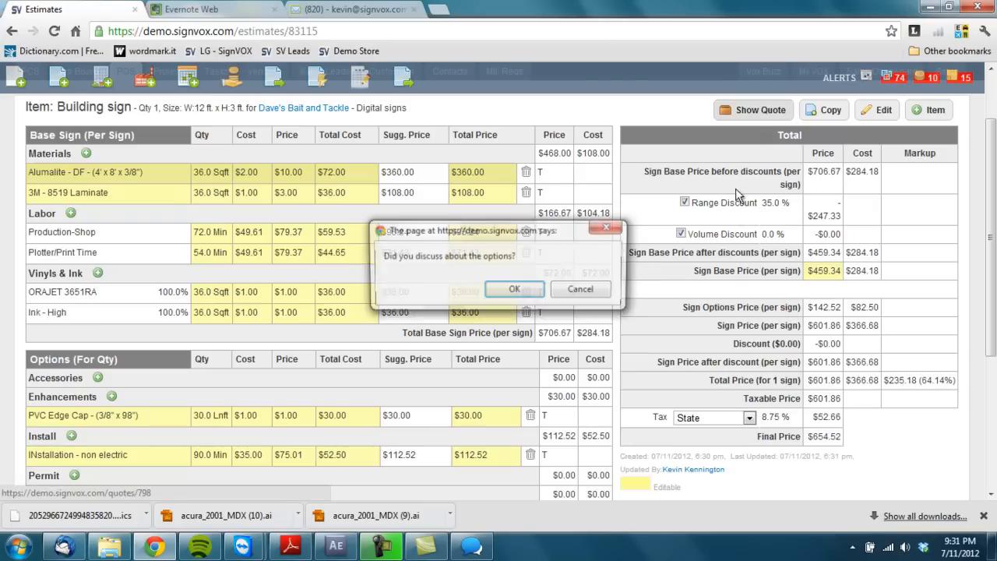
- Return to quote QT-798, review the Building sign line's included items and add a new item
{"action": "left_click", "coordinate": [514, 289]}
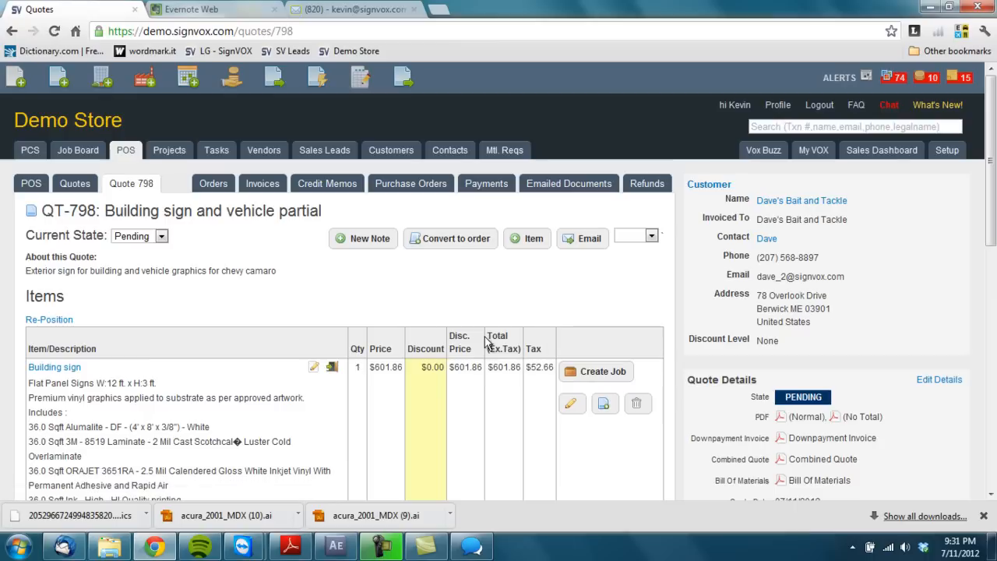
{"action": "scroll", "scroll_direction": "down", "scroll_amount": 3}
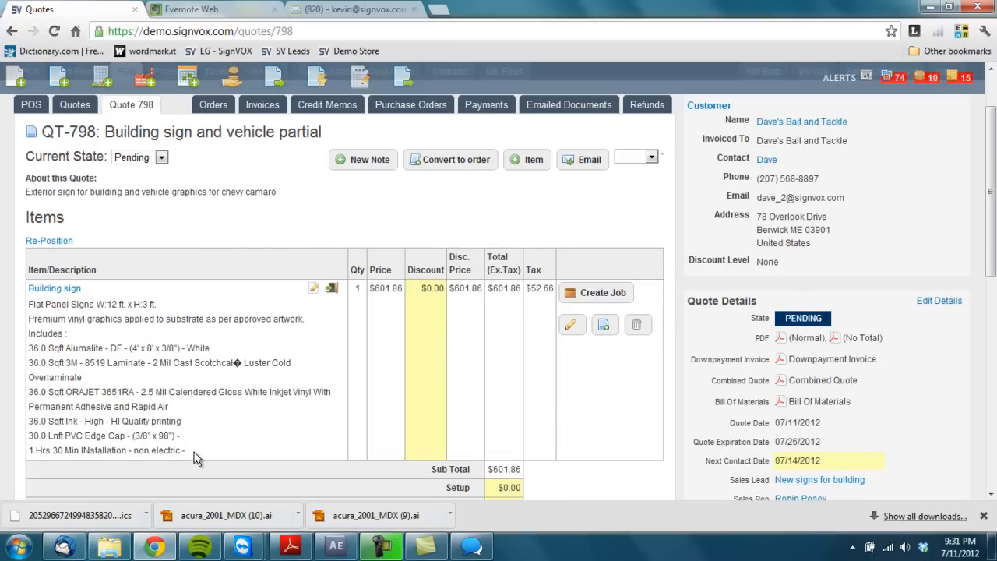
{"action": "left_click_drag", "start_coordinate": [30, 347], "coordinate": [186, 450]}
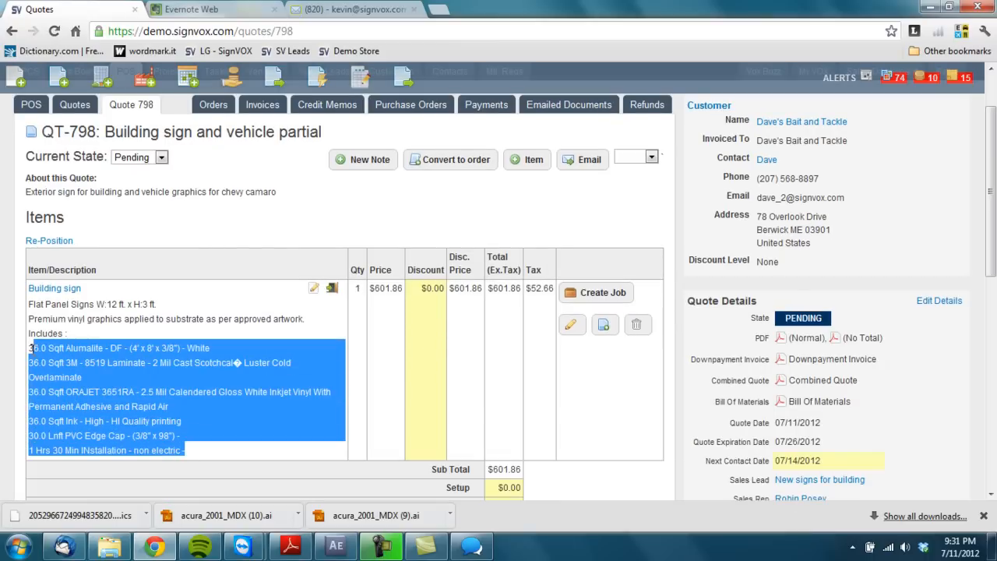
{"action": "mouse_move", "coordinate": [315, 288]}
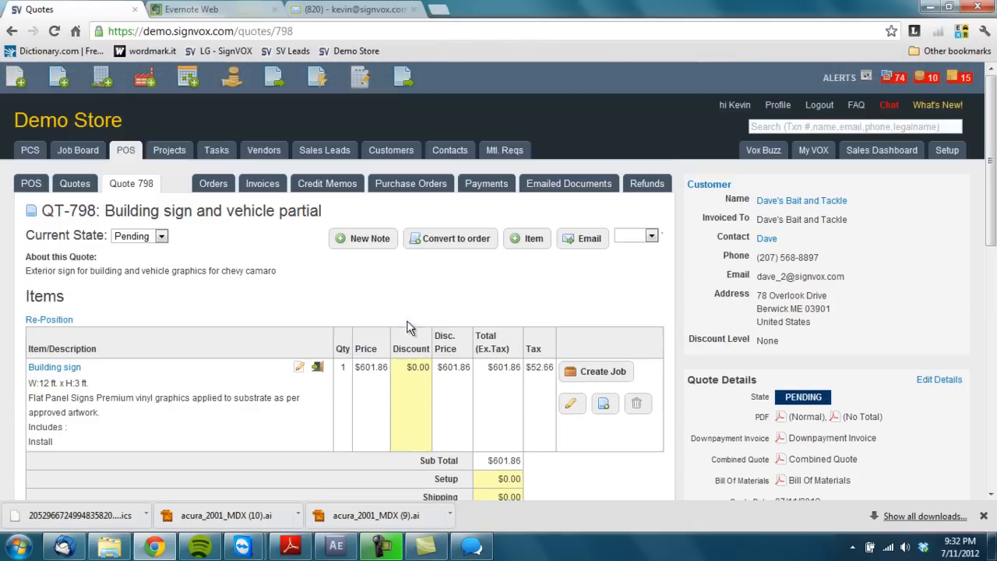
{"action": "mouse_move", "coordinate": [545, 303]}
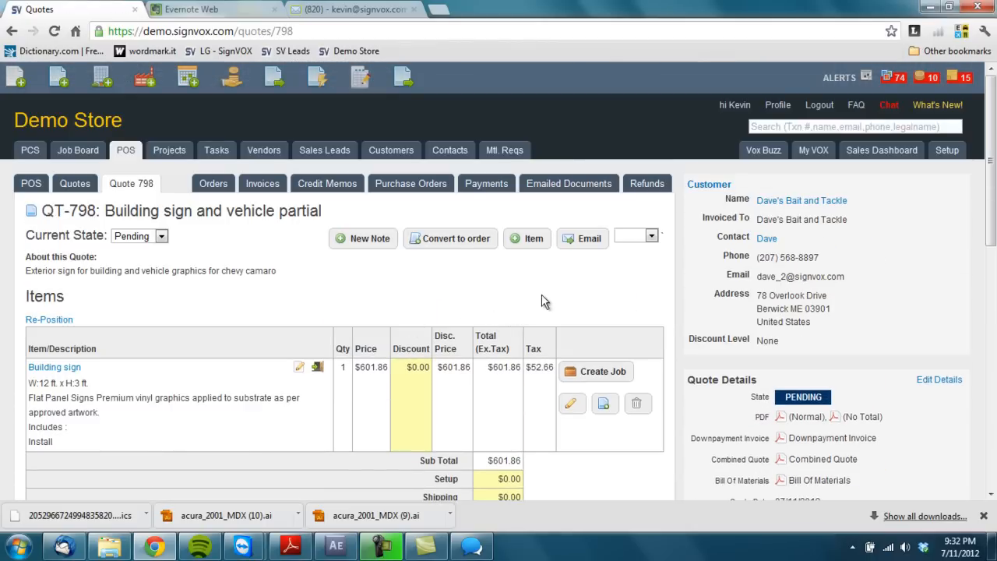
{"action": "left_click", "coordinate": [526, 238]}
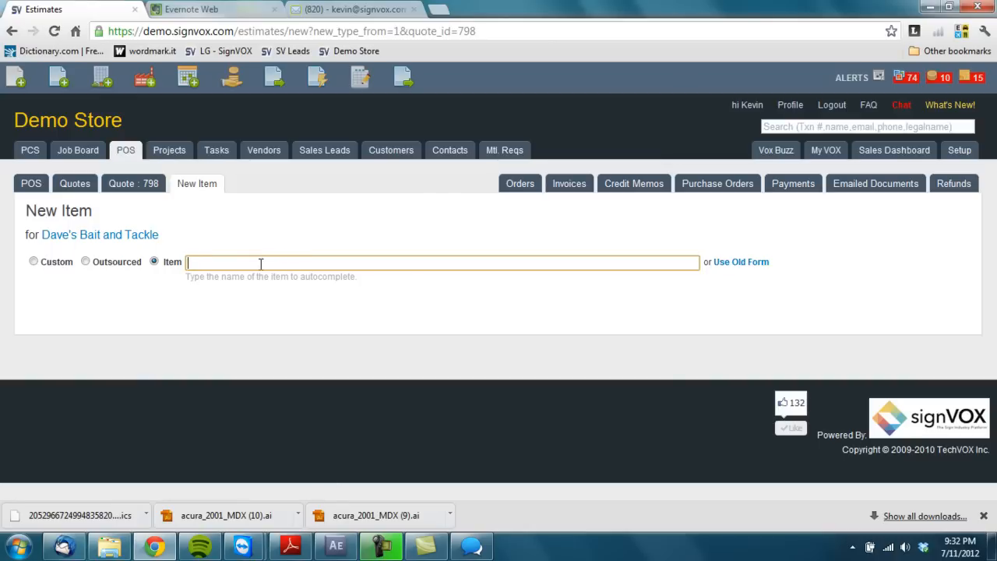
- Pick the Chevy Camaro 2011 item and name the line item Camaro Graphics
{"action": "type", "text": "camaro 2011 in Vehicles (CHEVROLET Camaro 2011 - Chevy Camaro 2011 - Car Coupe 2Doors"}
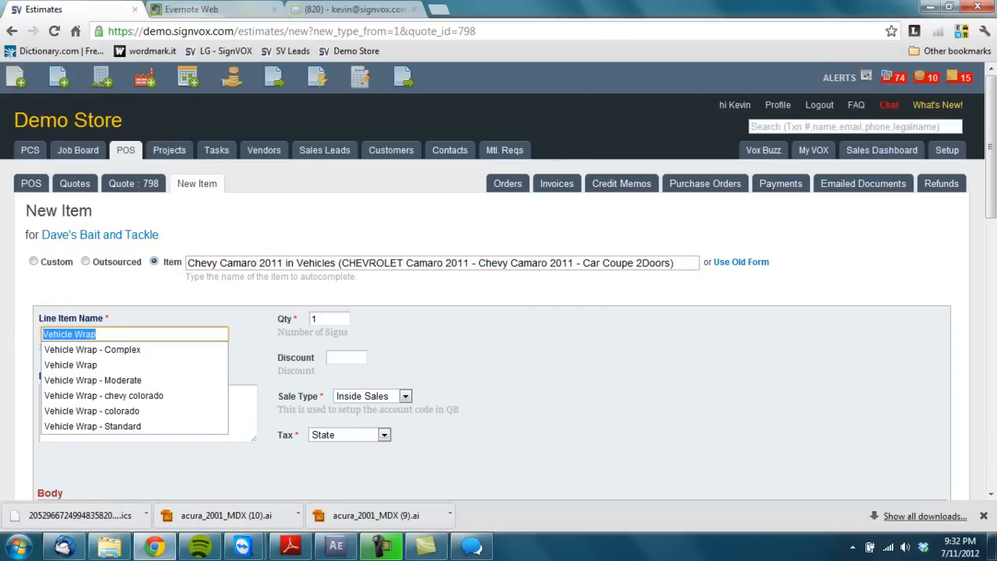
{"action": "type", "text": "Camaro"}
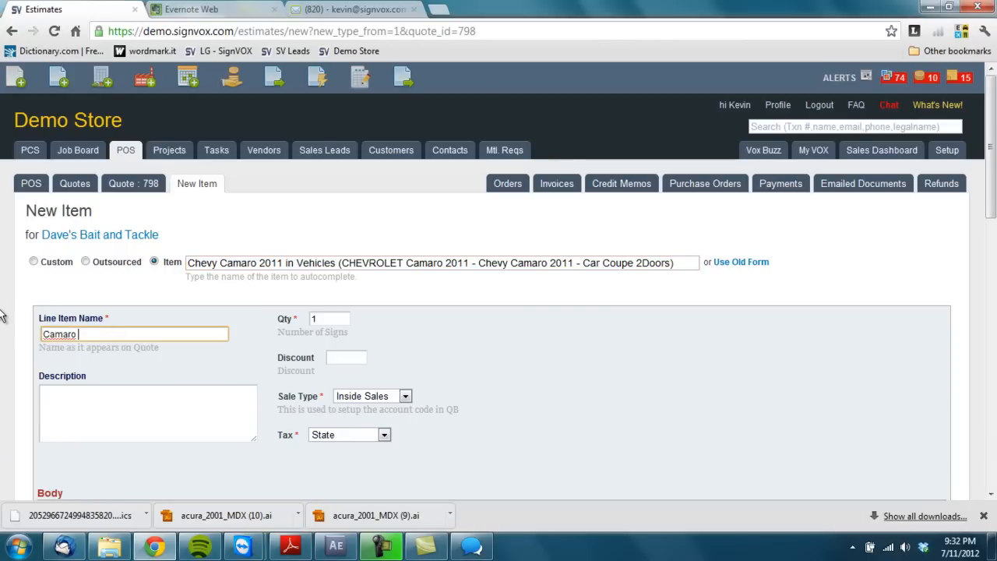
{"action": "type", "text": "Graphics"}
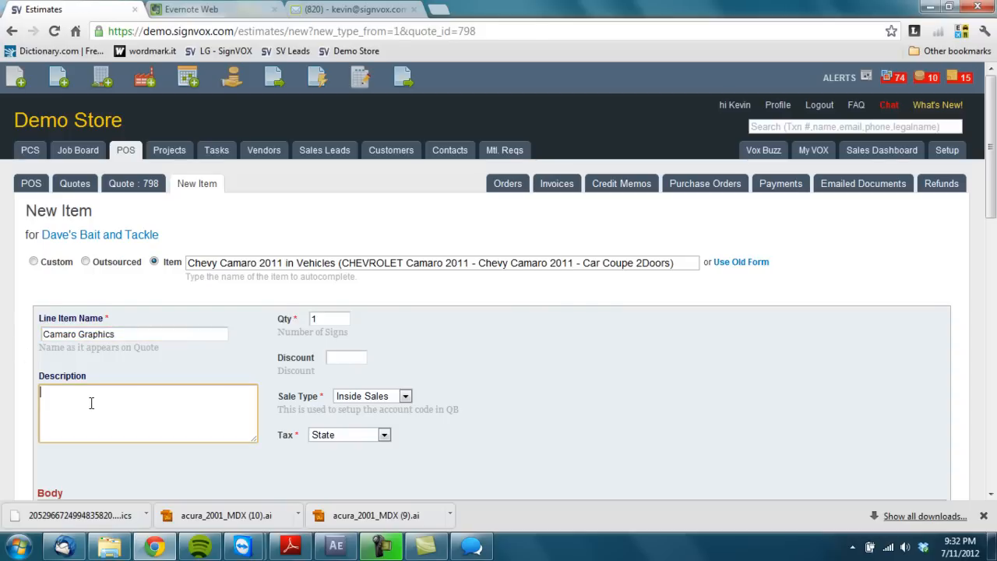
- Describe it as full color premium vinyl graphics applied to sides of vehicle as per approved customer artwork
{"action": "type", "text": "Full color p"}
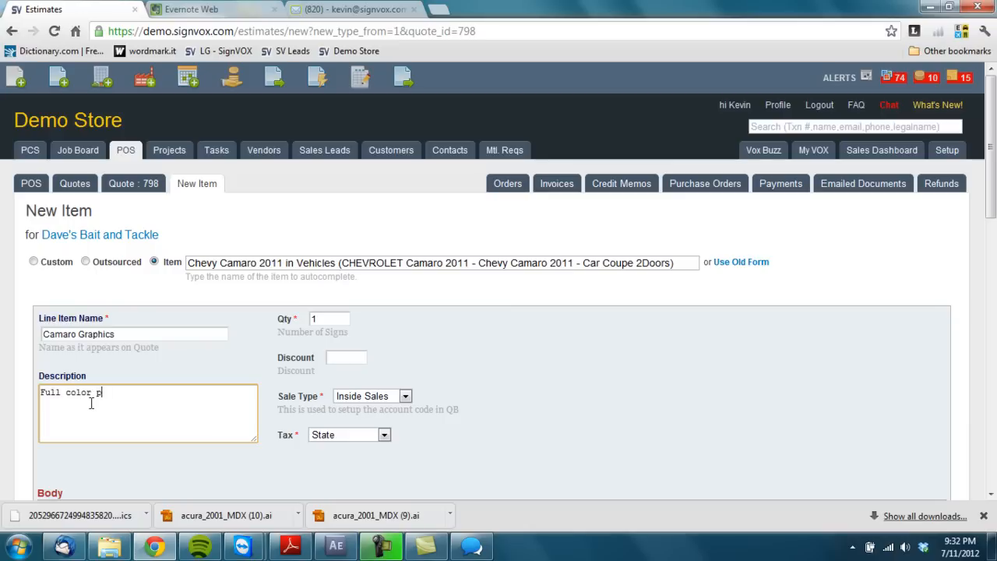
{"action": "type", "text": "remium vinyl"}
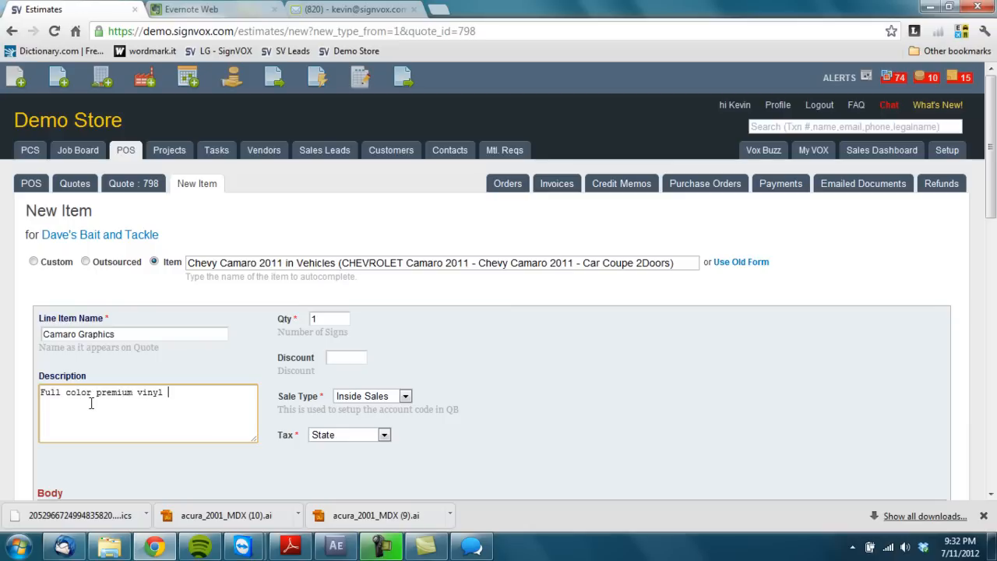
{"action": "type", "text": "graphics applied t"}
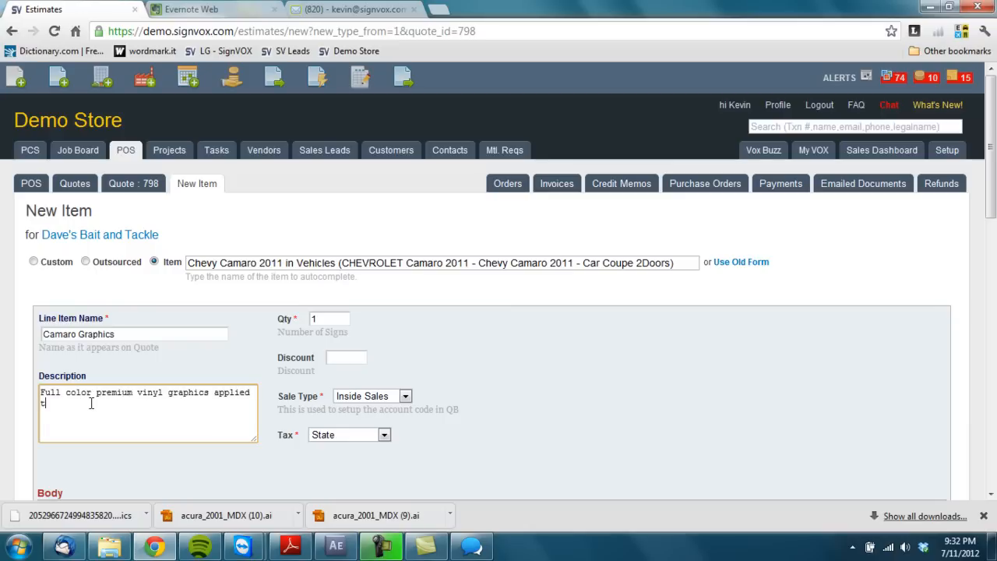
{"action": "type", "text": "o sides of vehicl"}
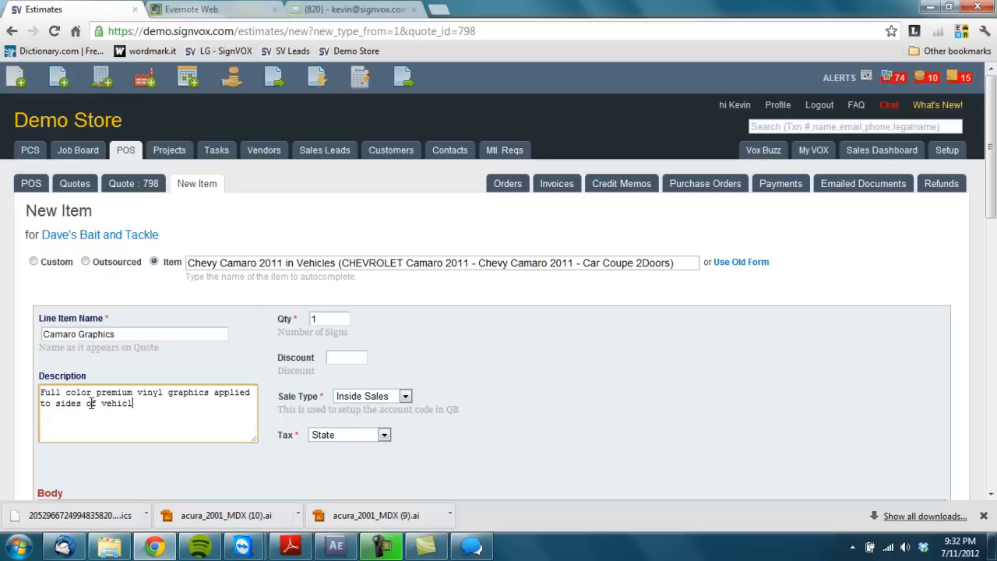
{"action": "type", "text": "as per approved c"}
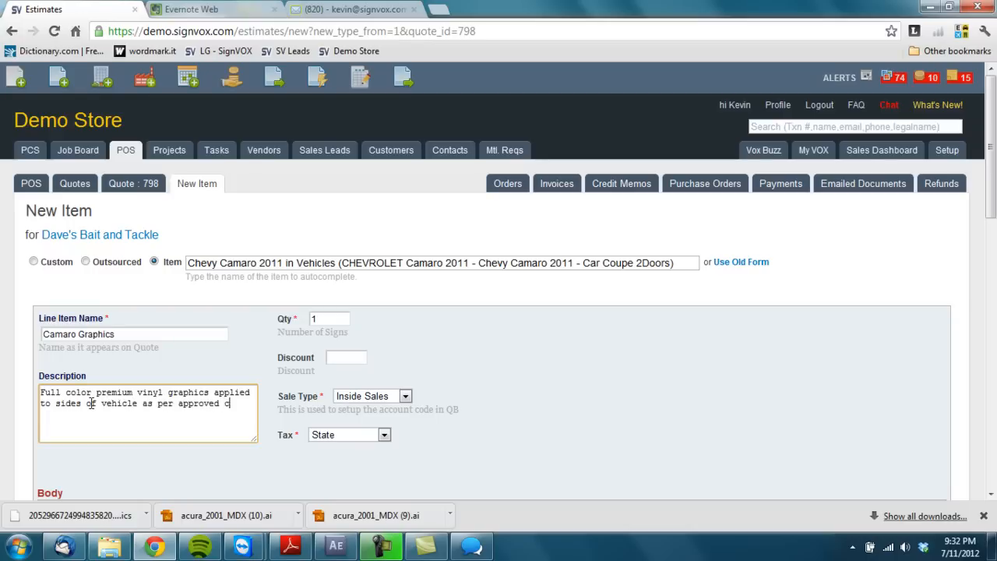
{"action": "type", "text": "customer ar"}
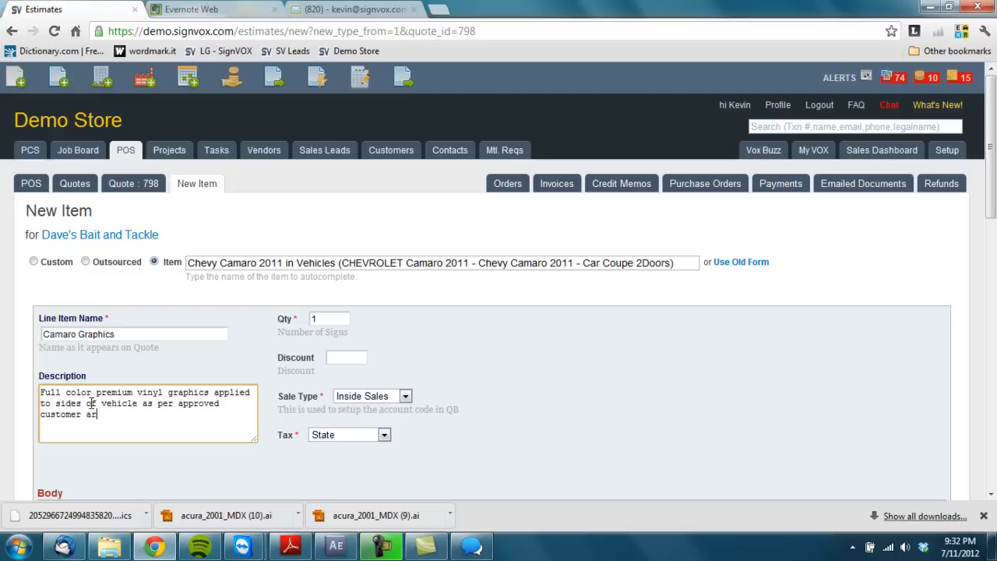
{"action": "type", "text": "twork."}
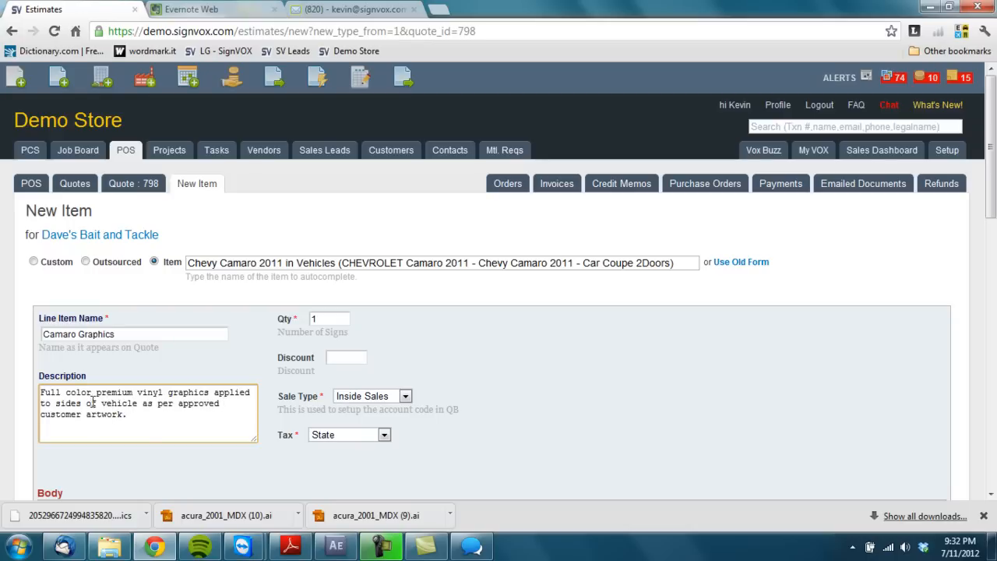
- Adjust the included body areas, then save the Camaro Graphics item and go to measure the vehicle
{"action": "scroll", "scroll_direction": "down", "scroll_amount": 3}
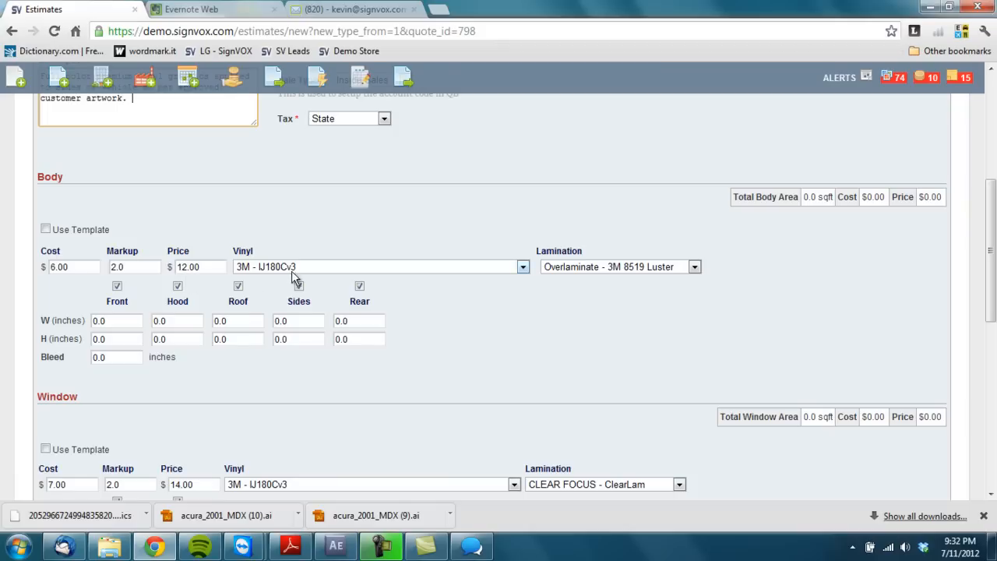
{"action": "mouse_move", "coordinate": [564, 271]}
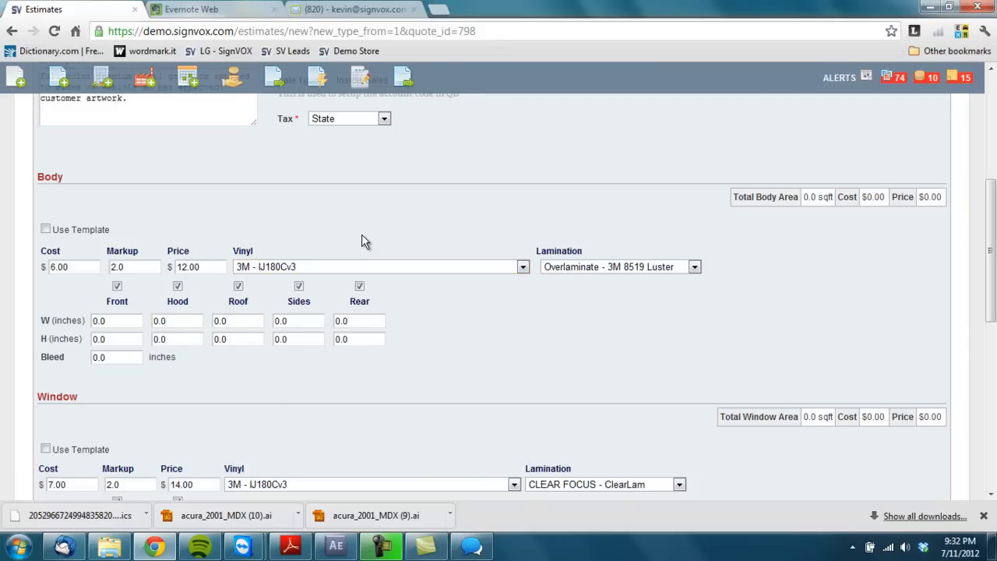
{"action": "scroll", "scroll_direction": "down", "scroll_amount": 3}
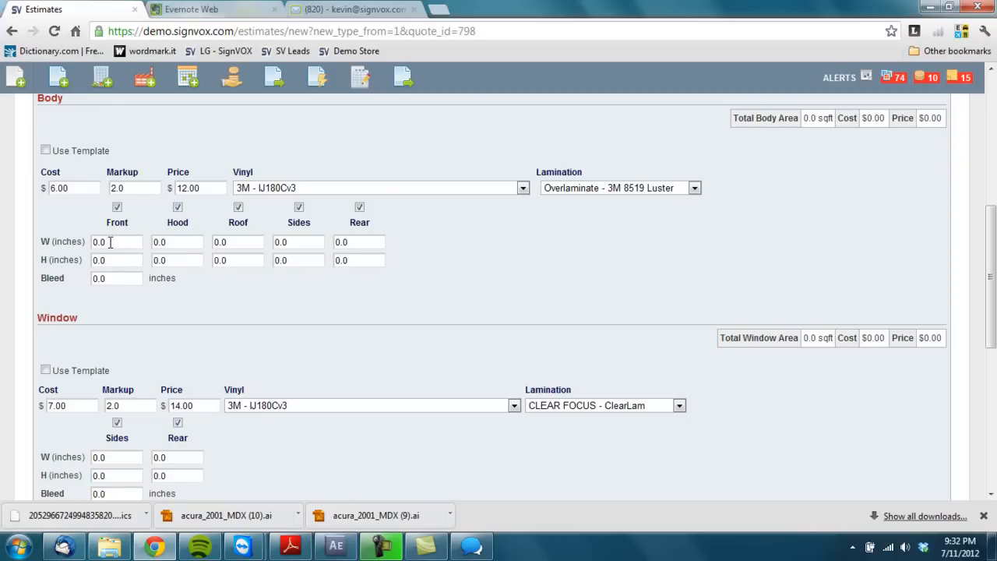
{"action": "mouse_move", "coordinate": [253, 227]}
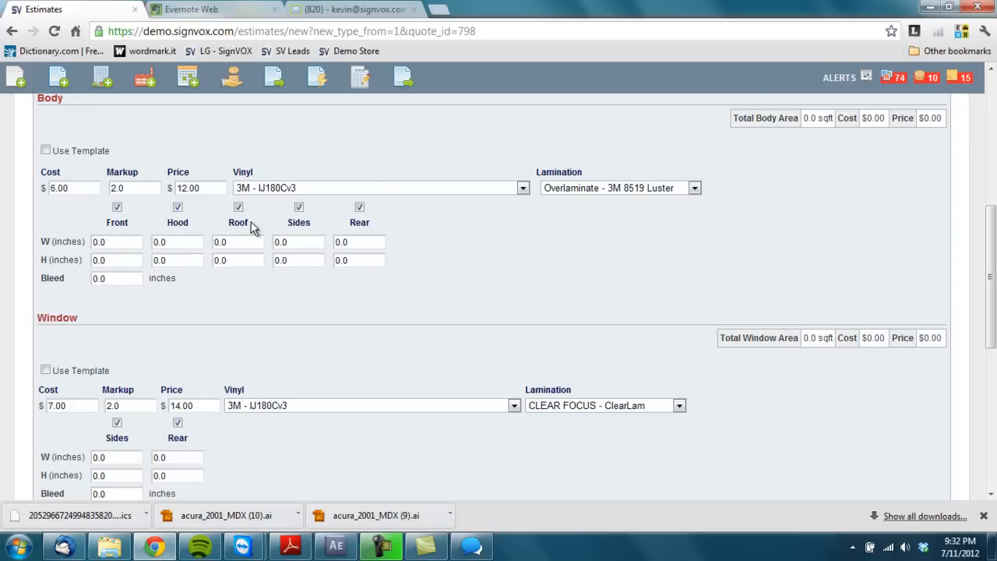
{"action": "mouse_move", "coordinate": [374, 228]}
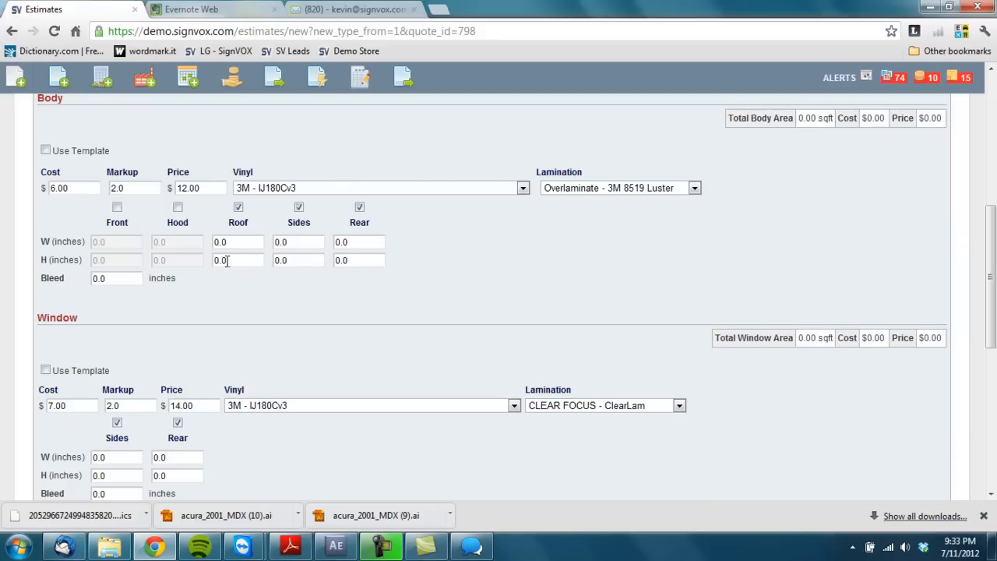
{"action": "left_click", "coordinate": [117, 205]}
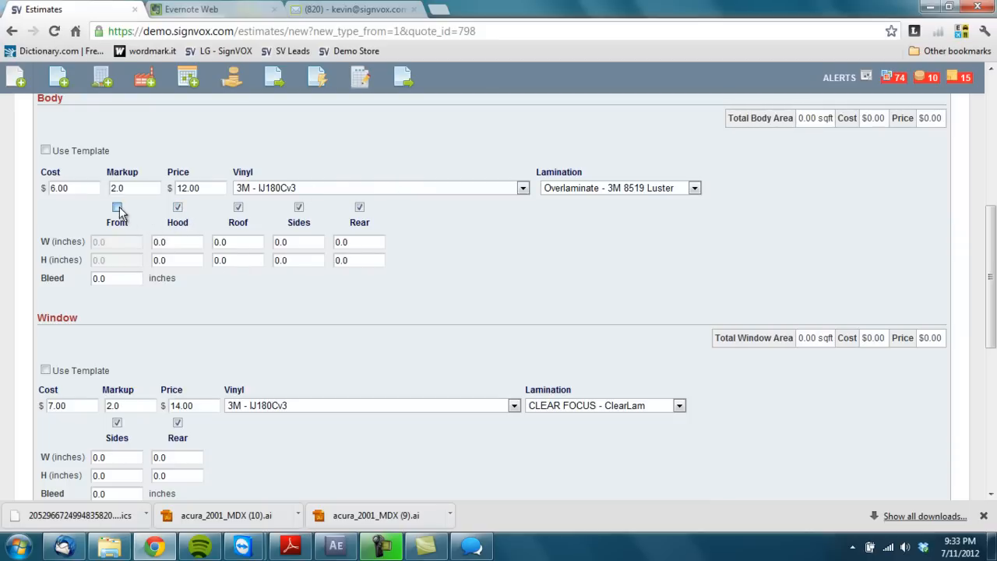
{"action": "scroll", "scroll_direction": "down", "scroll_amount": 3}
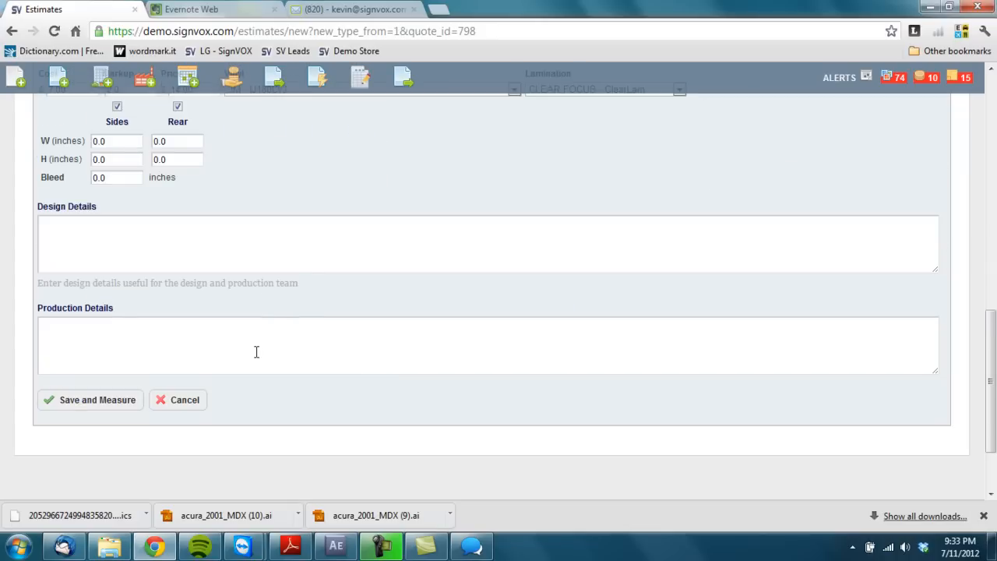
{"action": "mouse_move", "coordinate": [162, 343]}
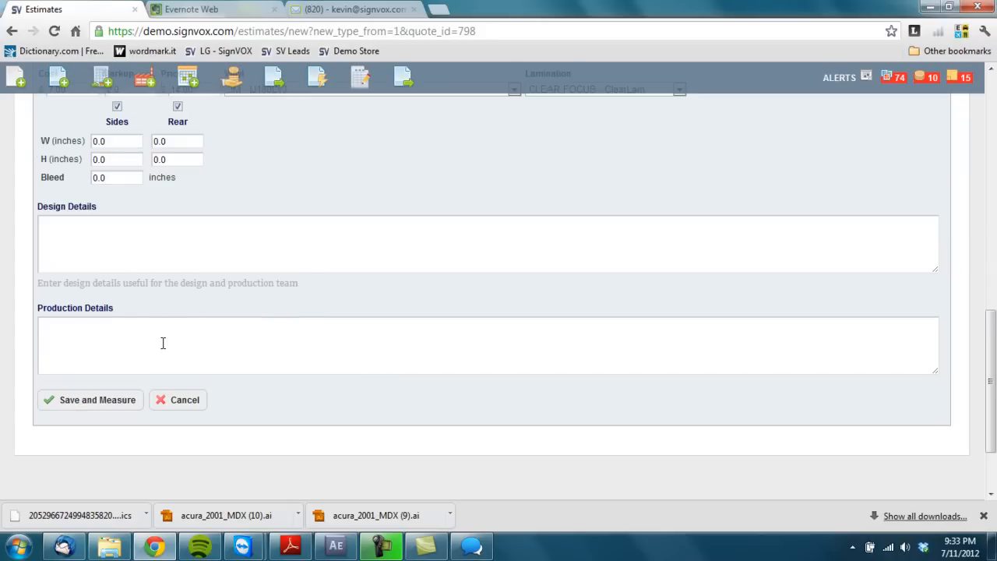
{"action": "mouse_move", "coordinate": [121, 396]}
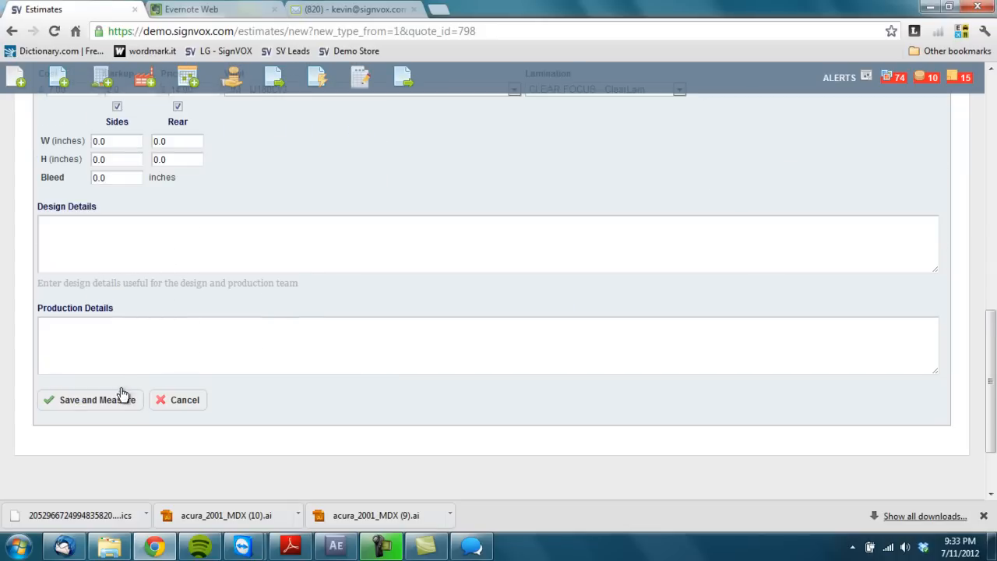
{"action": "left_click", "coordinate": [87, 399]}
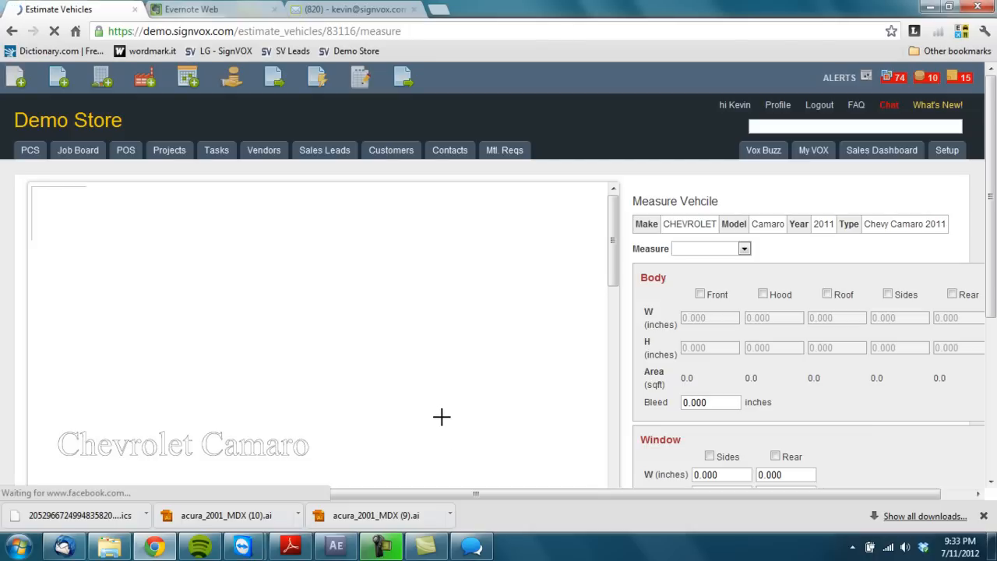
- Choose Sides to measure and outline the Camaro's side area
{"action": "left_click", "coordinate": [742, 249]}
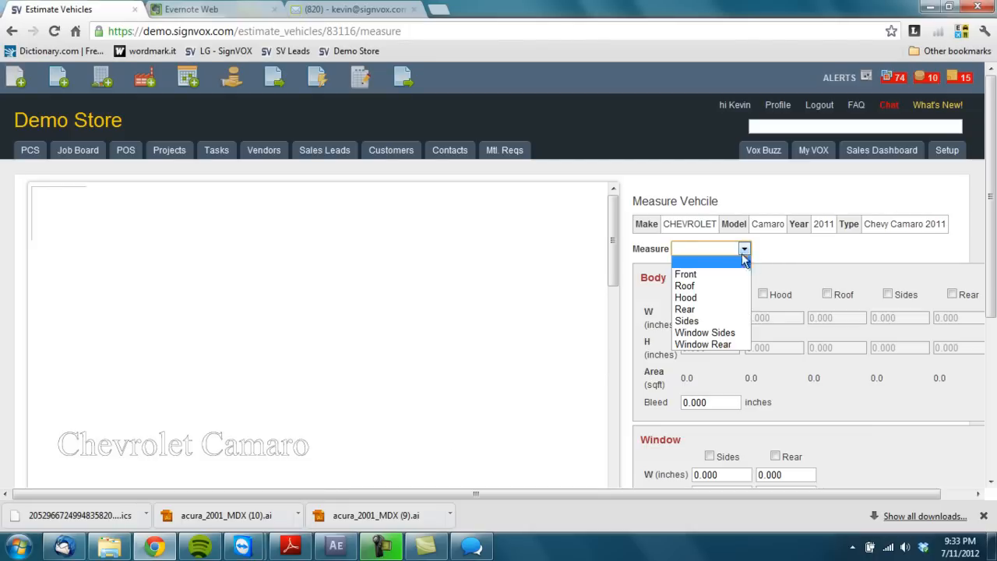
{"action": "left_click", "coordinate": [686, 321]}
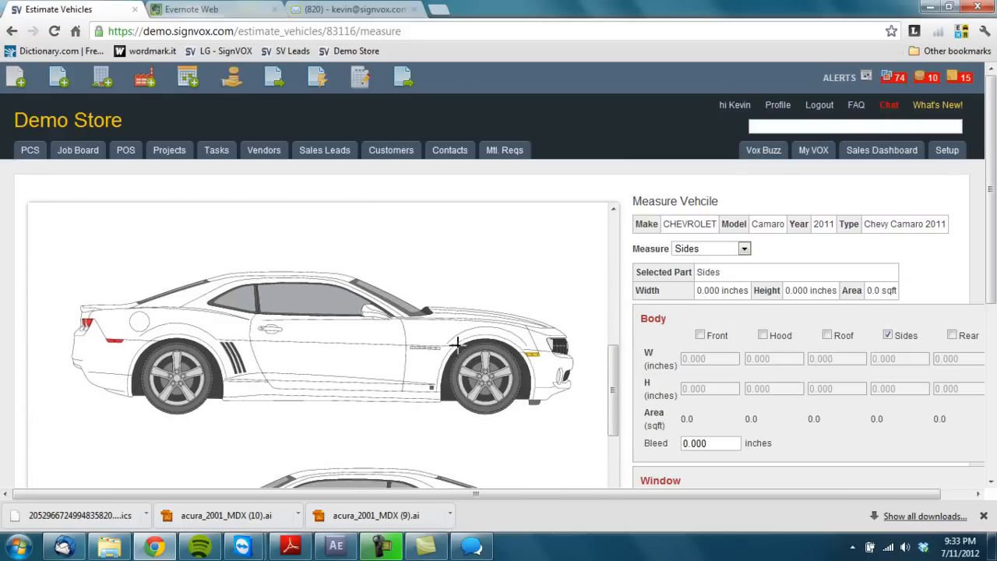
{"action": "mouse_move", "coordinate": [66, 299]}
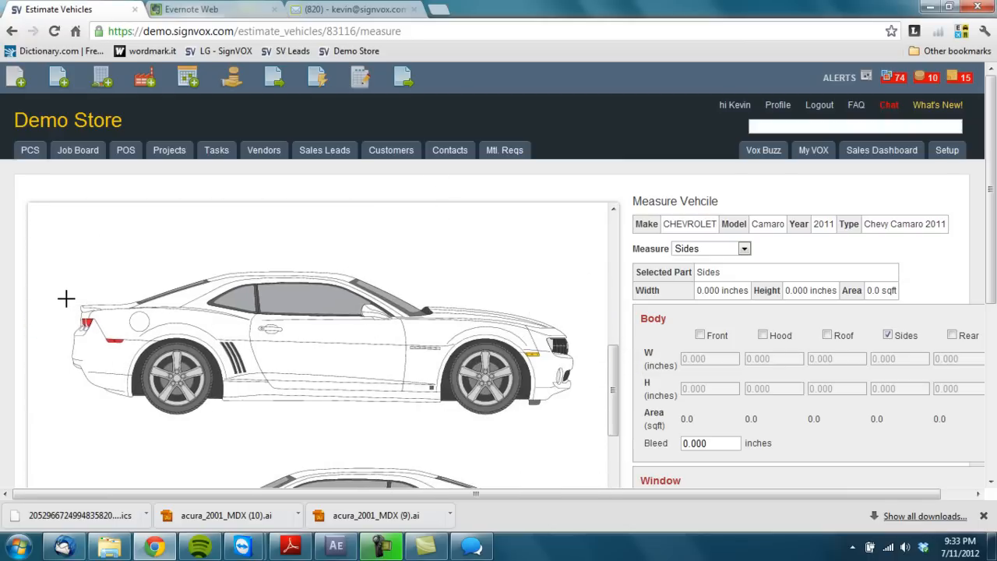
{"action": "left_click_drag", "start_coordinate": [66, 299], "coordinate": [583, 415]}
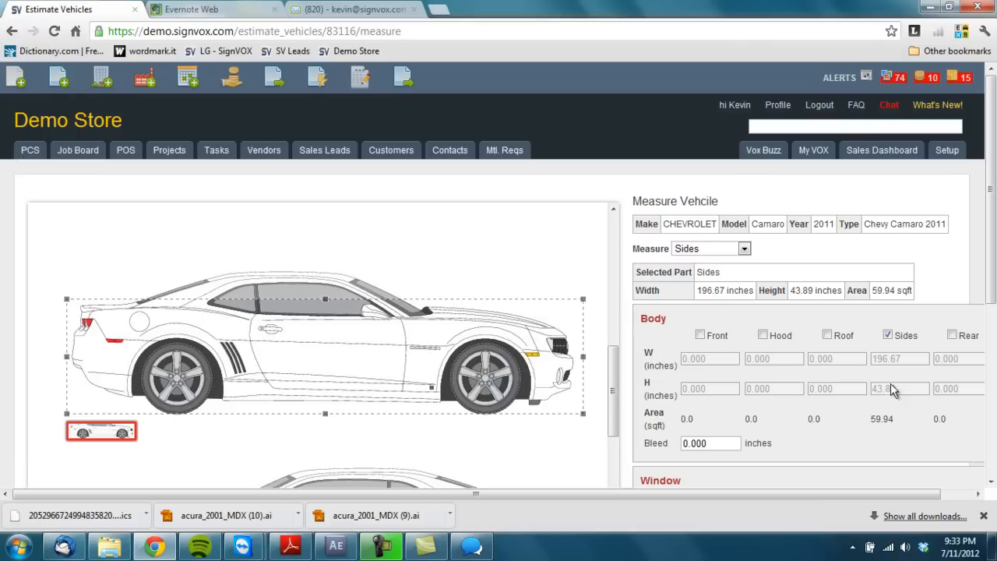
{"action": "mouse_move", "coordinate": [829, 367]}
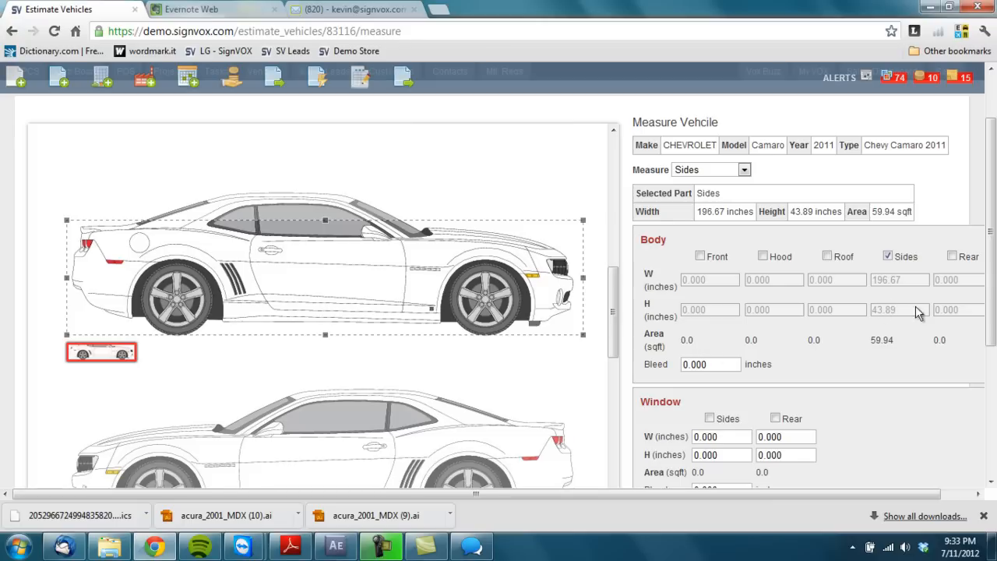
{"action": "mouse_move", "coordinate": [882, 299]}
{"action": "type", "text": "10"}
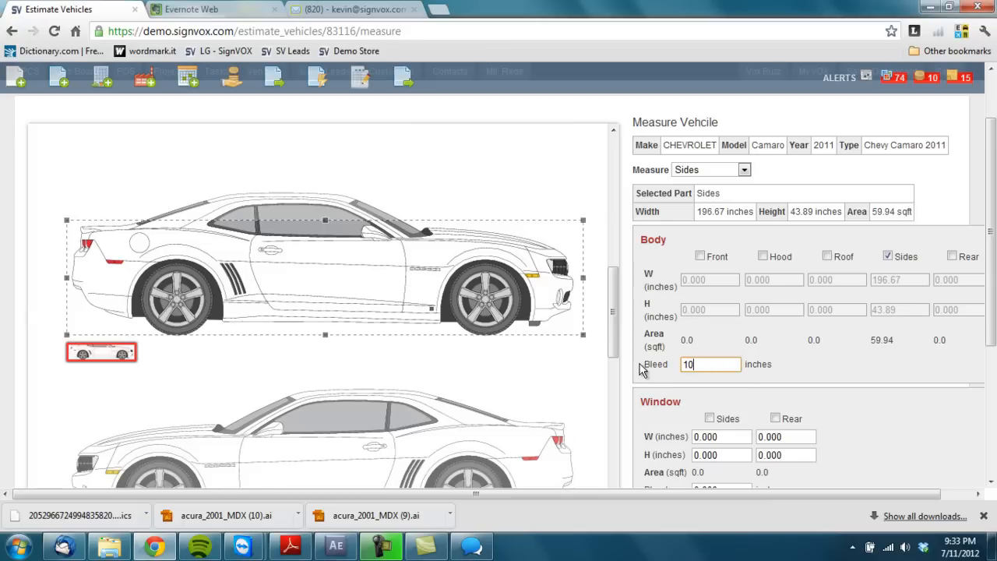
{"action": "mouse_move", "coordinate": [393, 248]}
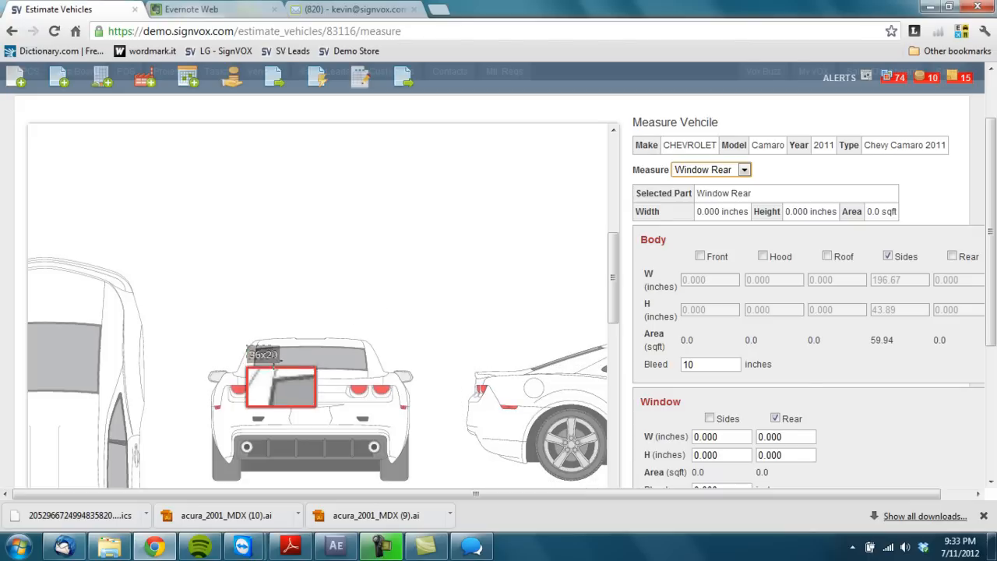
- Outline the rear window, then finish measuring and return to the item (192.27 sq ft, $2,307.18)
{"action": "left_click_drag", "start_coordinate": [246, 346], "coordinate": [374, 374]}
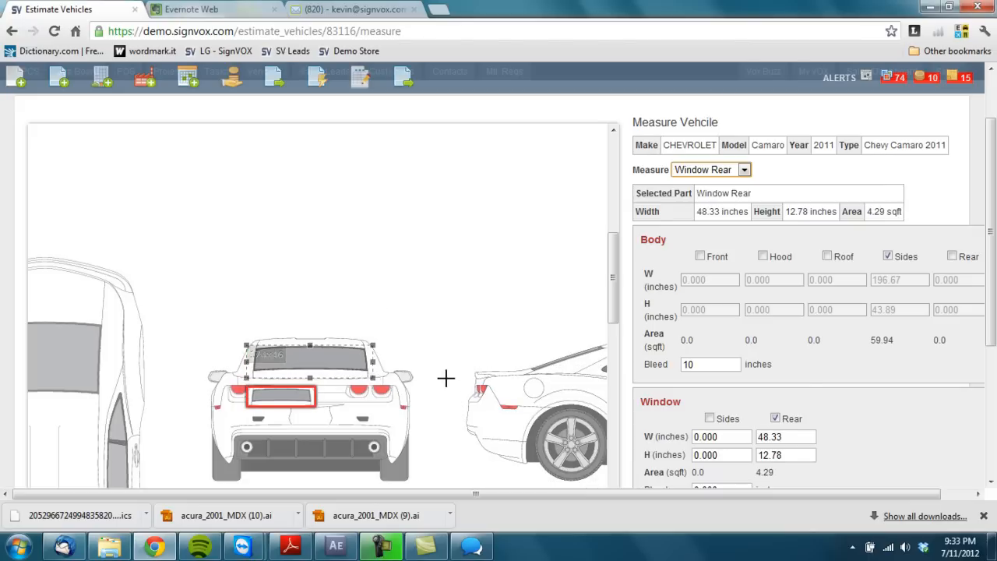
{"action": "scroll", "scroll_direction": "down", "scroll_amount": 3}
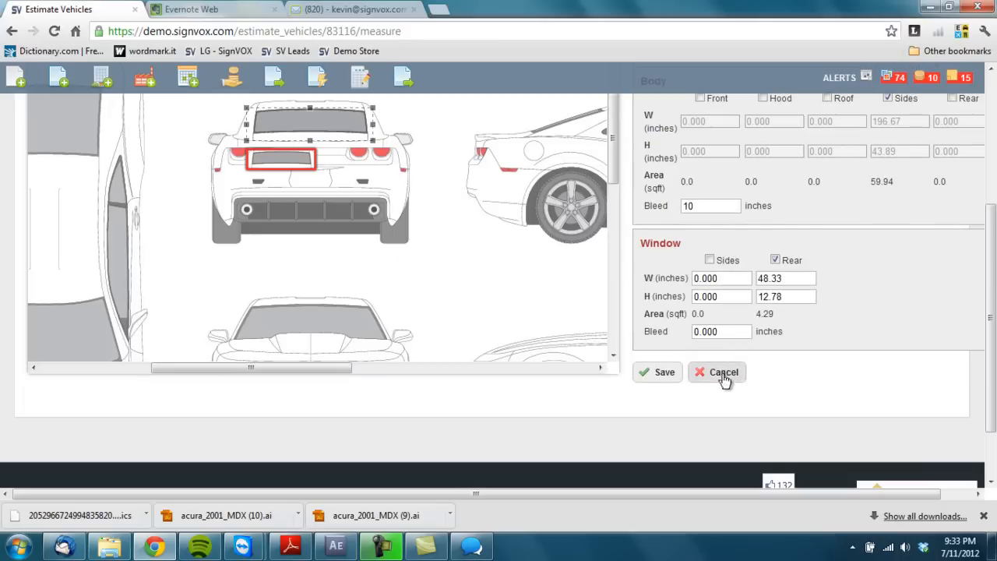
{"action": "left_click", "coordinate": [717, 371]}
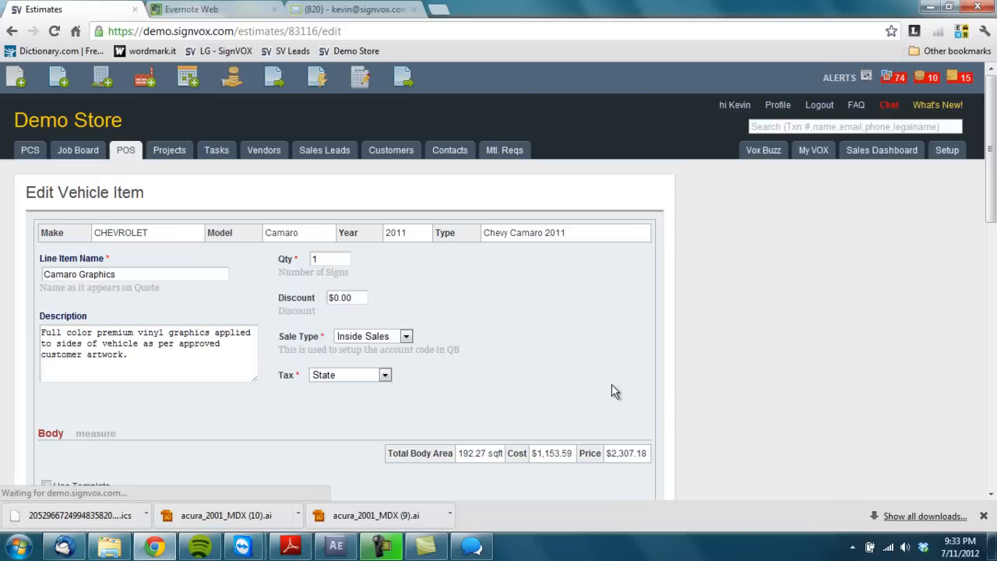
- Save Camaro Graphics as a $2,367.22 line on quote QT-798 and start emailing the quote
{"action": "scroll", "scroll_direction": "down", "scroll_amount": 3}
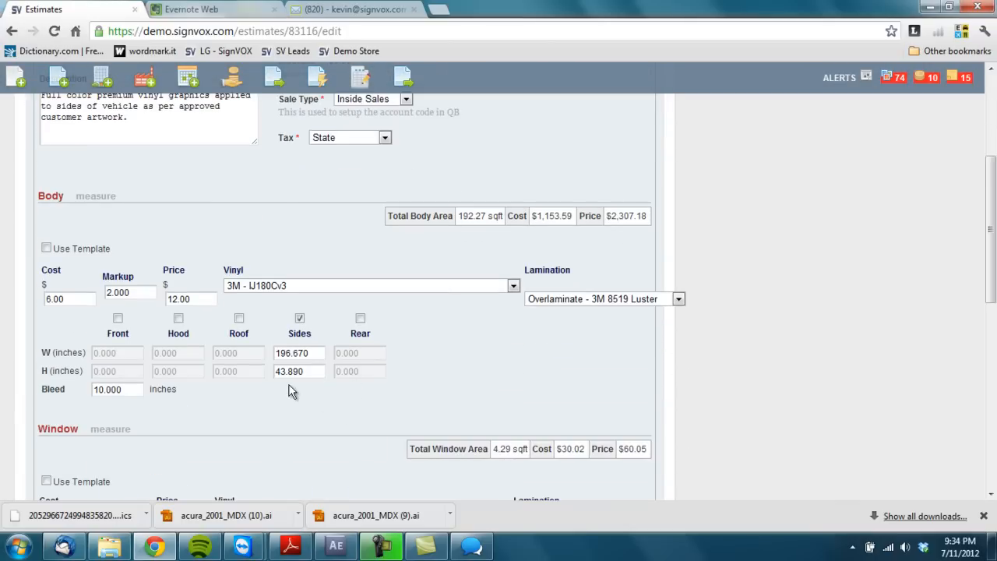
{"action": "scroll", "scroll_direction": "down", "scroll_amount": 3}
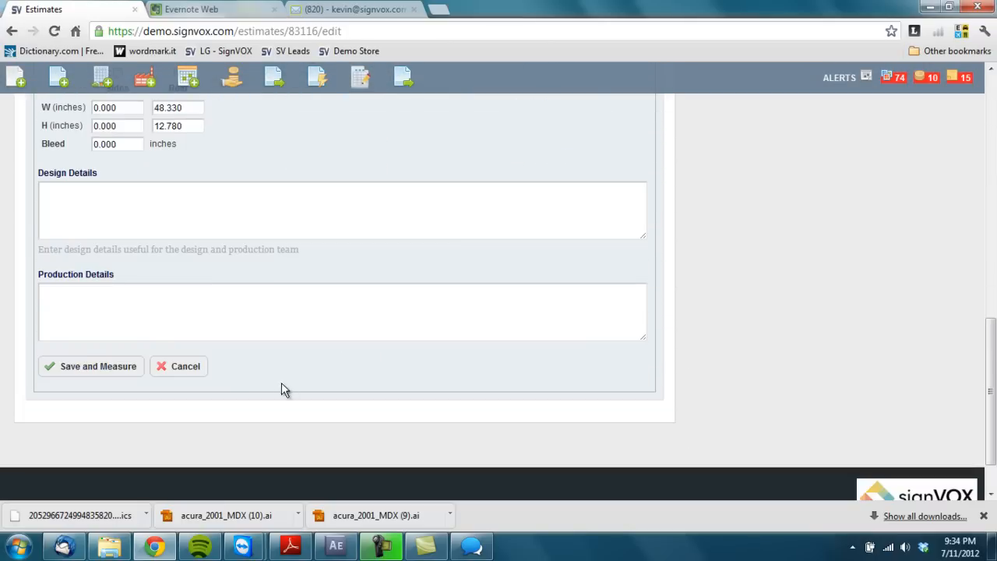
{"action": "left_click", "coordinate": [91, 366]}
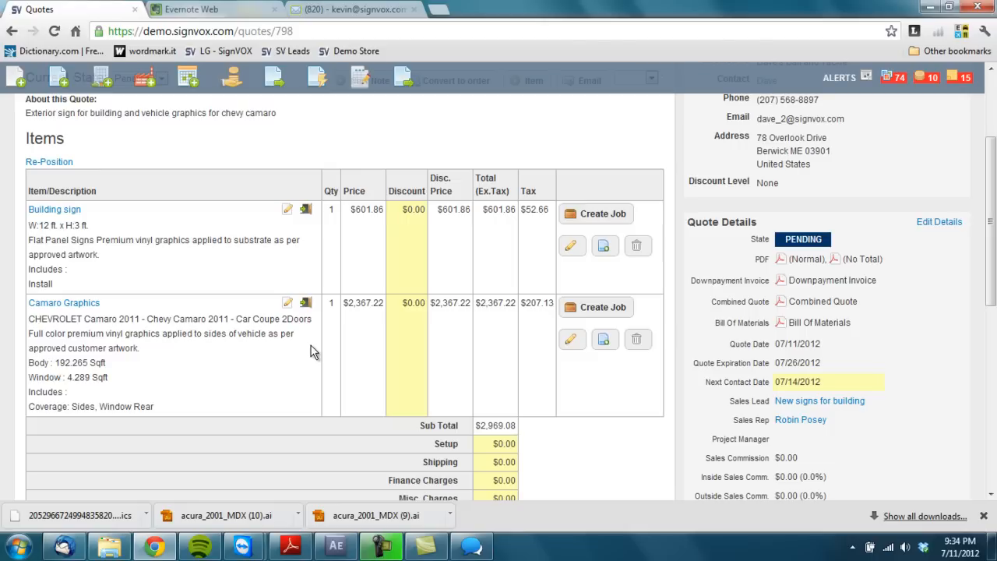
{"action": "scroll", "scroll_direction": "up", "scroll_amount": 3}
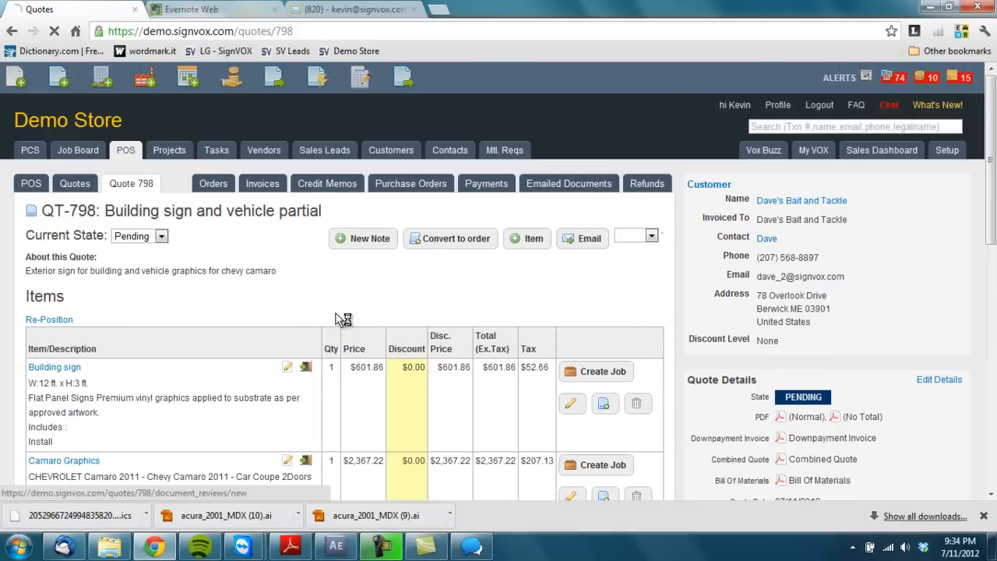
{"action": "left_click", "coordinate": [582, 238]}
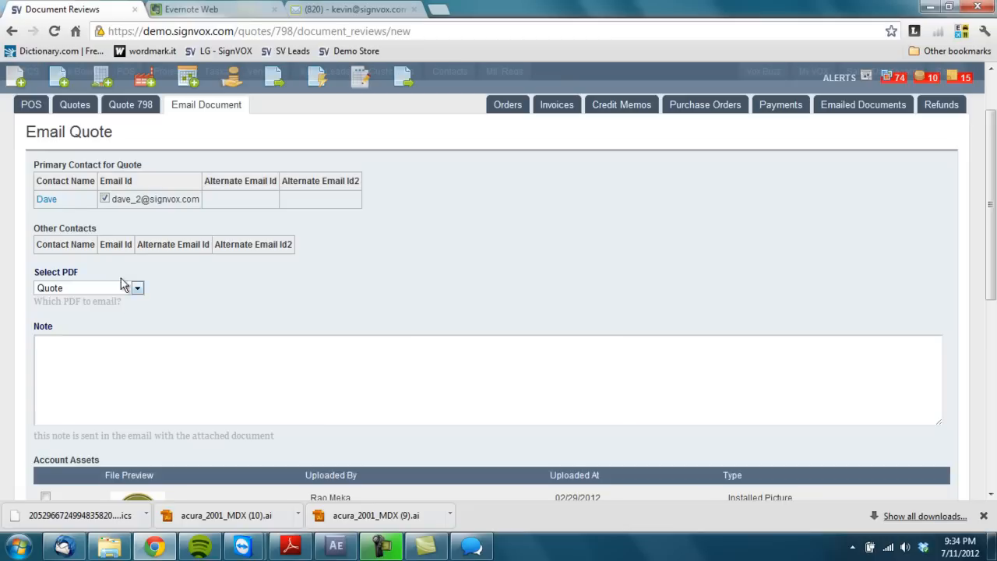
- Write the note asking Dave to find an estimate for the project discussed, correcting the misspelled 'estimate'
{"action": "left_click", "coordinate": [137, 287]}
{"action": "type", "text": "Hi"}
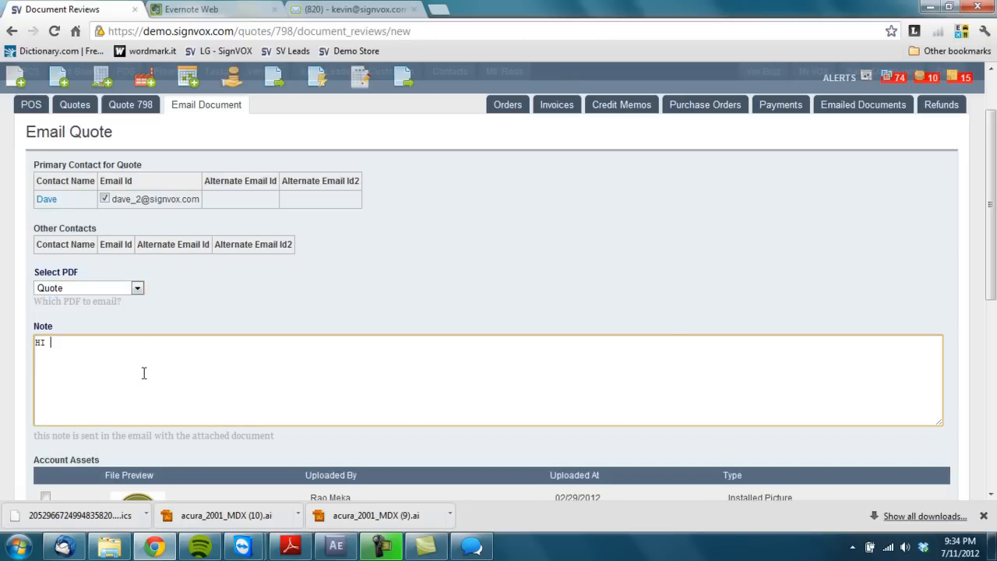
{"action": "type", "text": "Plea"}
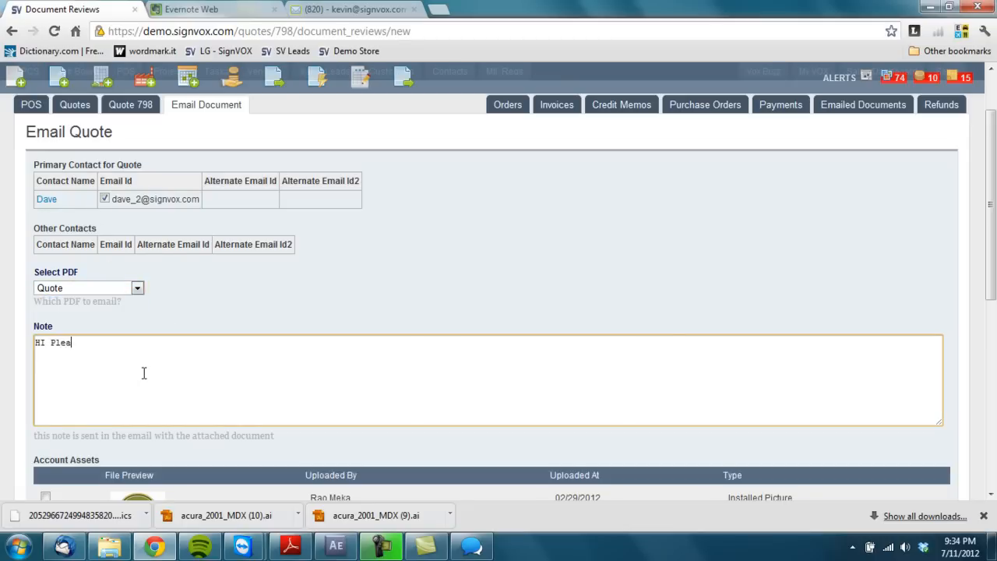
{"action": "type", "text": "se find a"}
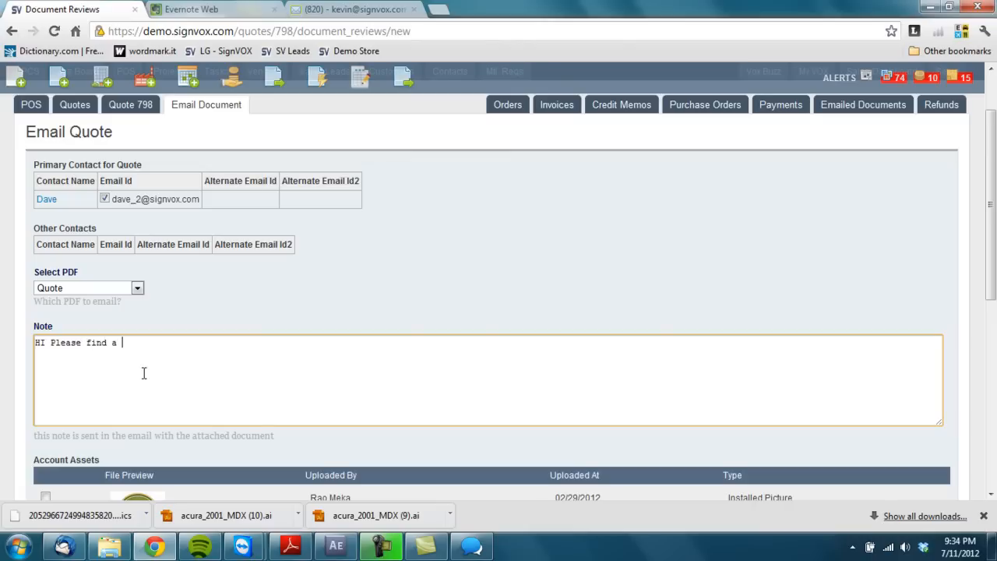
{"action": "type", "text": "n esitmate for the project we discue"}
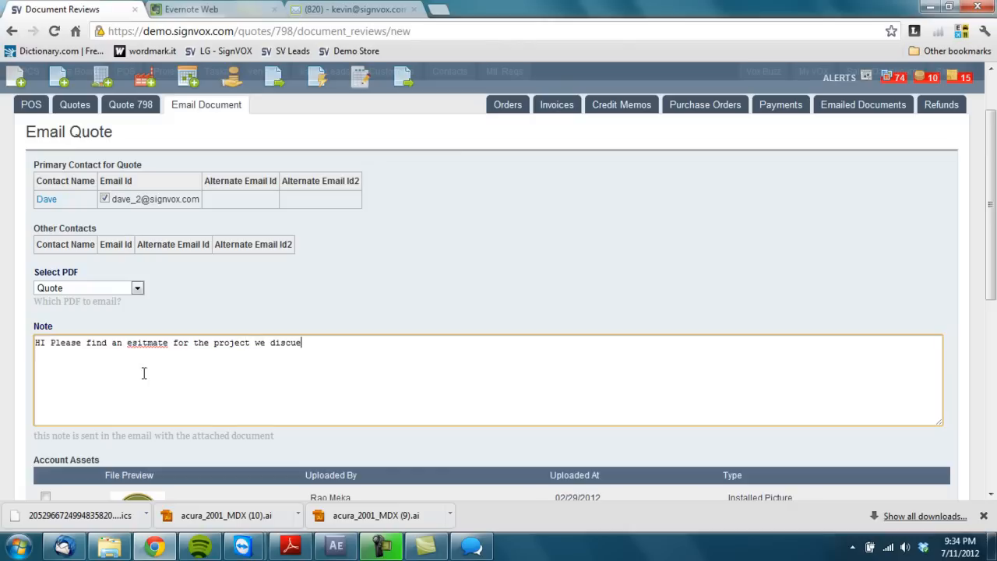
{"action": "type", "text": "sed."}
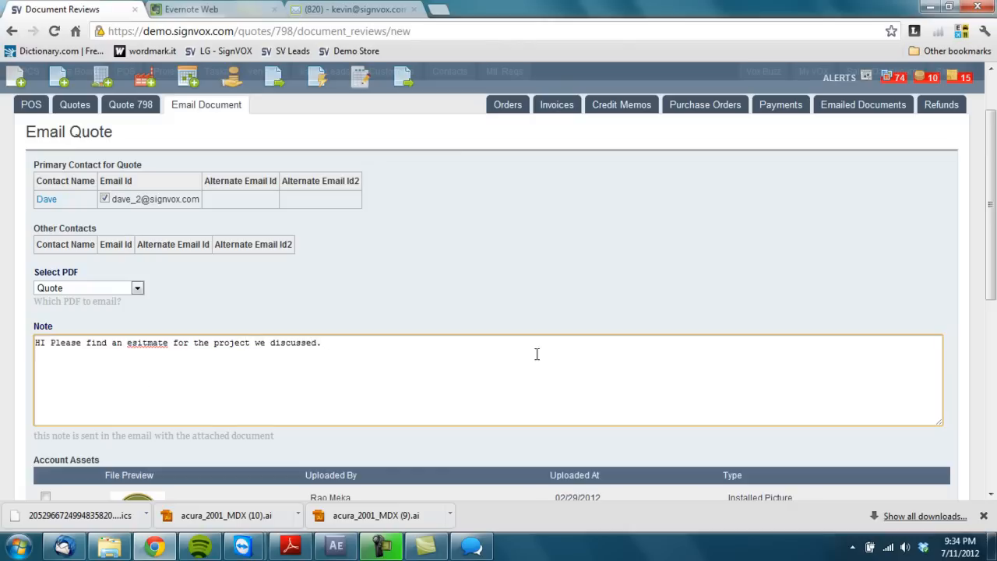
{"action": "right_click", "coordinate": [146, 343]}
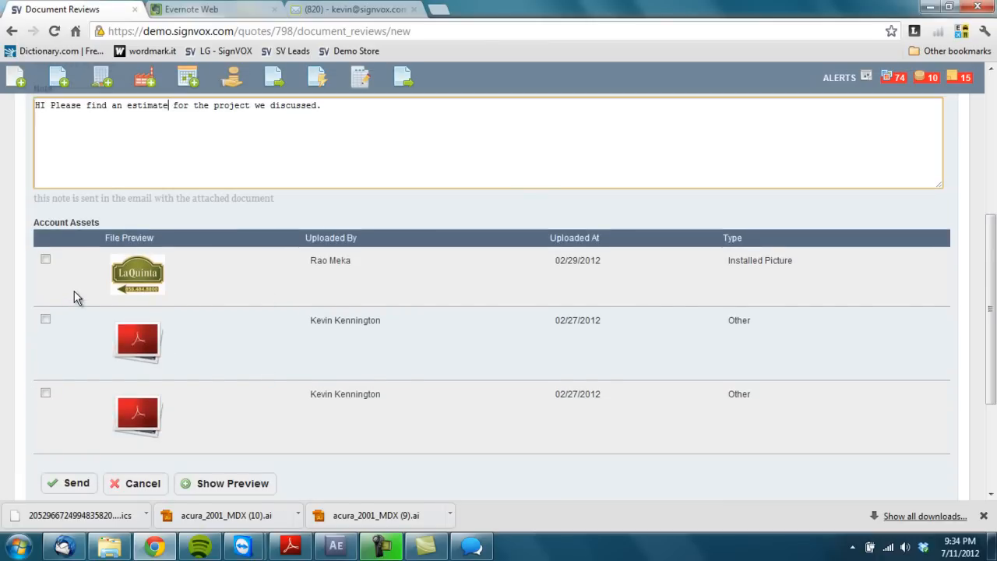
- Attach the first PDF asset and send the quote email to the customer
{"action": "left_click", "coordinate": [46, 318]}
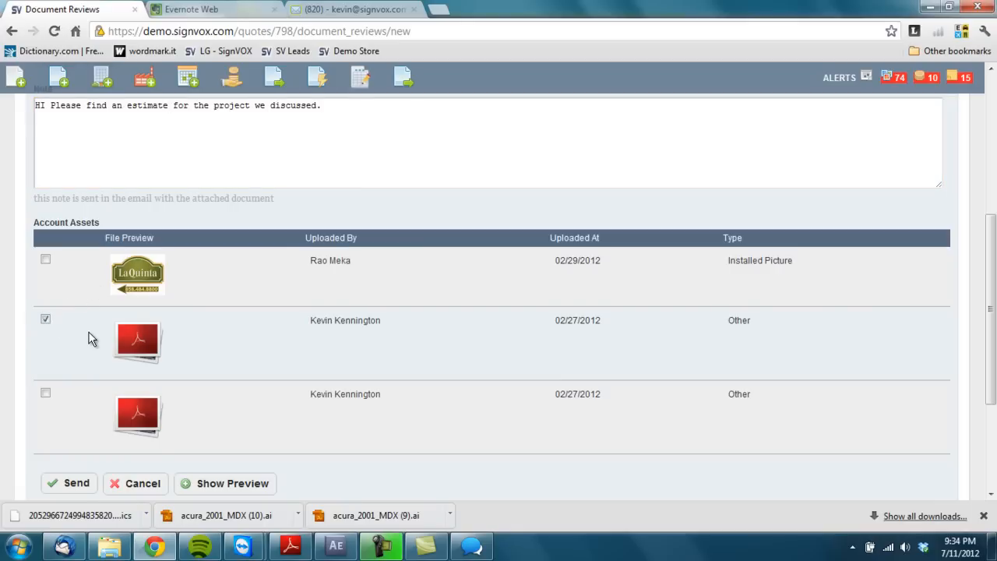
{"action": "scroll", "scroll_direction": "down", "scroll_amount": 3}
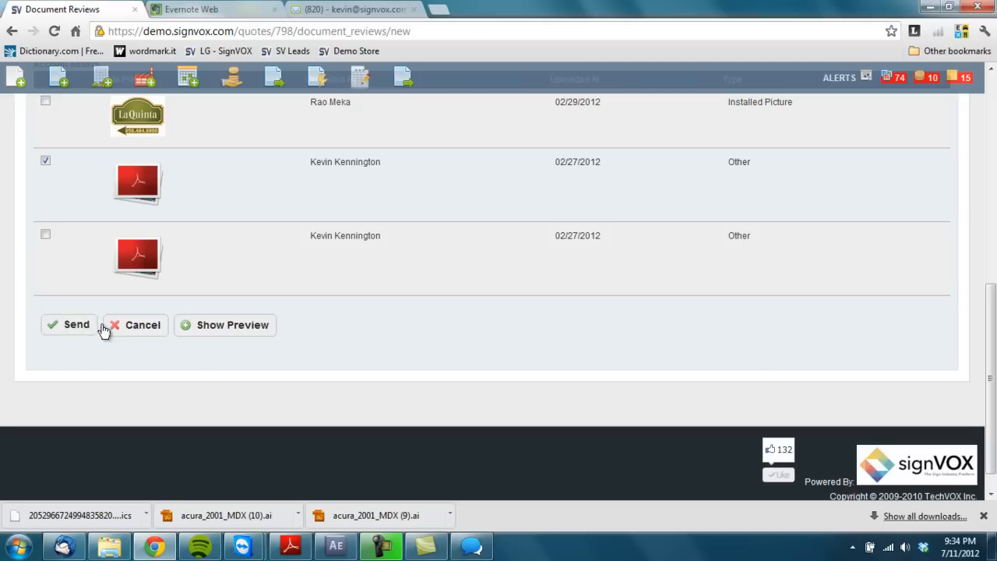
{"action": "left_click", "coordinate": [69, 325]}
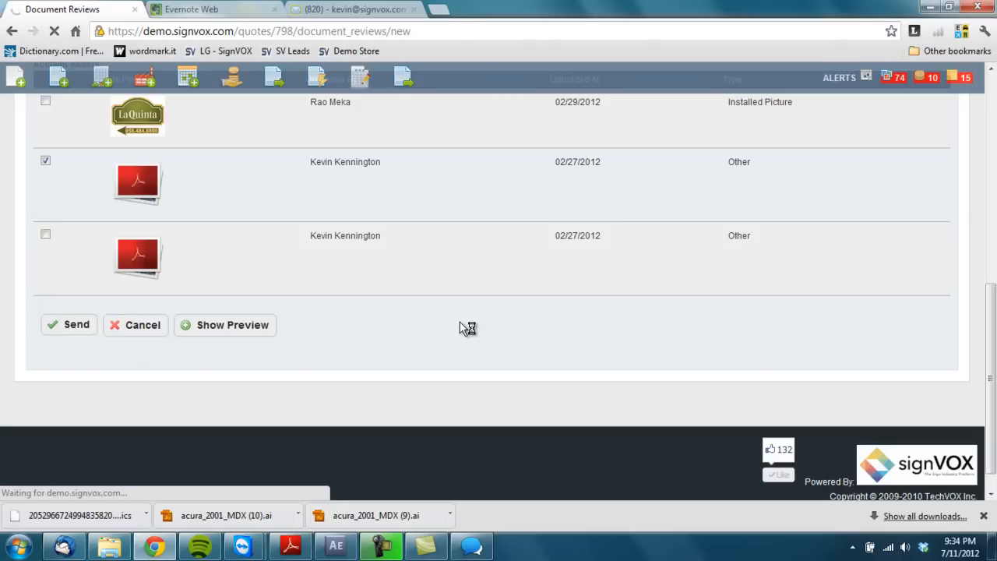
- View the emailed-documents record for QT-798, then return to the quote now marked Delivered
{"action": "left_click", "coordinate": [68, 326]}
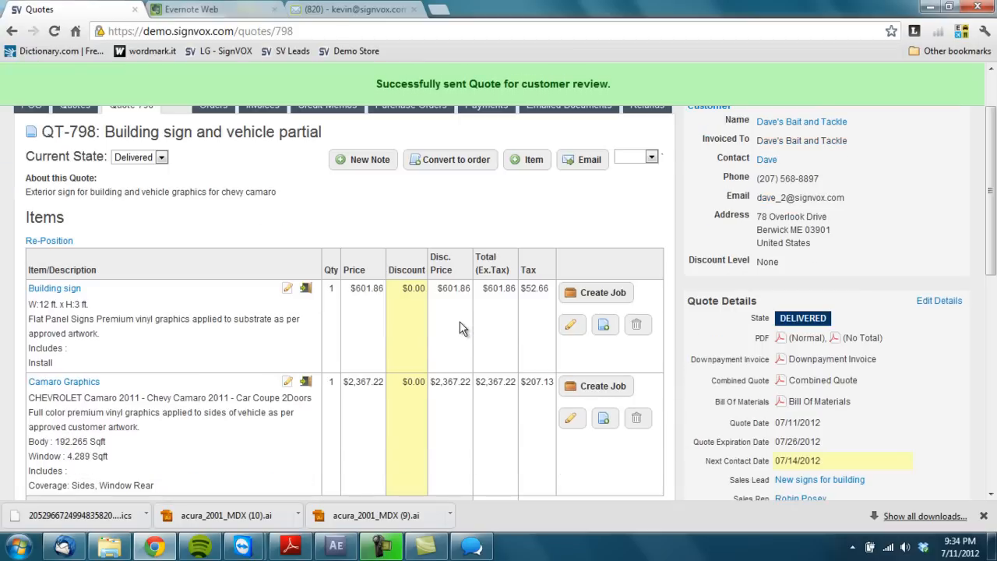
{"action": "scroll", "scroll_direction": "down", "scroll_amount": 3}
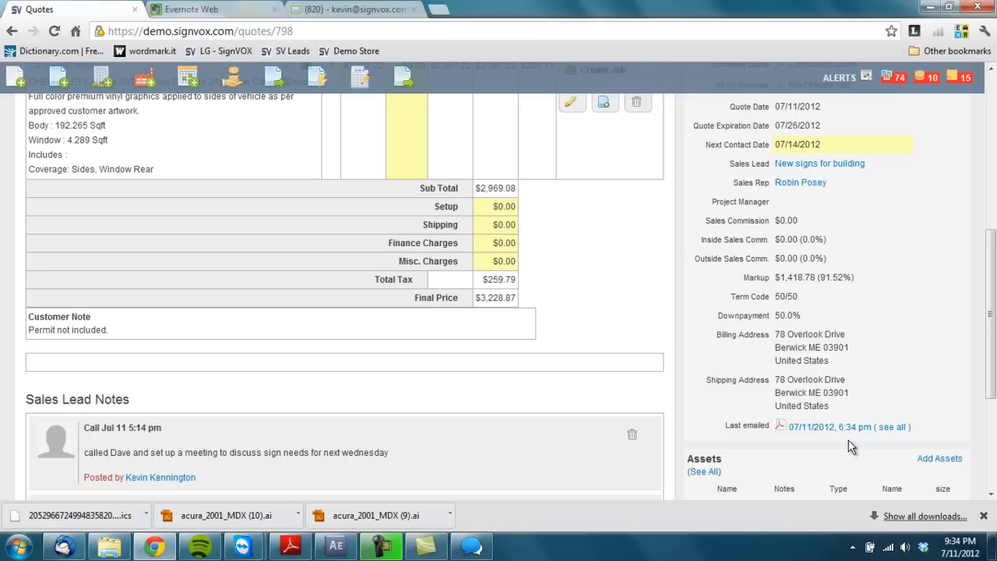
{"action": "scroll", "scroll_direction": "down", "scroll_amount": 3}
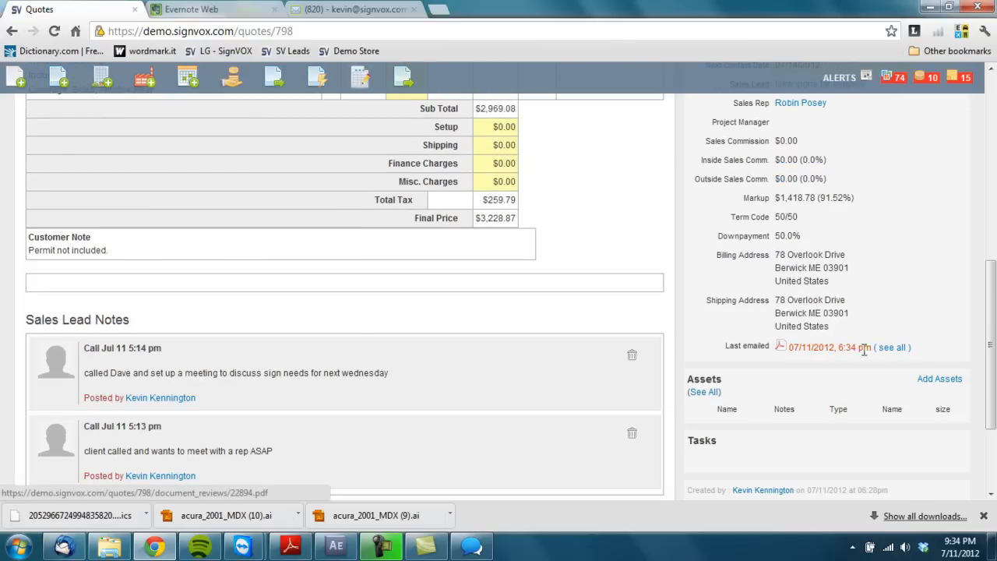
{"action": "left_click", "coordinate": [891, 347]}
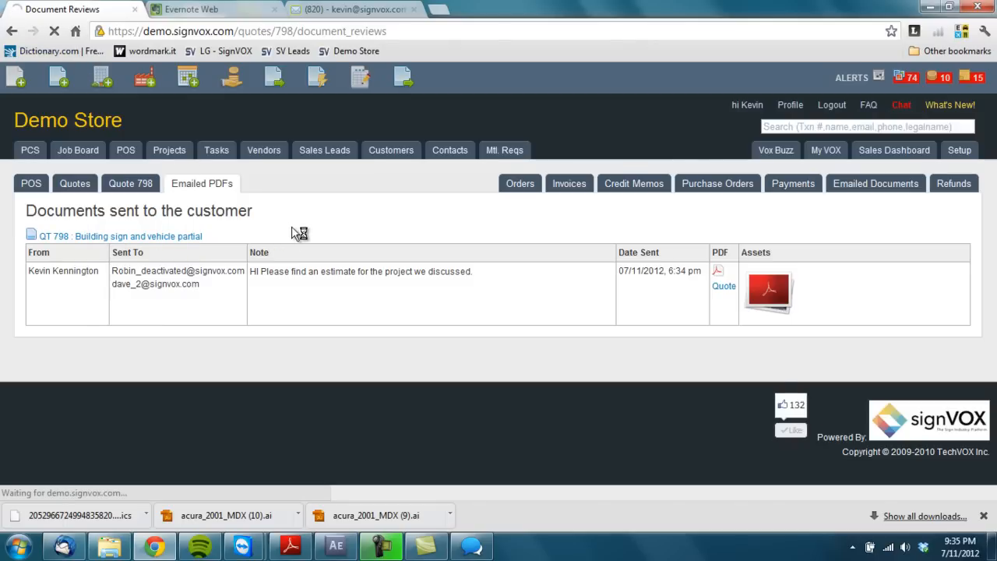
{"action": "left_click", "coordinate": [131, 184]}
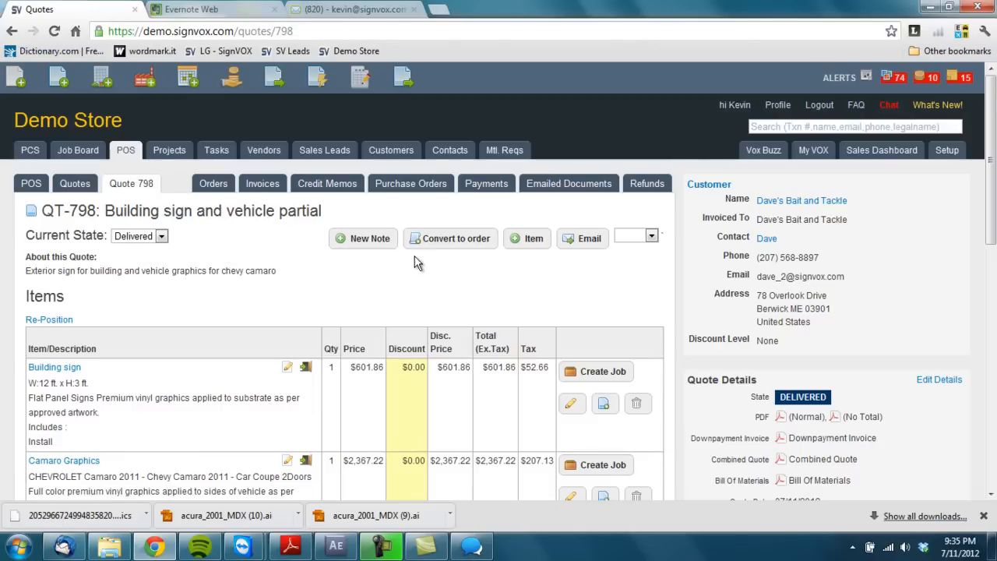